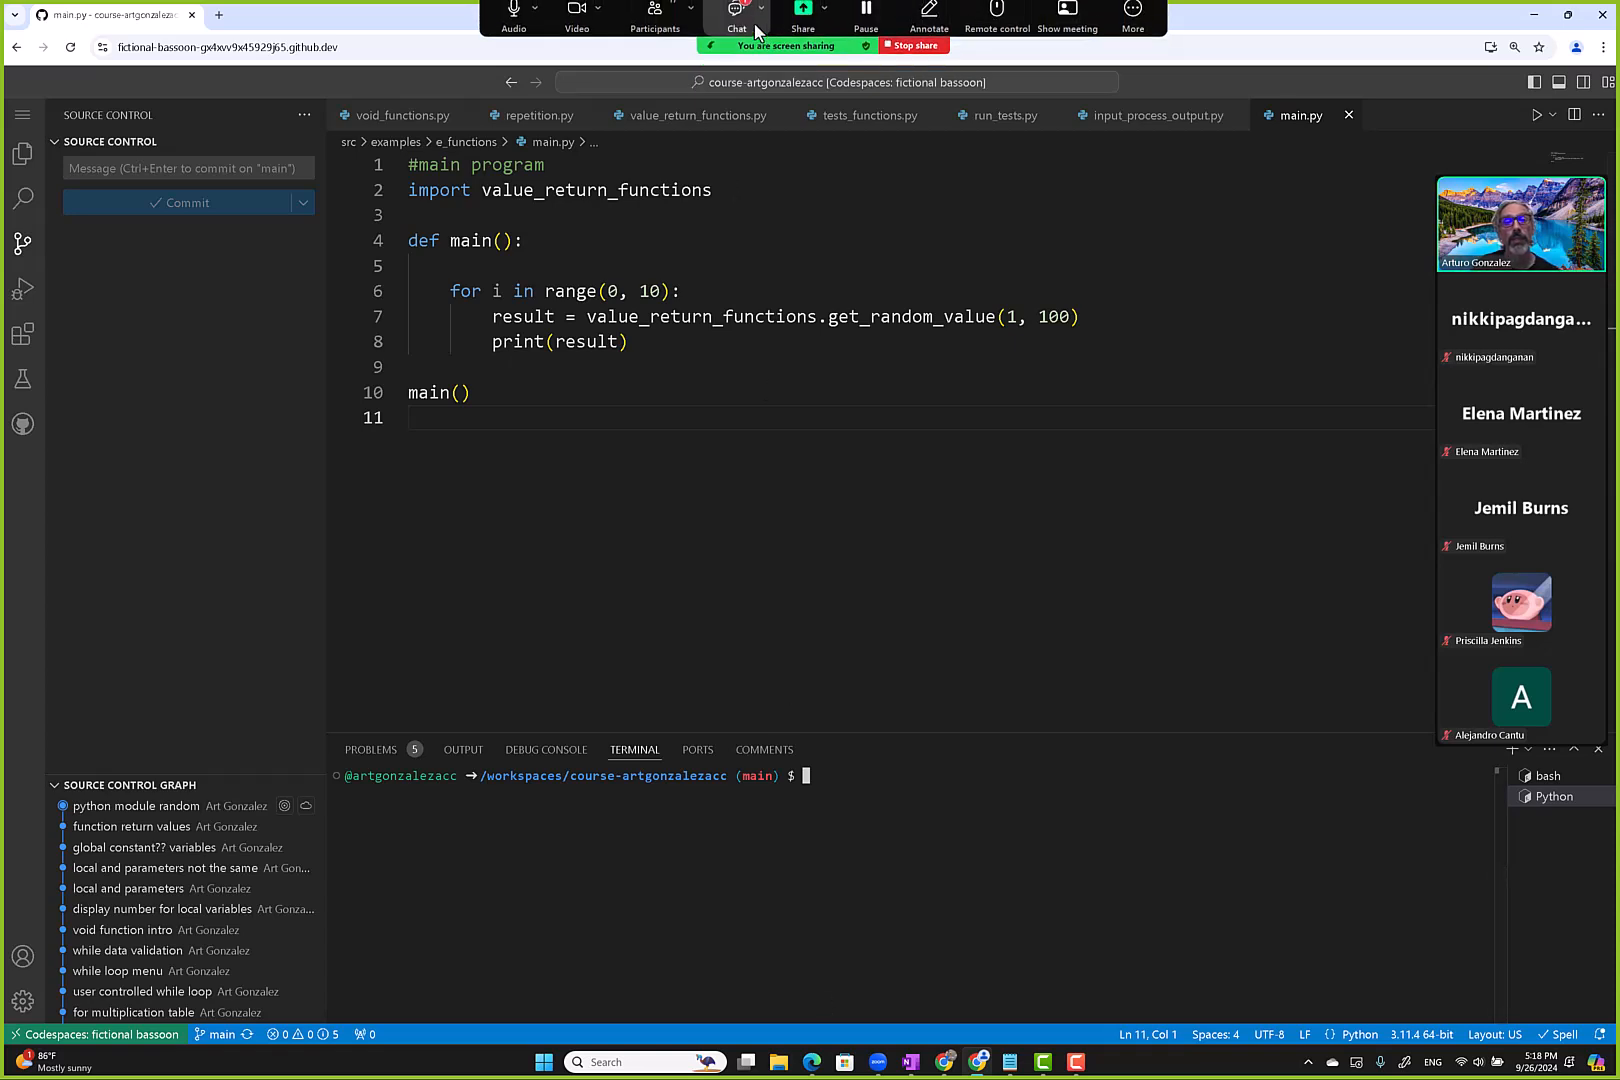
Glance at the Zoom meeting chat, then close it.
{"action": "left_click", "coordinate": [736, 16]}
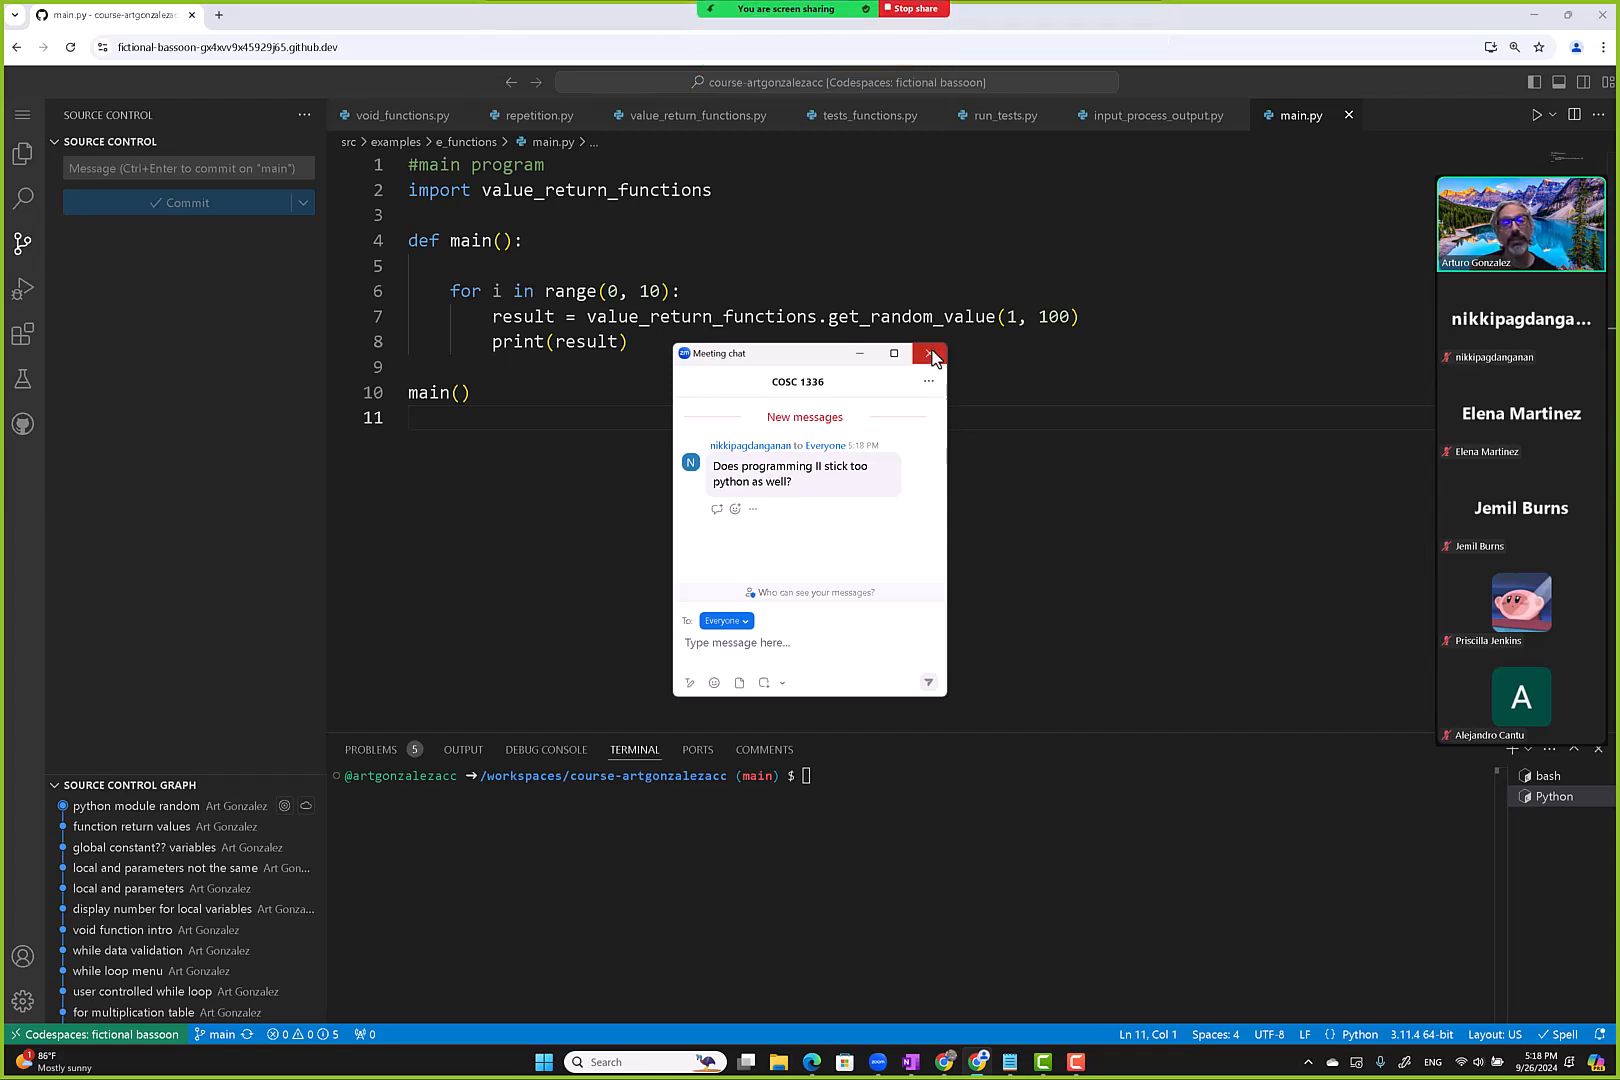
{"action": "left_click", "coordinate": [929, 353]}
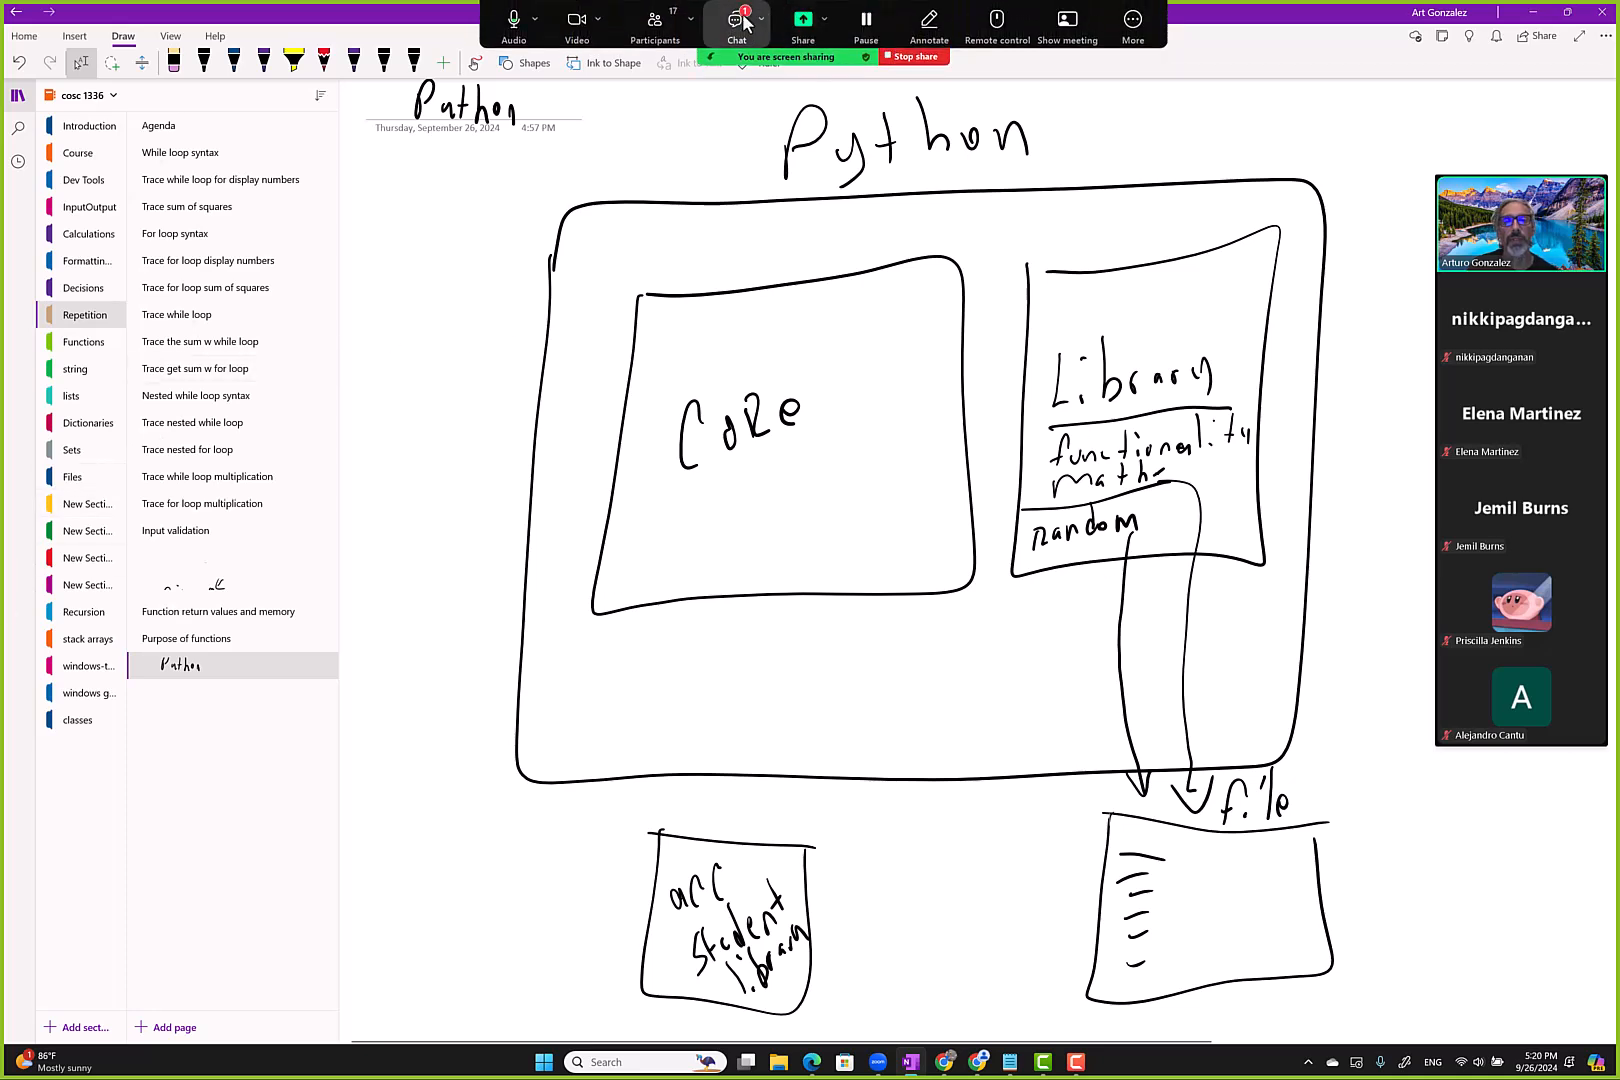
Check the Zoom meeting chat twice, closing it each time.
{"action": "left_click", "coordinate": [736, 19]}
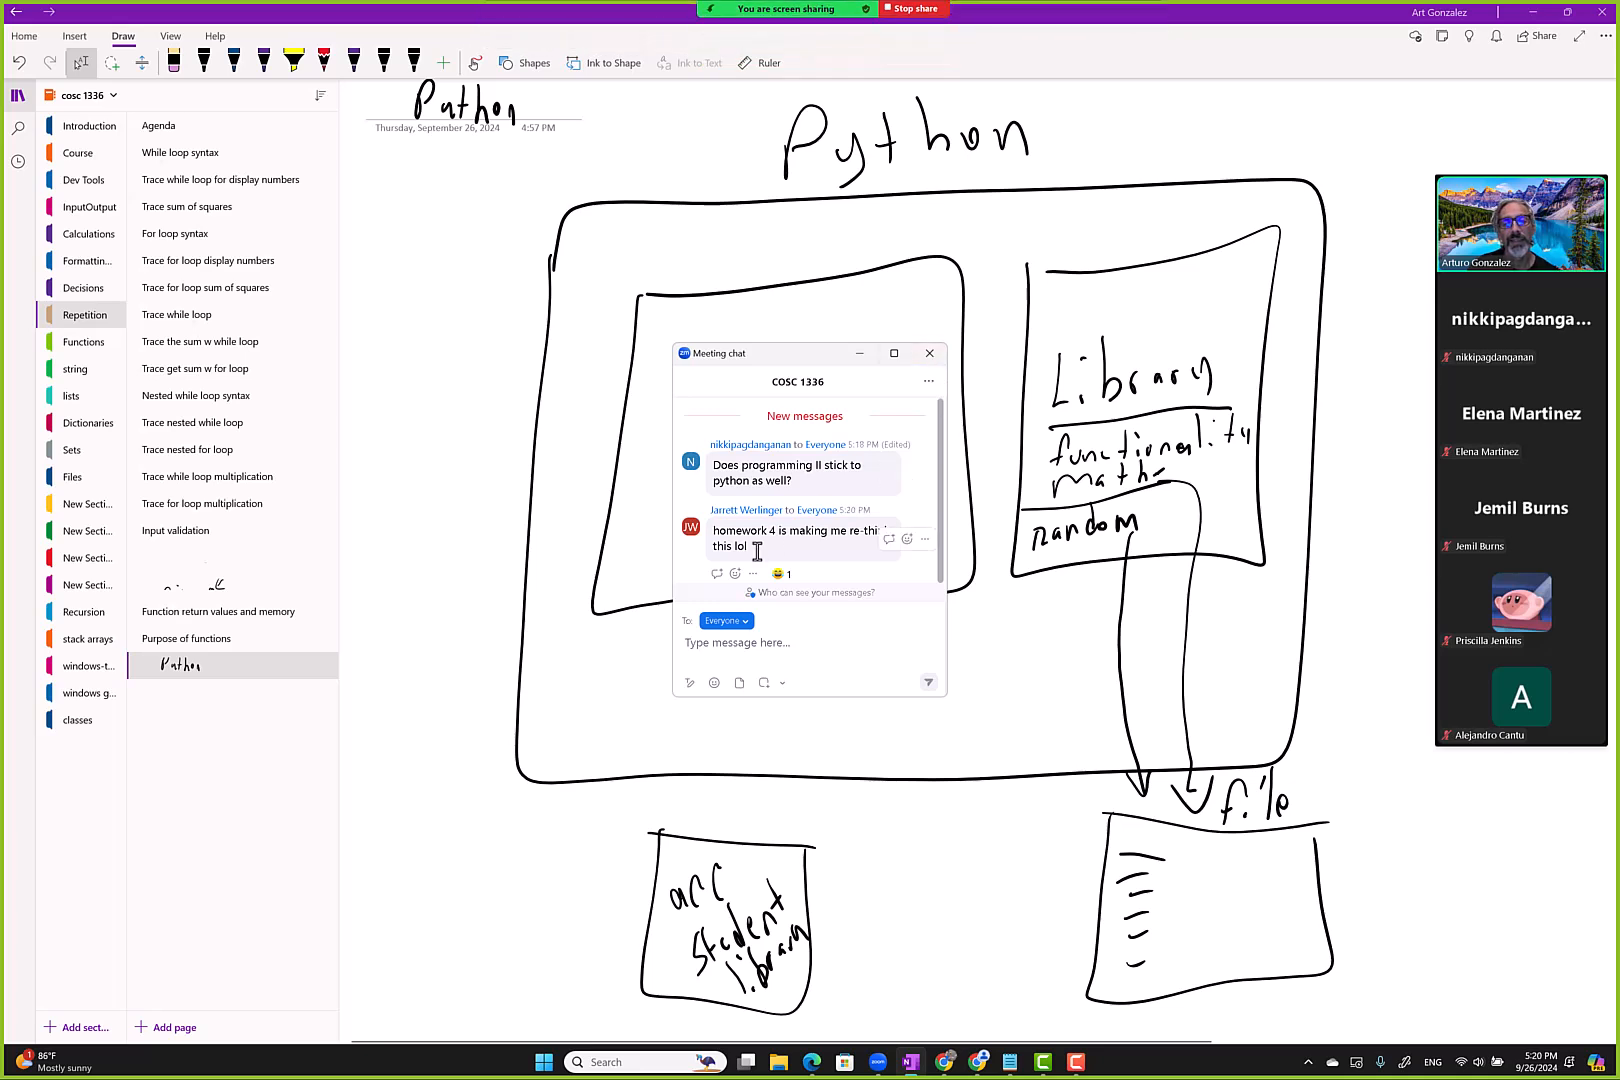
{"action": "left_click", "coordinate": [929, 353]}
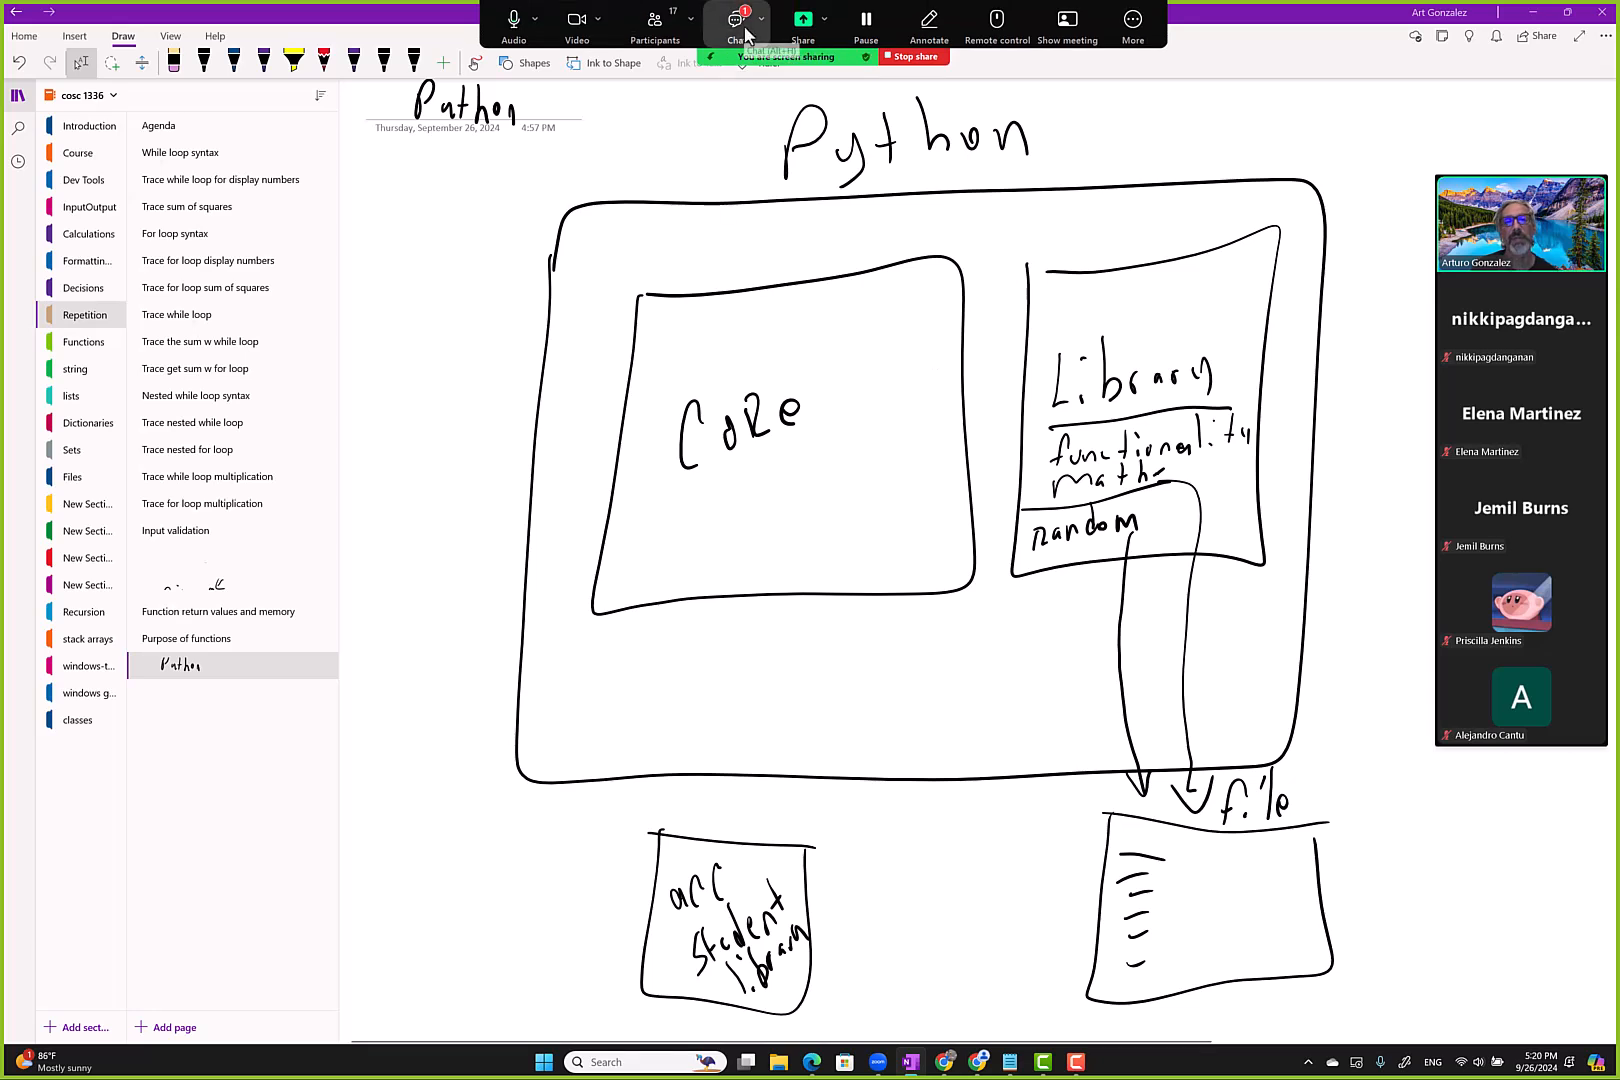
{"action": "left_click", "coordinate": [736, 19]}
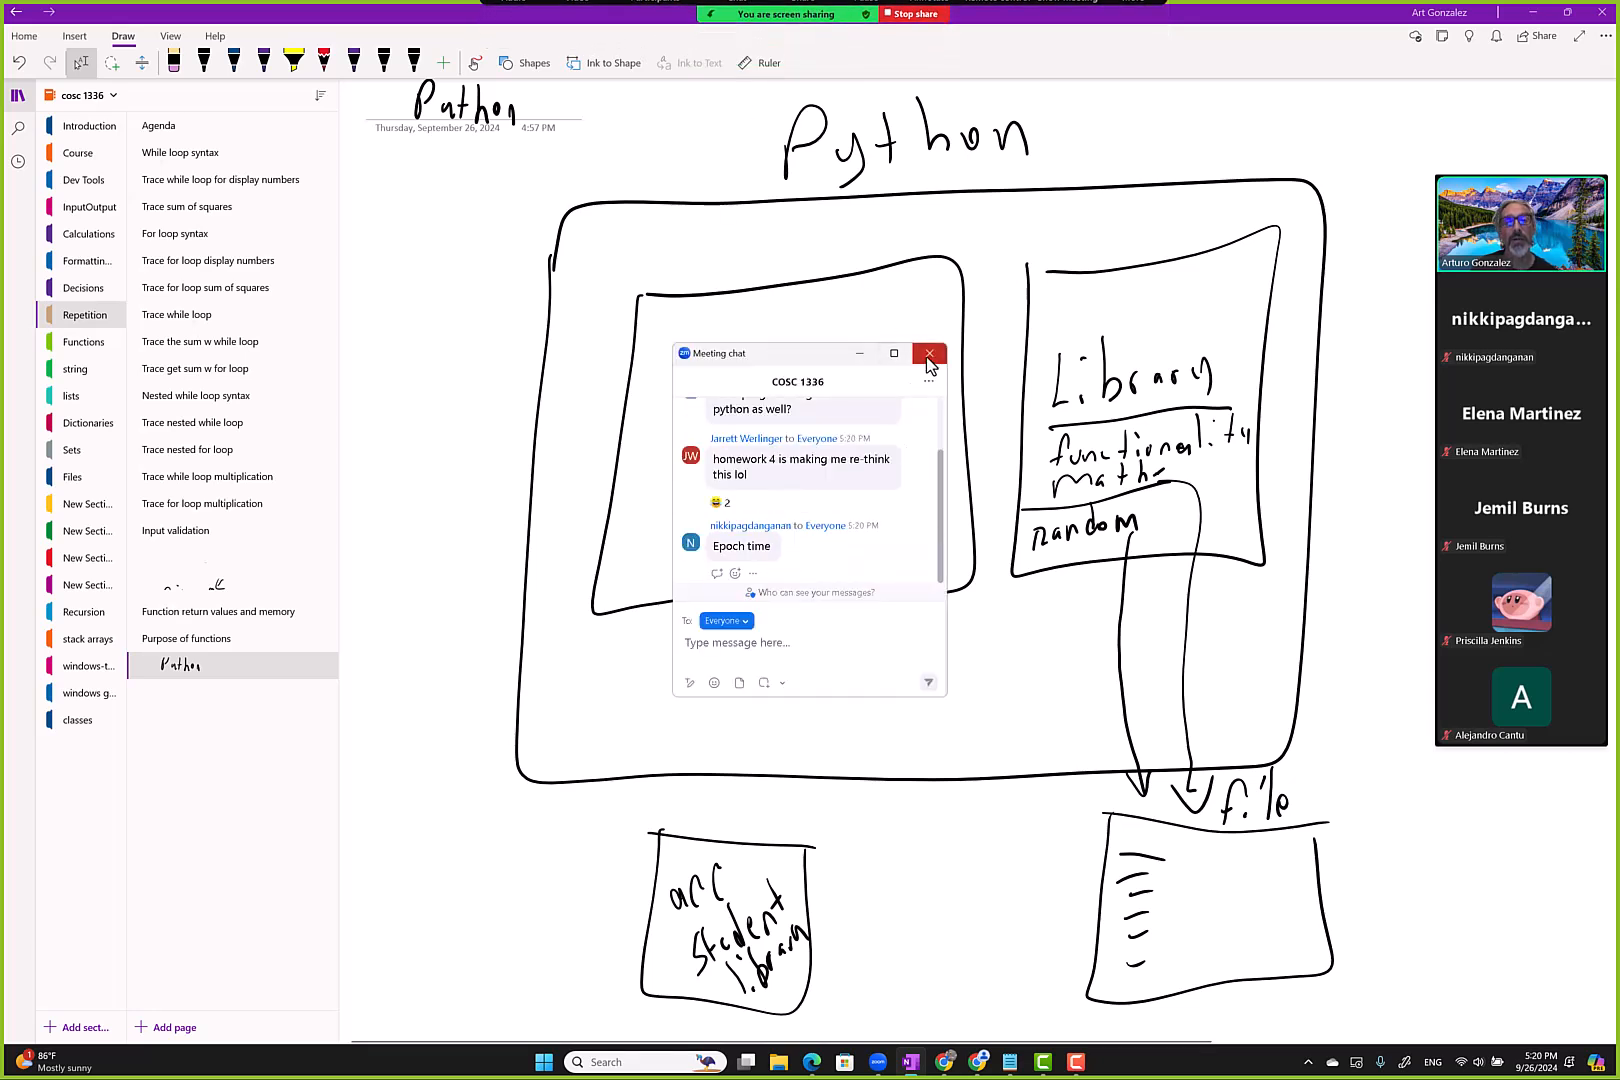
{"action": "left_click", "coordinate": [928, 353]}
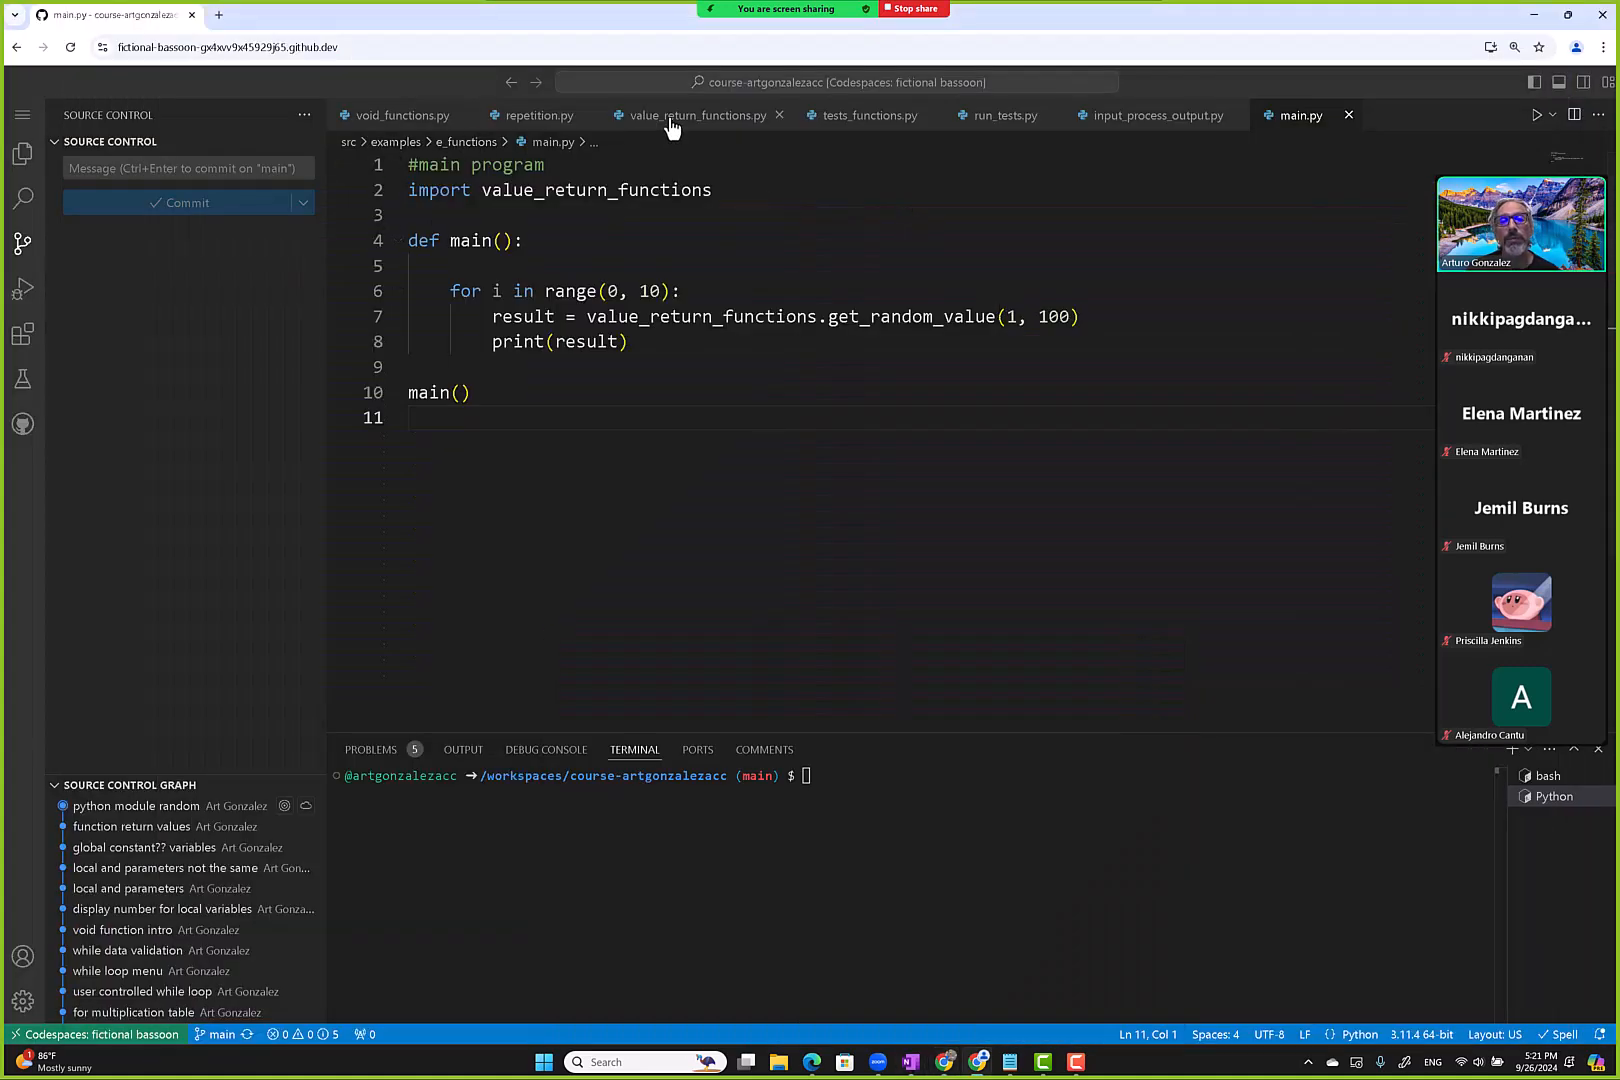
Add 'import math' to value_return_functions.py.
{"action": "left_click", "coordinate": [691, 115]}
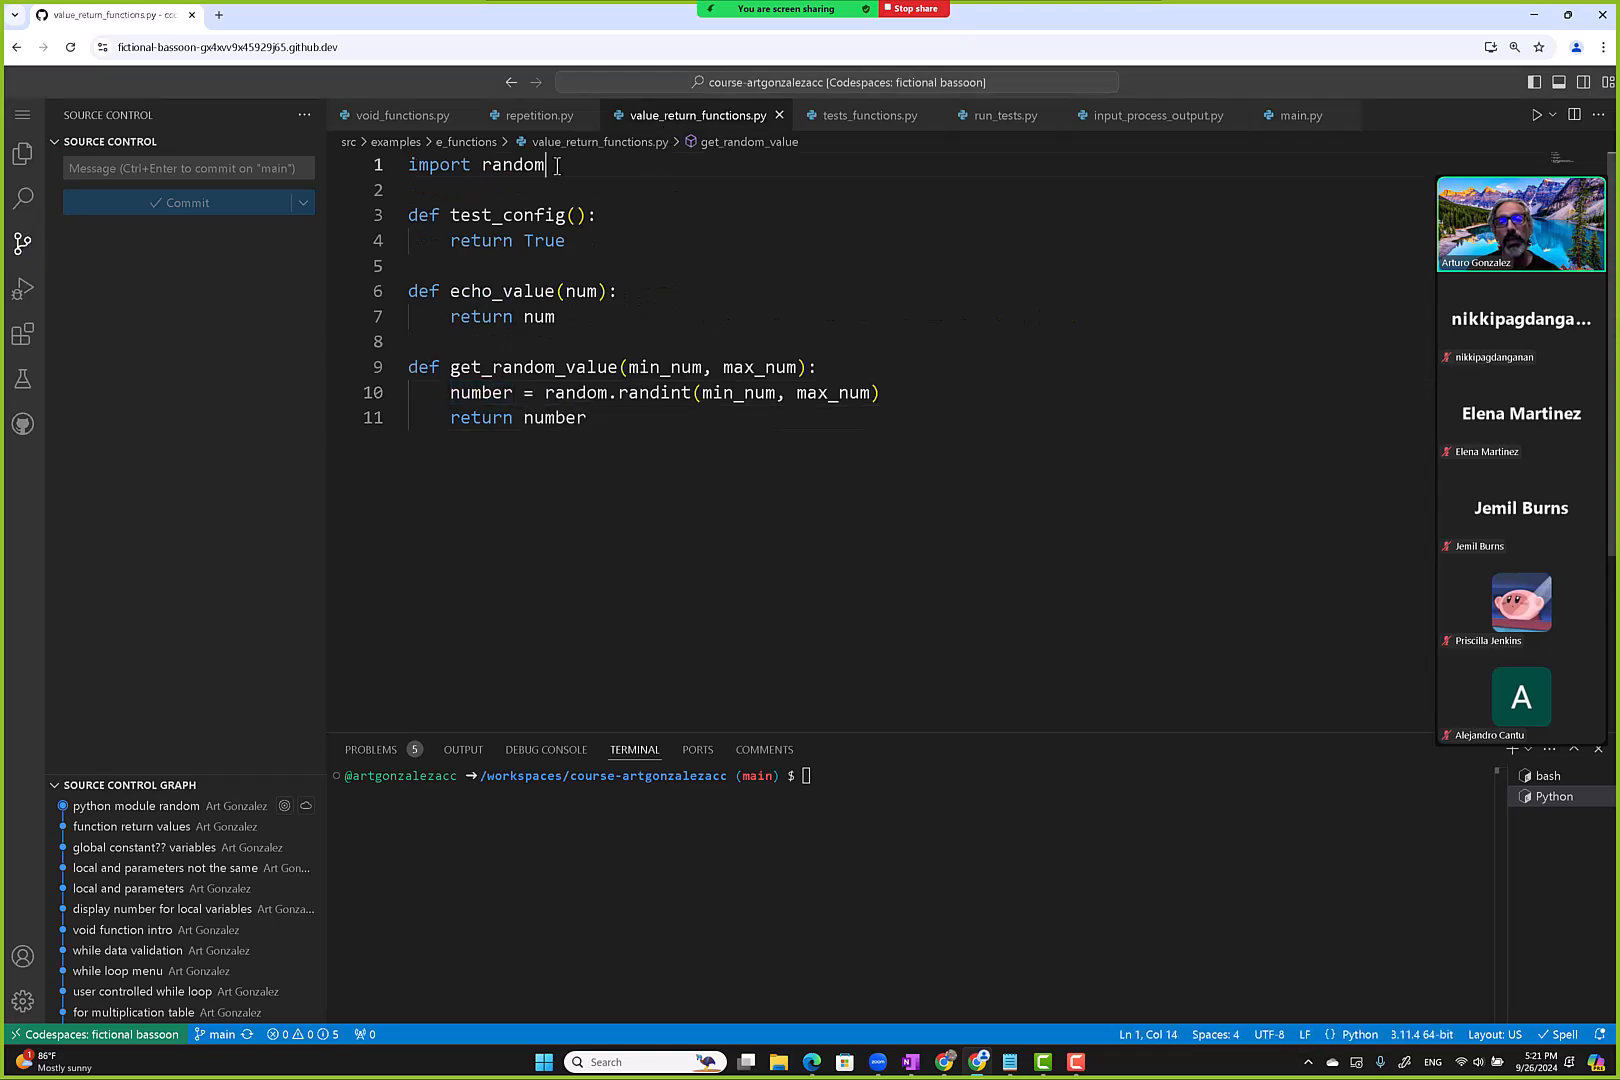
{"action": "type", "text": "import math"}
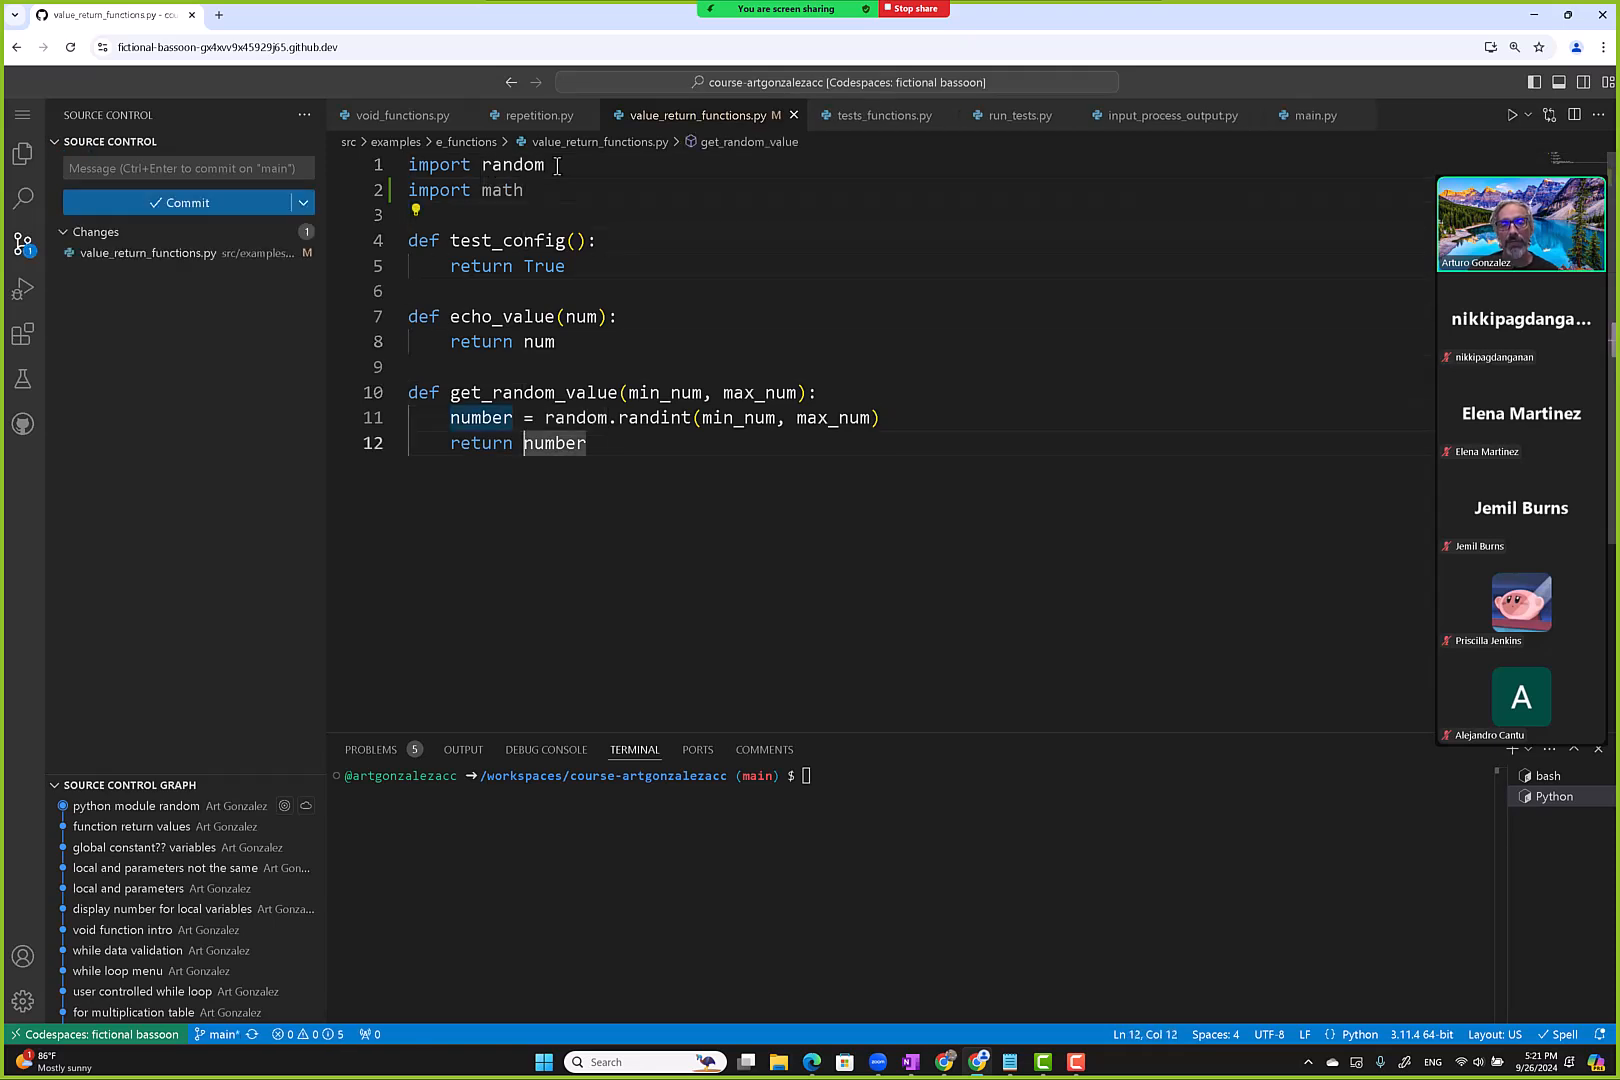
{"action": "key", "text": "enter"}
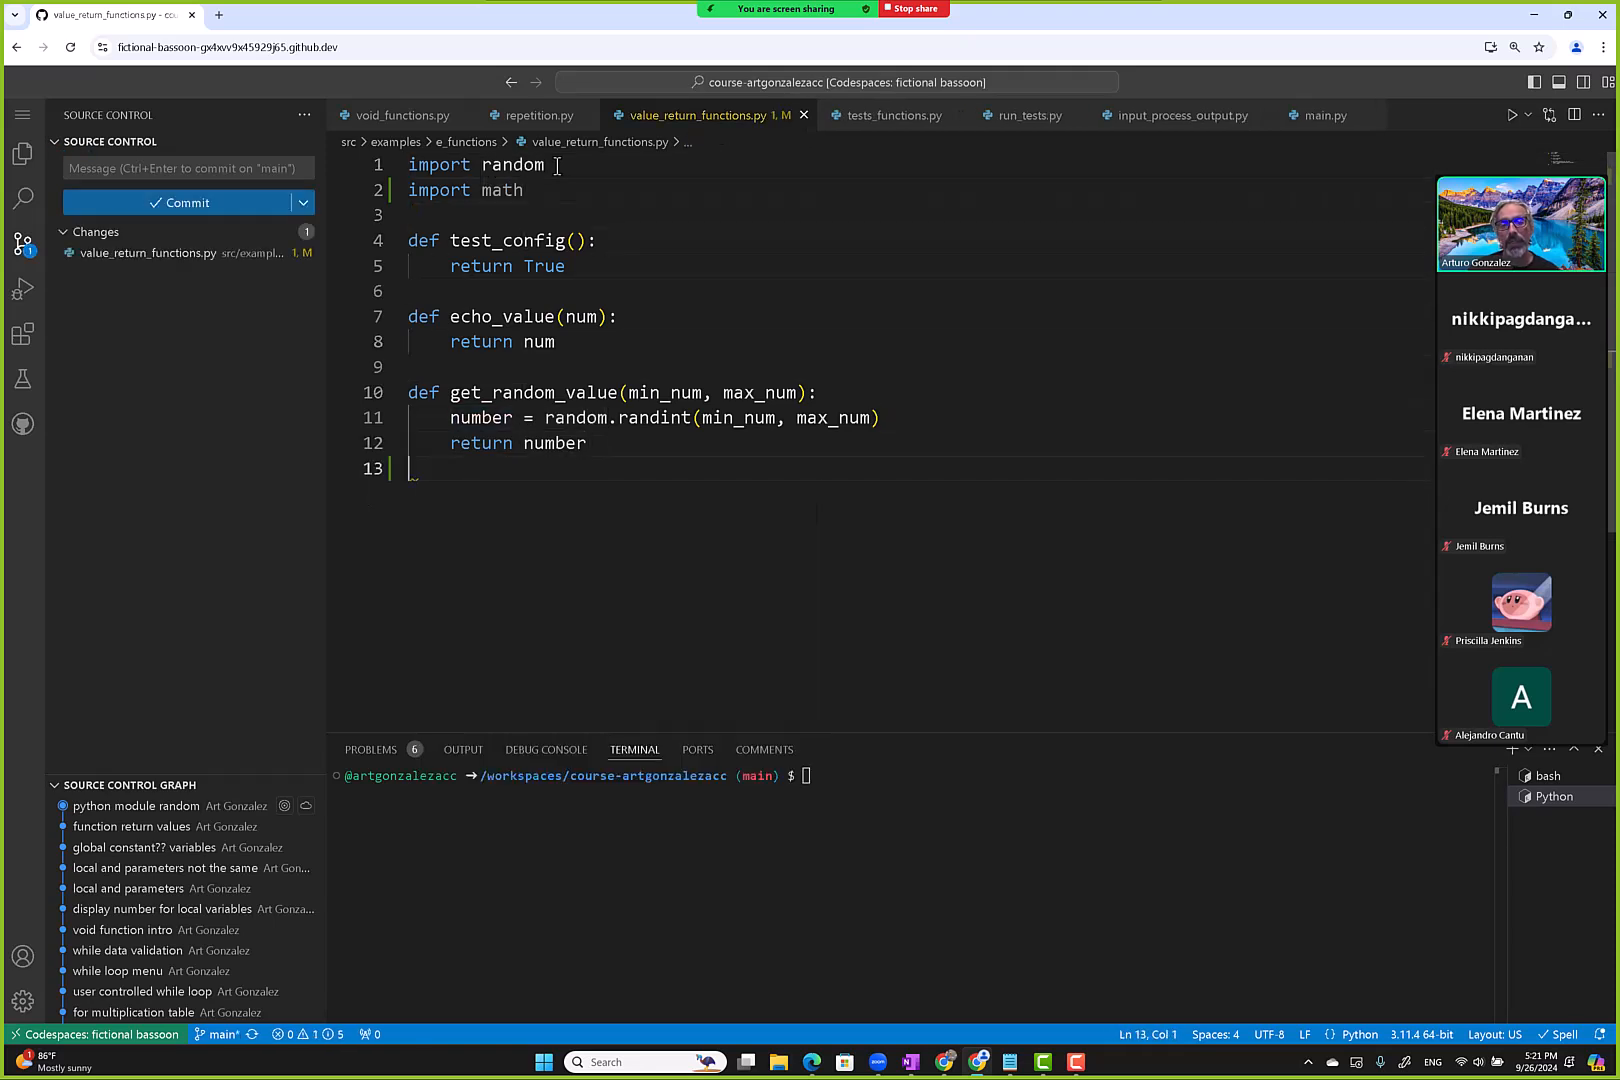
Define get_sqrt(num) returning math.sqrt(num), then briefly check the meeting chat.
{"action": "type", "text": "def get"}
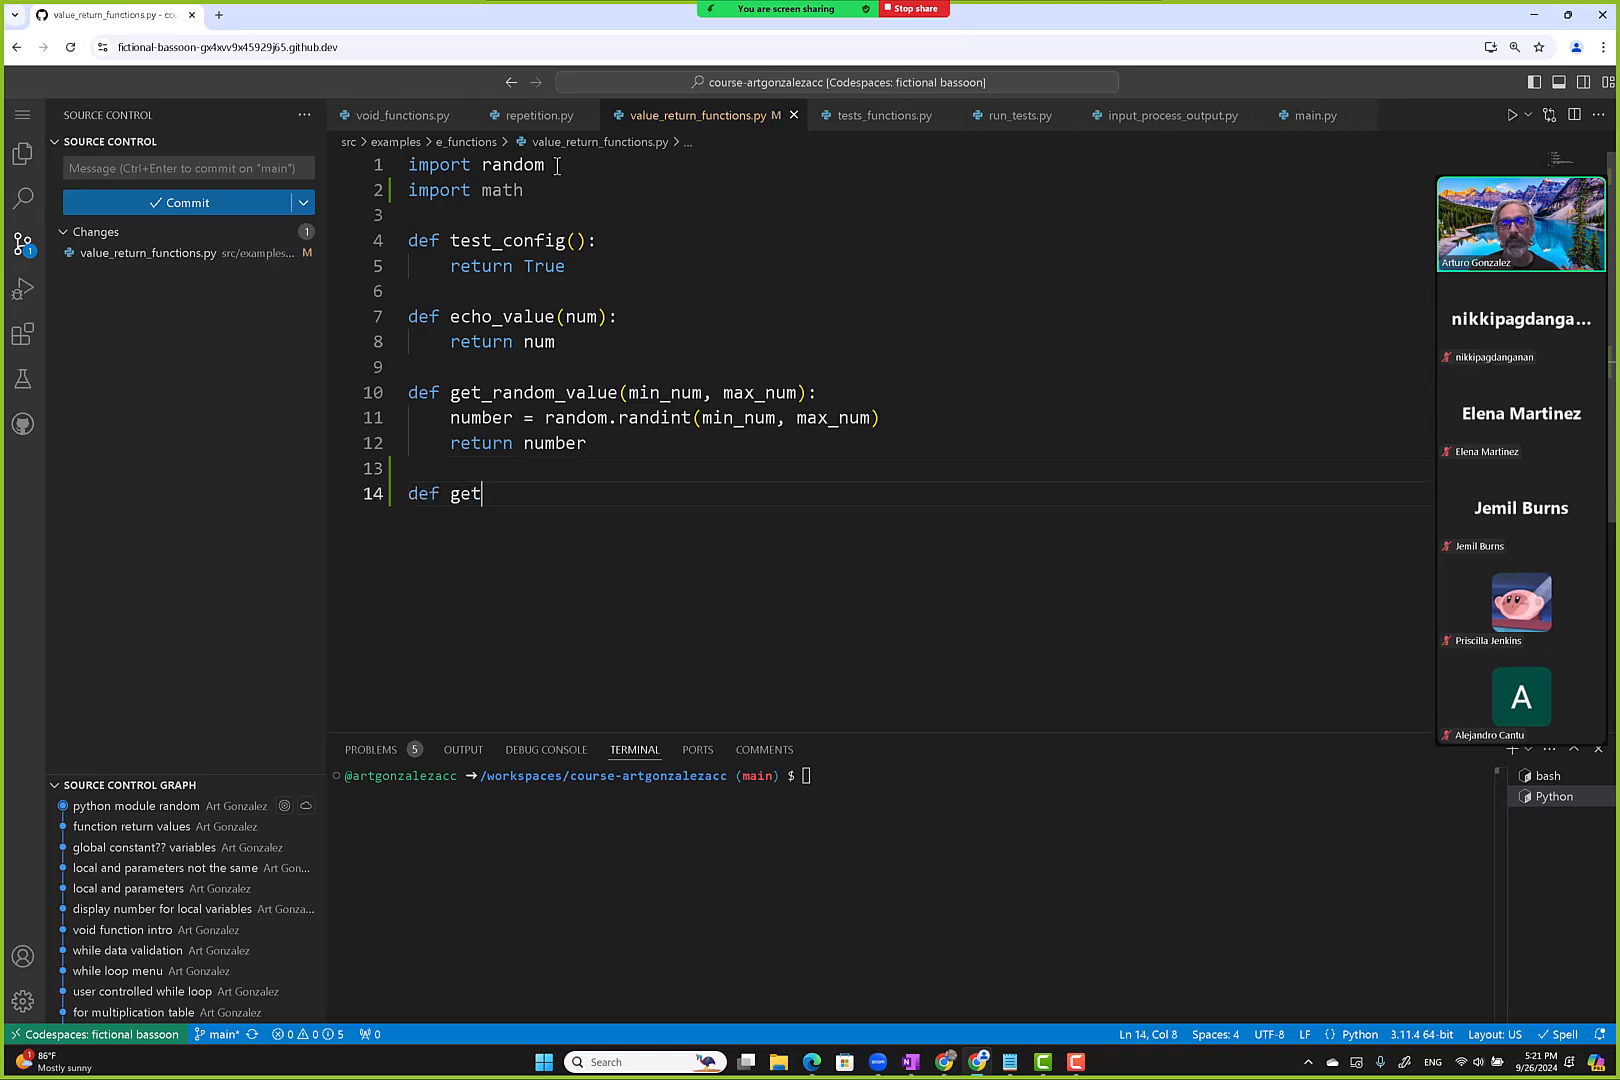
{"action": "type", "text": "_sq"}
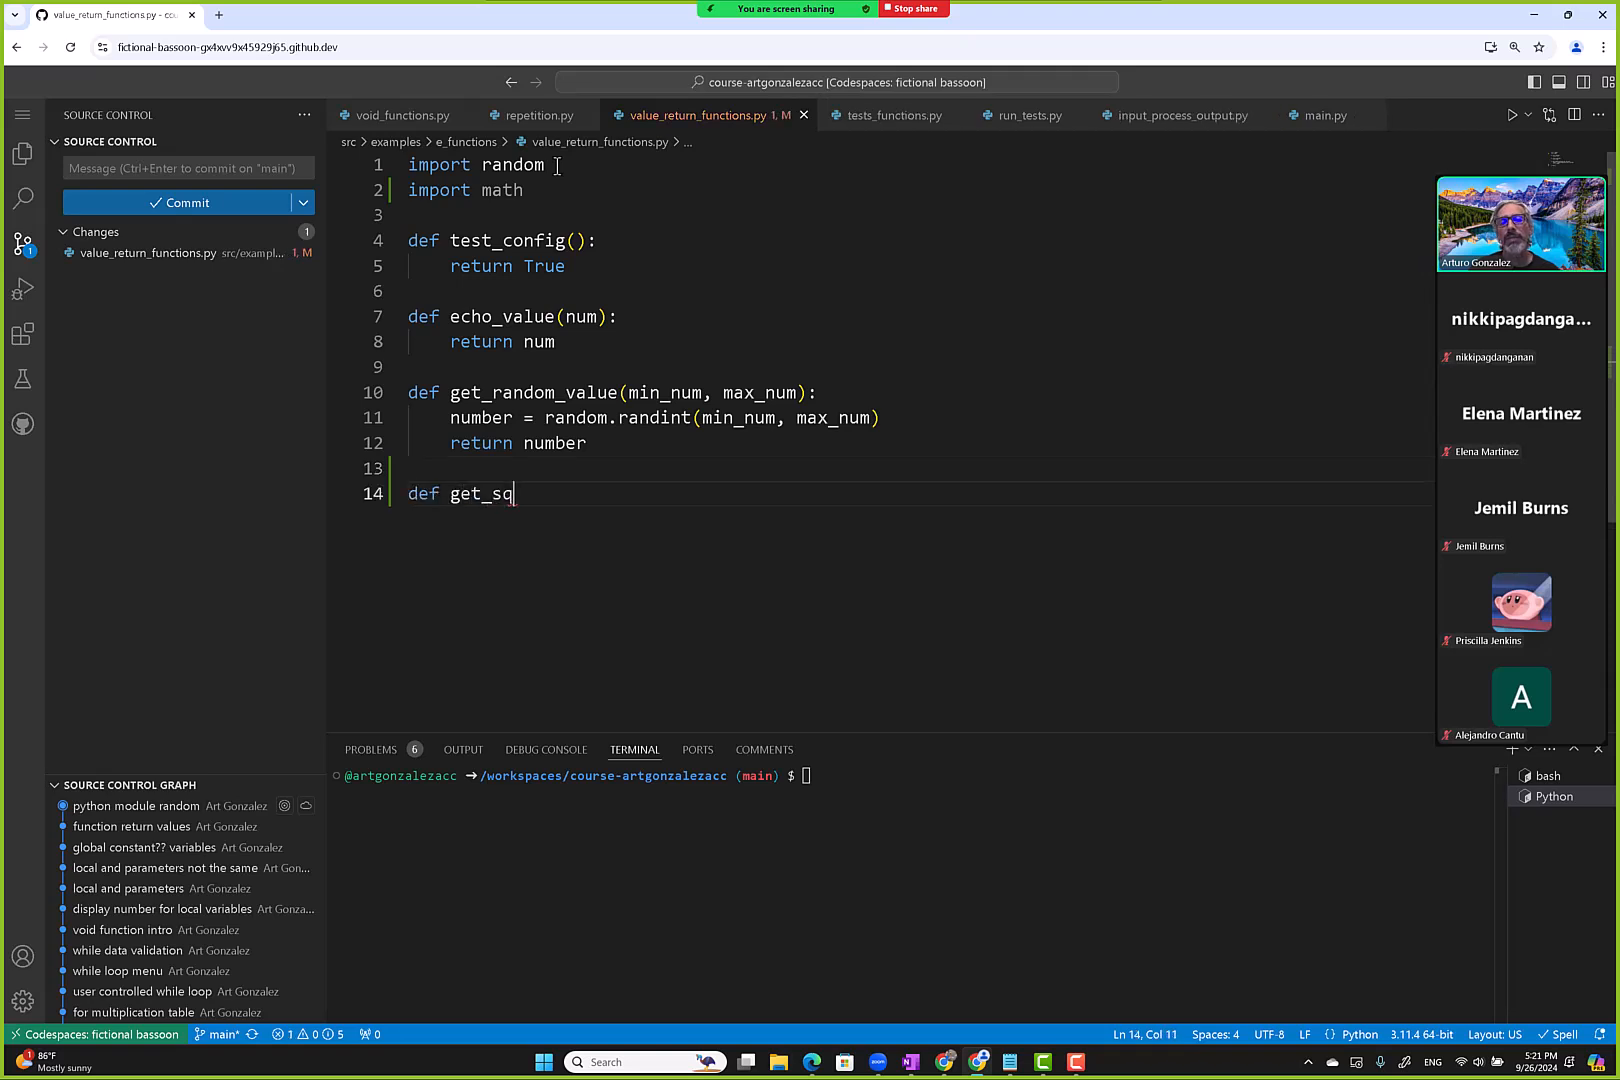
{"action": "type", "text": "rt"}
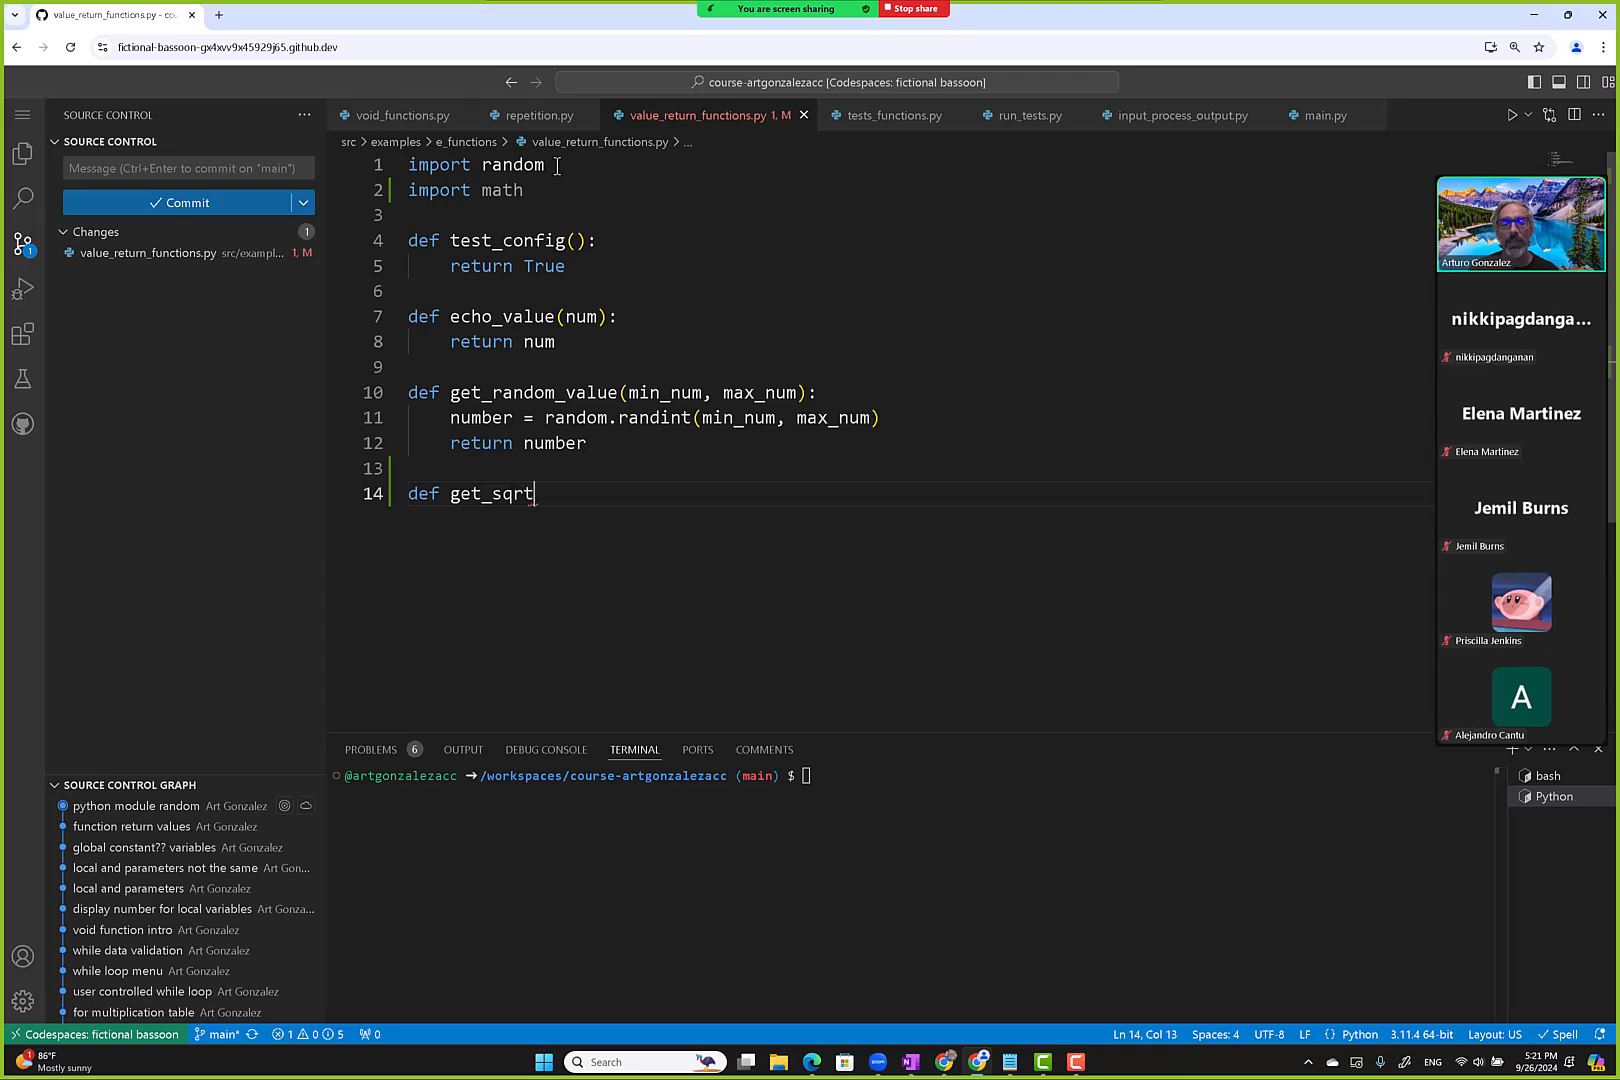
{"action": "type", "text": "(num):"}
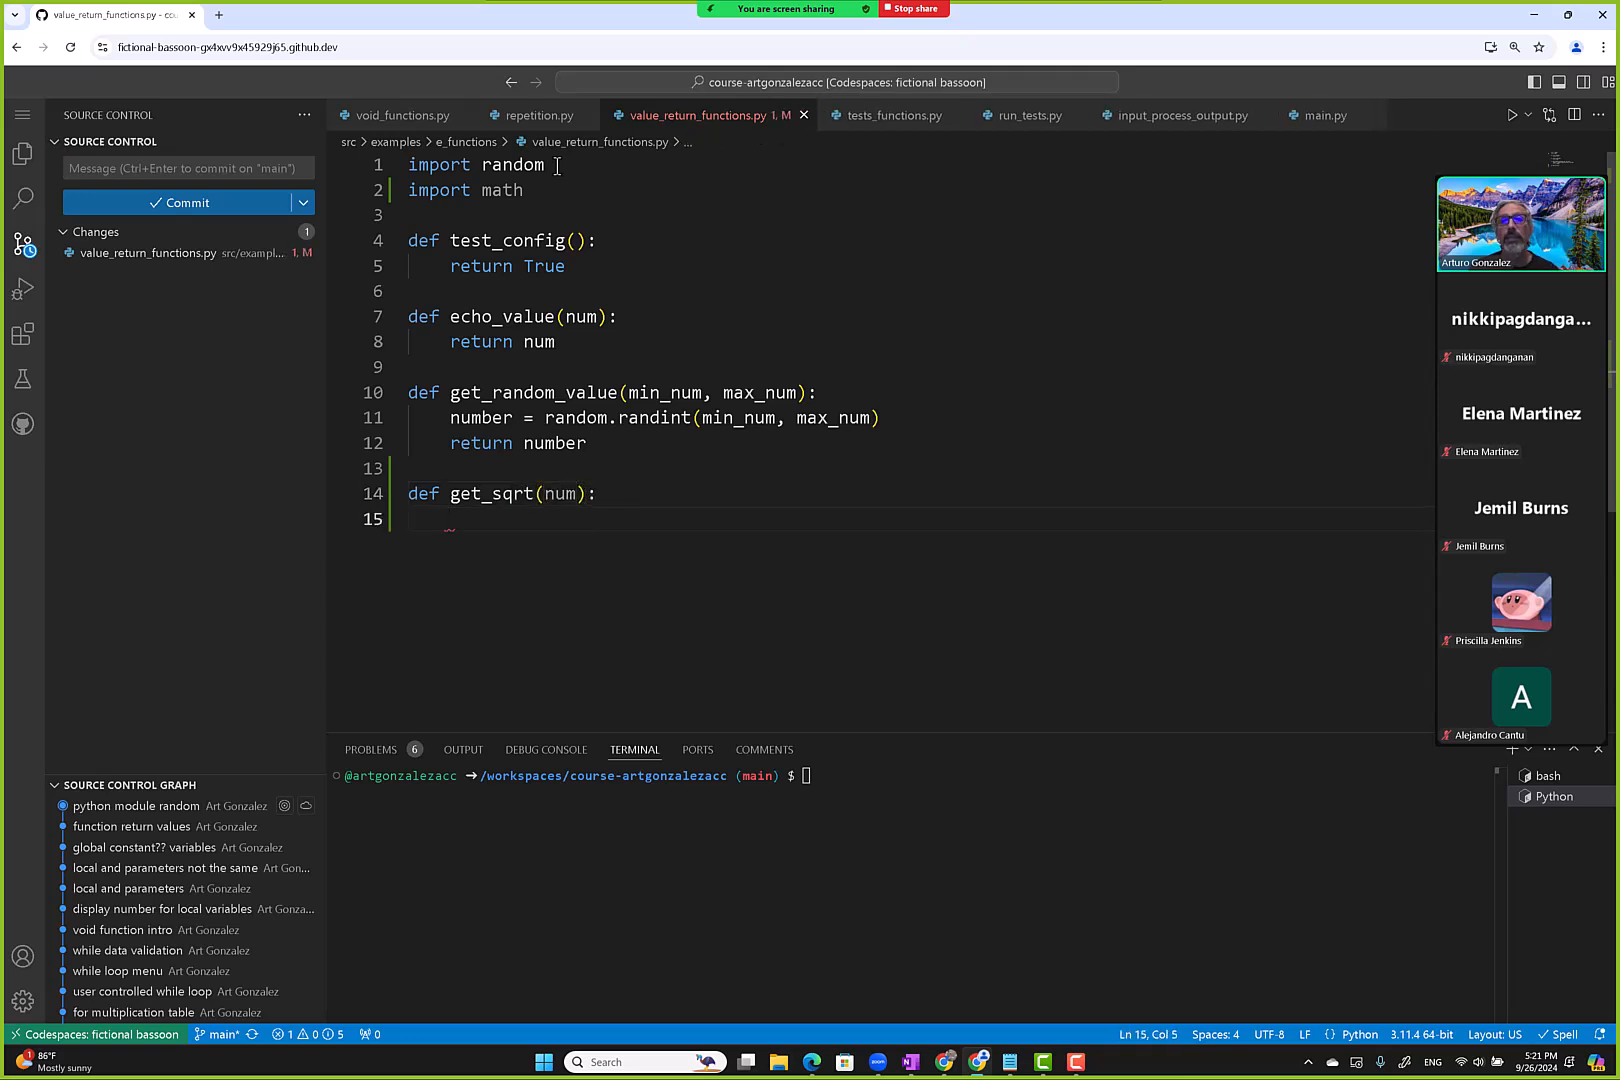
{"action": "type", "text": "return ma"}
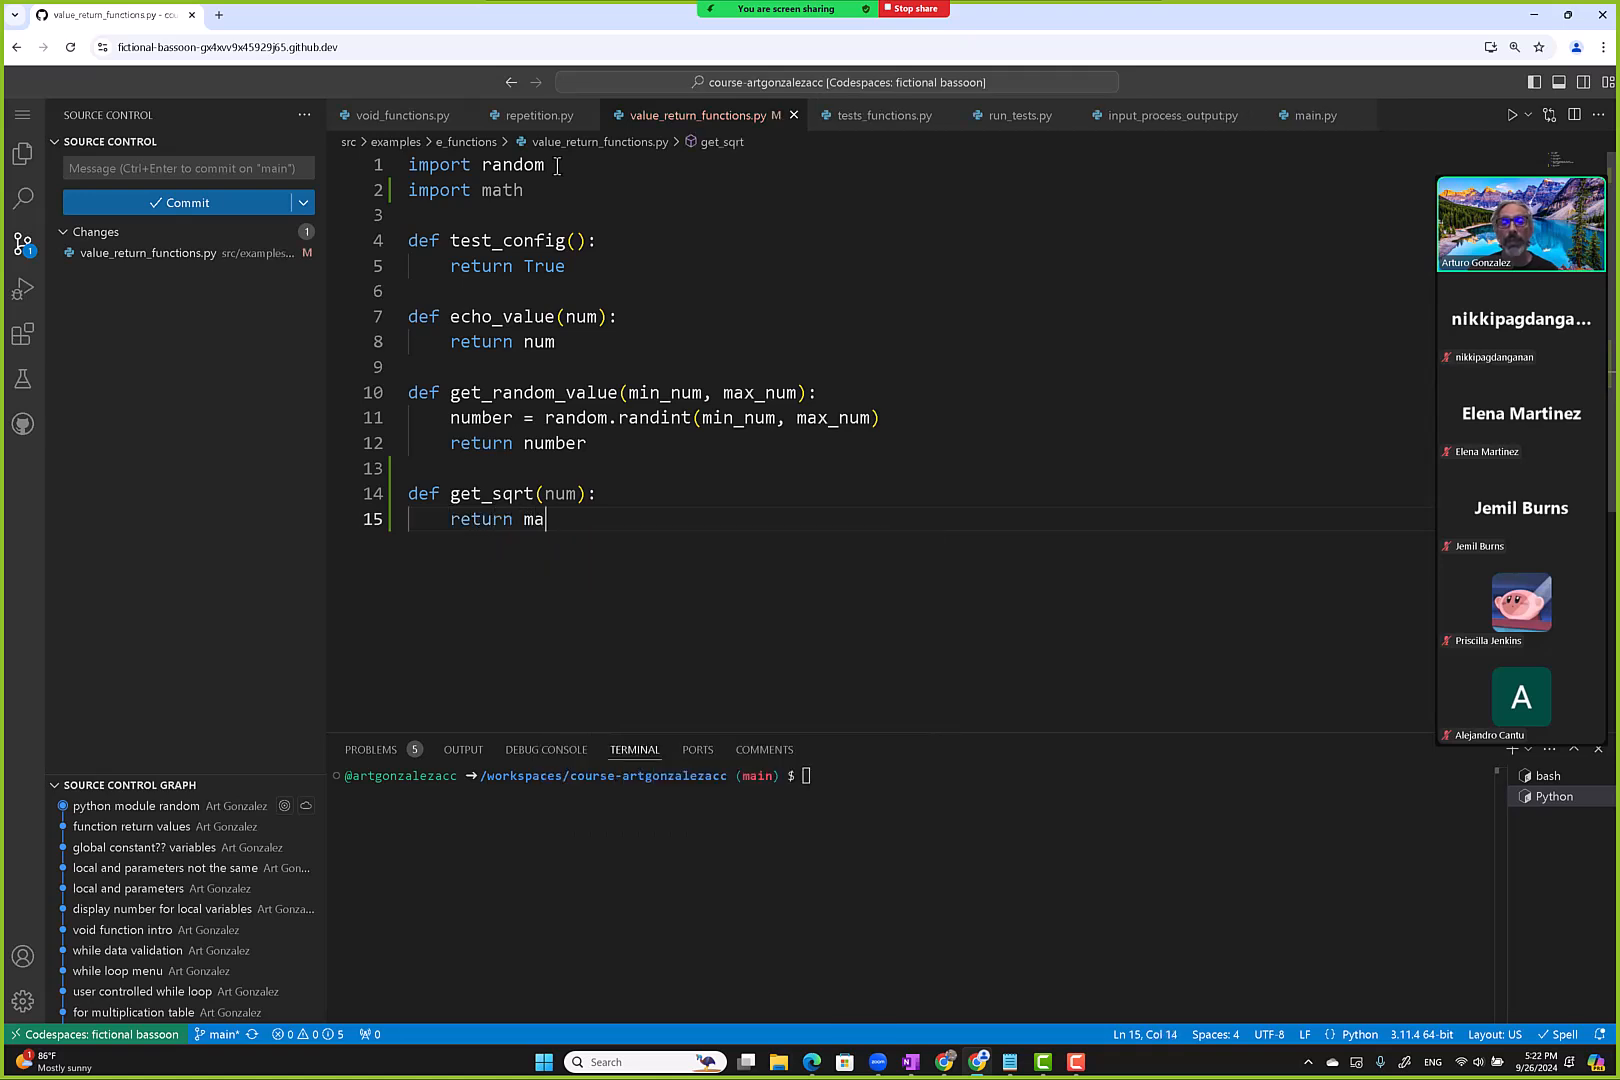
{"action": "type", "text": "th.sqrt(num"}
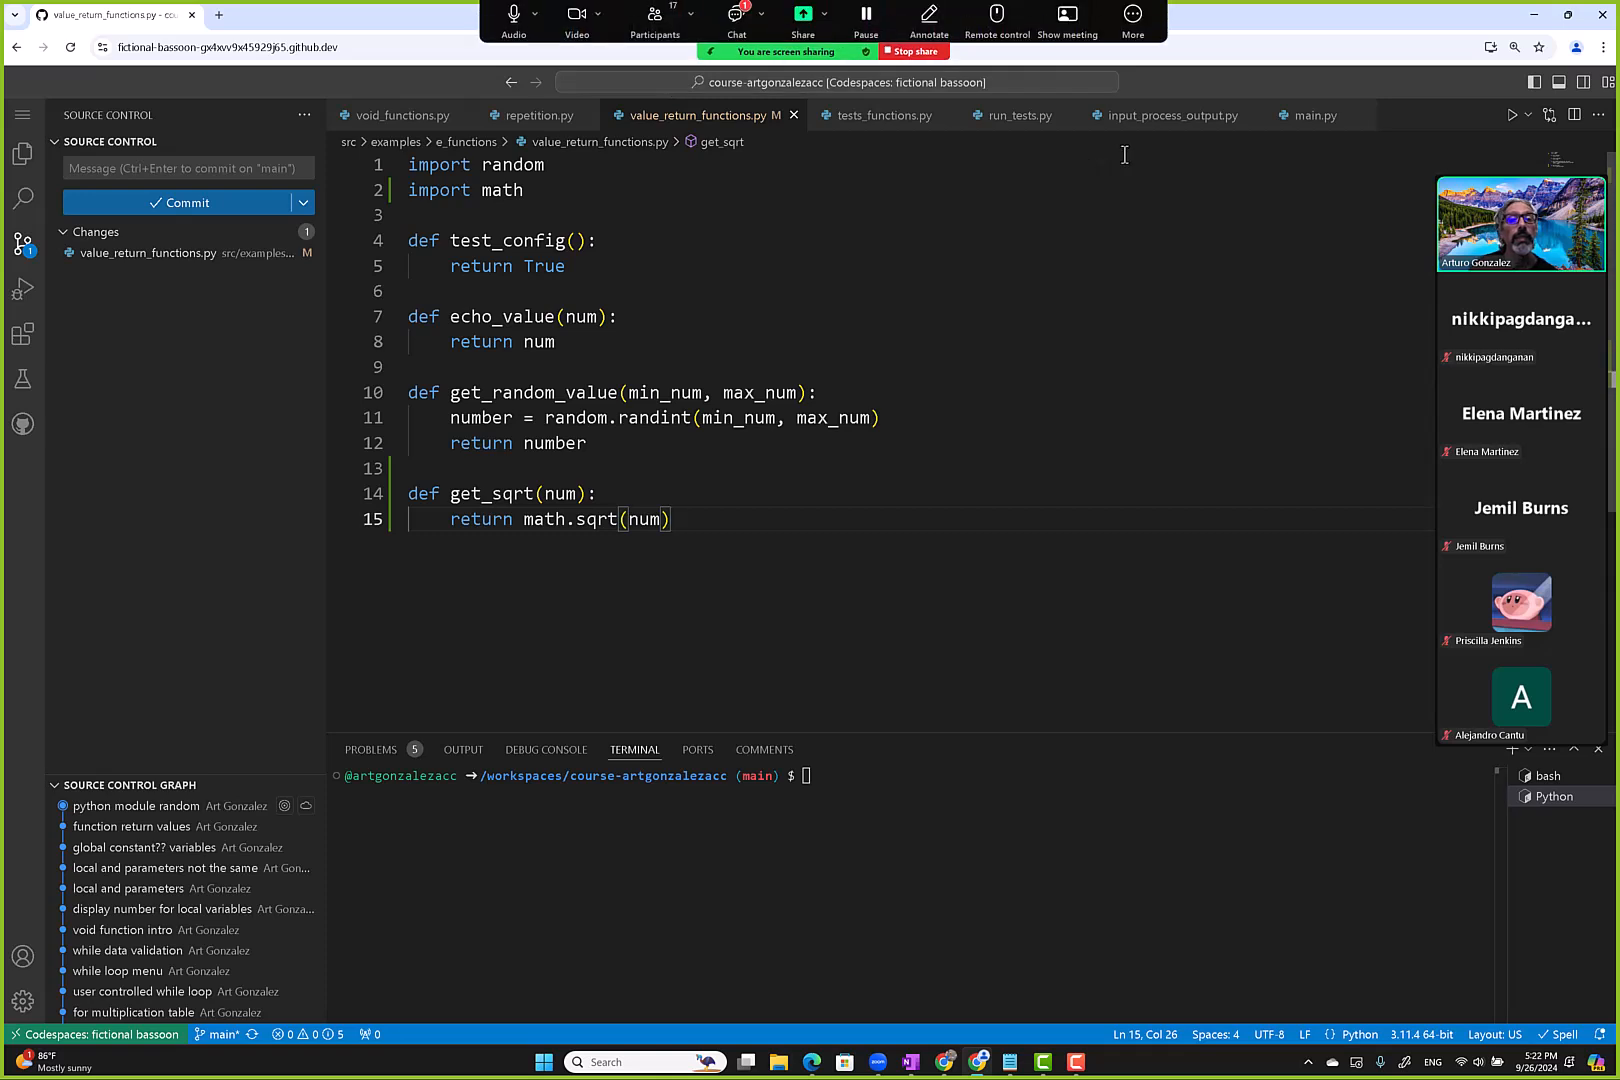
{"action": "left_click", "coordinate": [736, 19]}
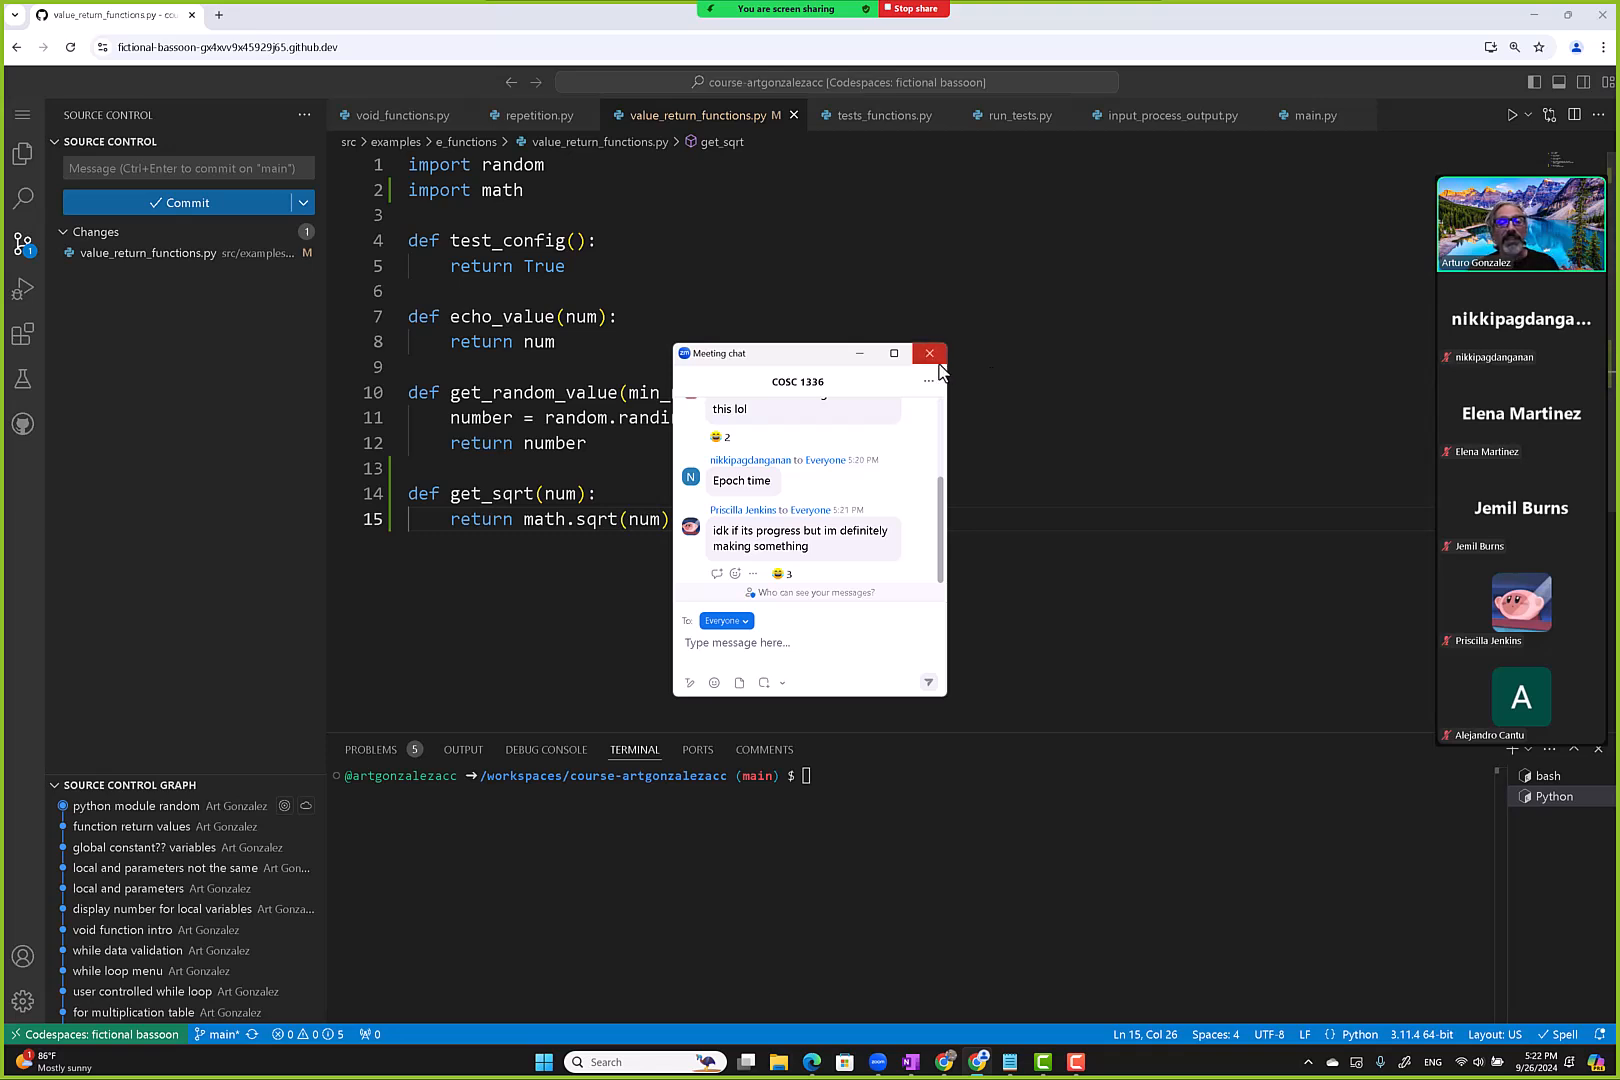
{"action": "left_click", "coordinate": [927, 353]}
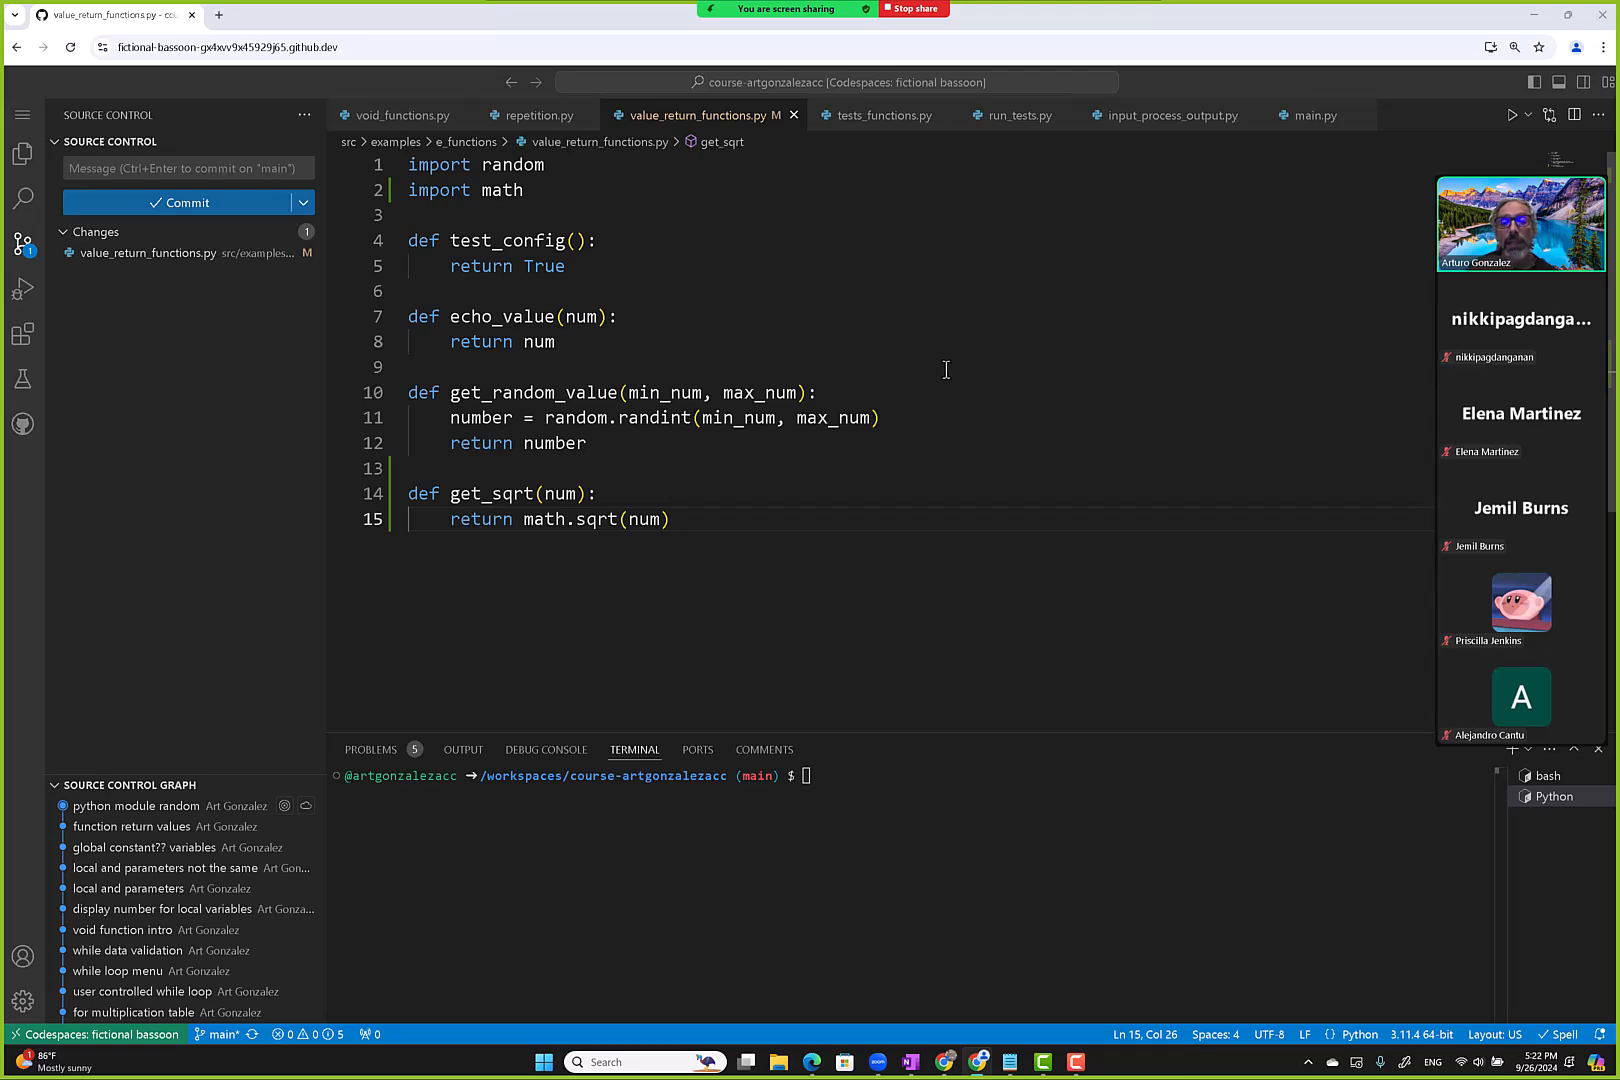
{"action": "mouse_move", "coordinate": [1047, 212]}
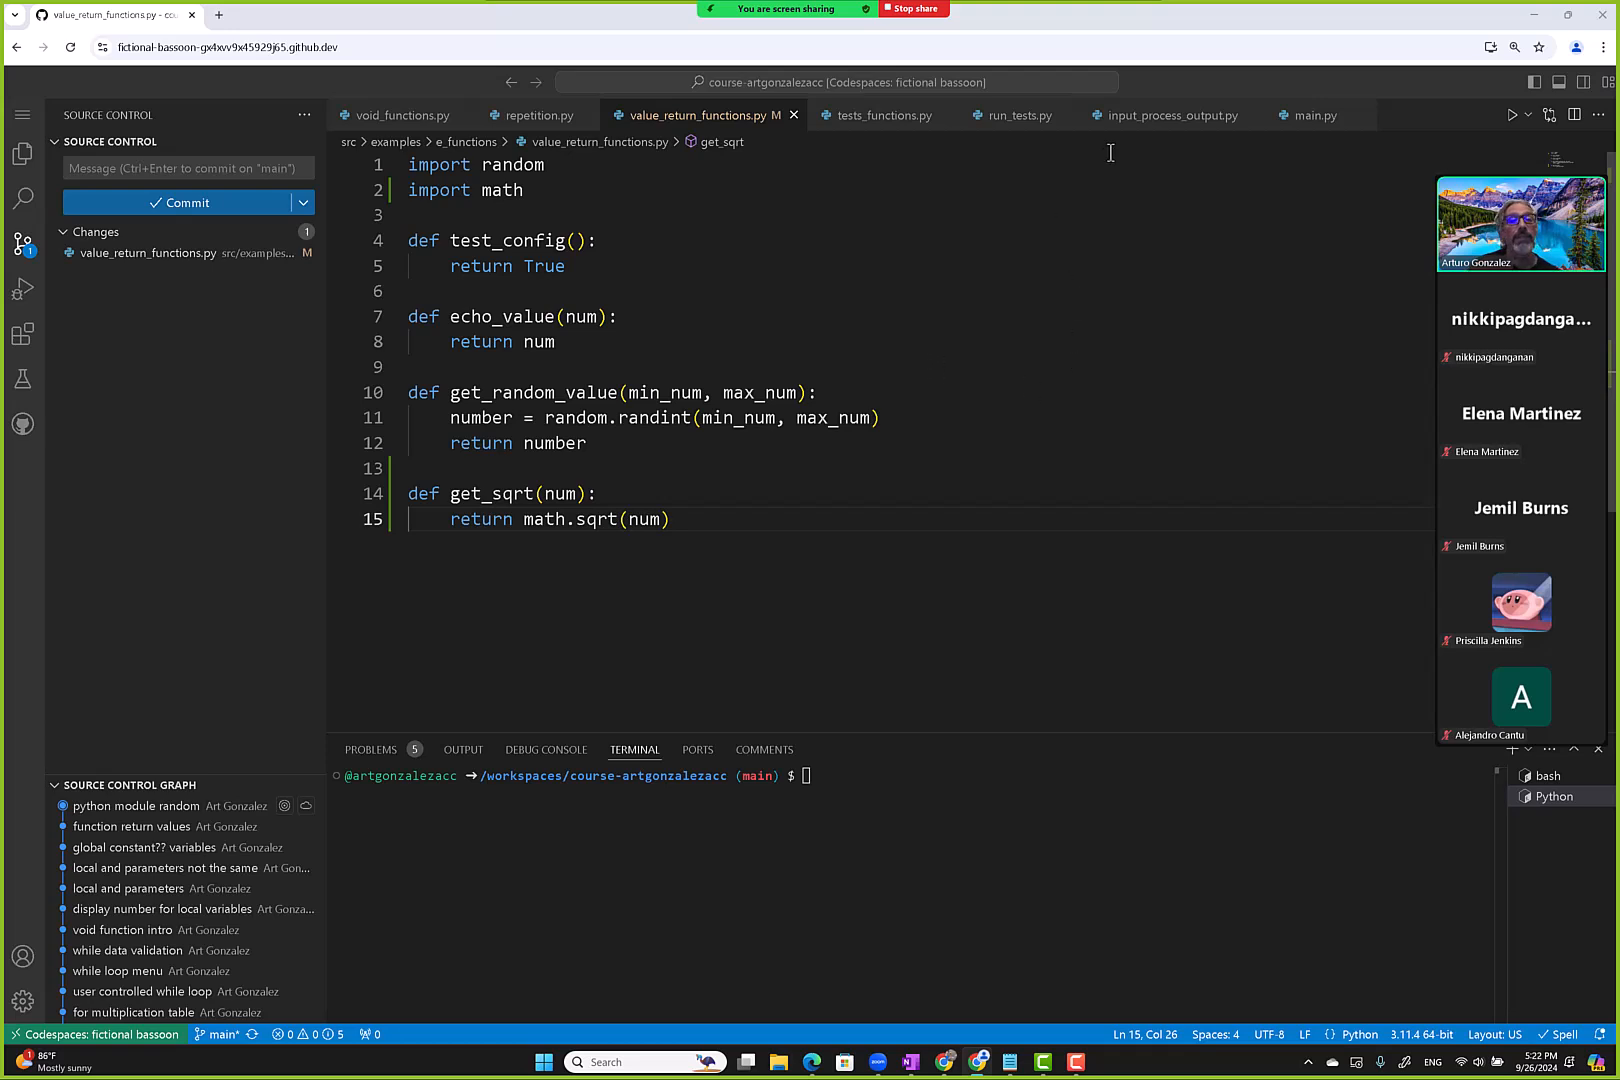
Write test_get_sqrt in tests_functions.py asserting 3 equals get_sqrt(9).
{"action": "left_click", "coordinate": [879, 115]}
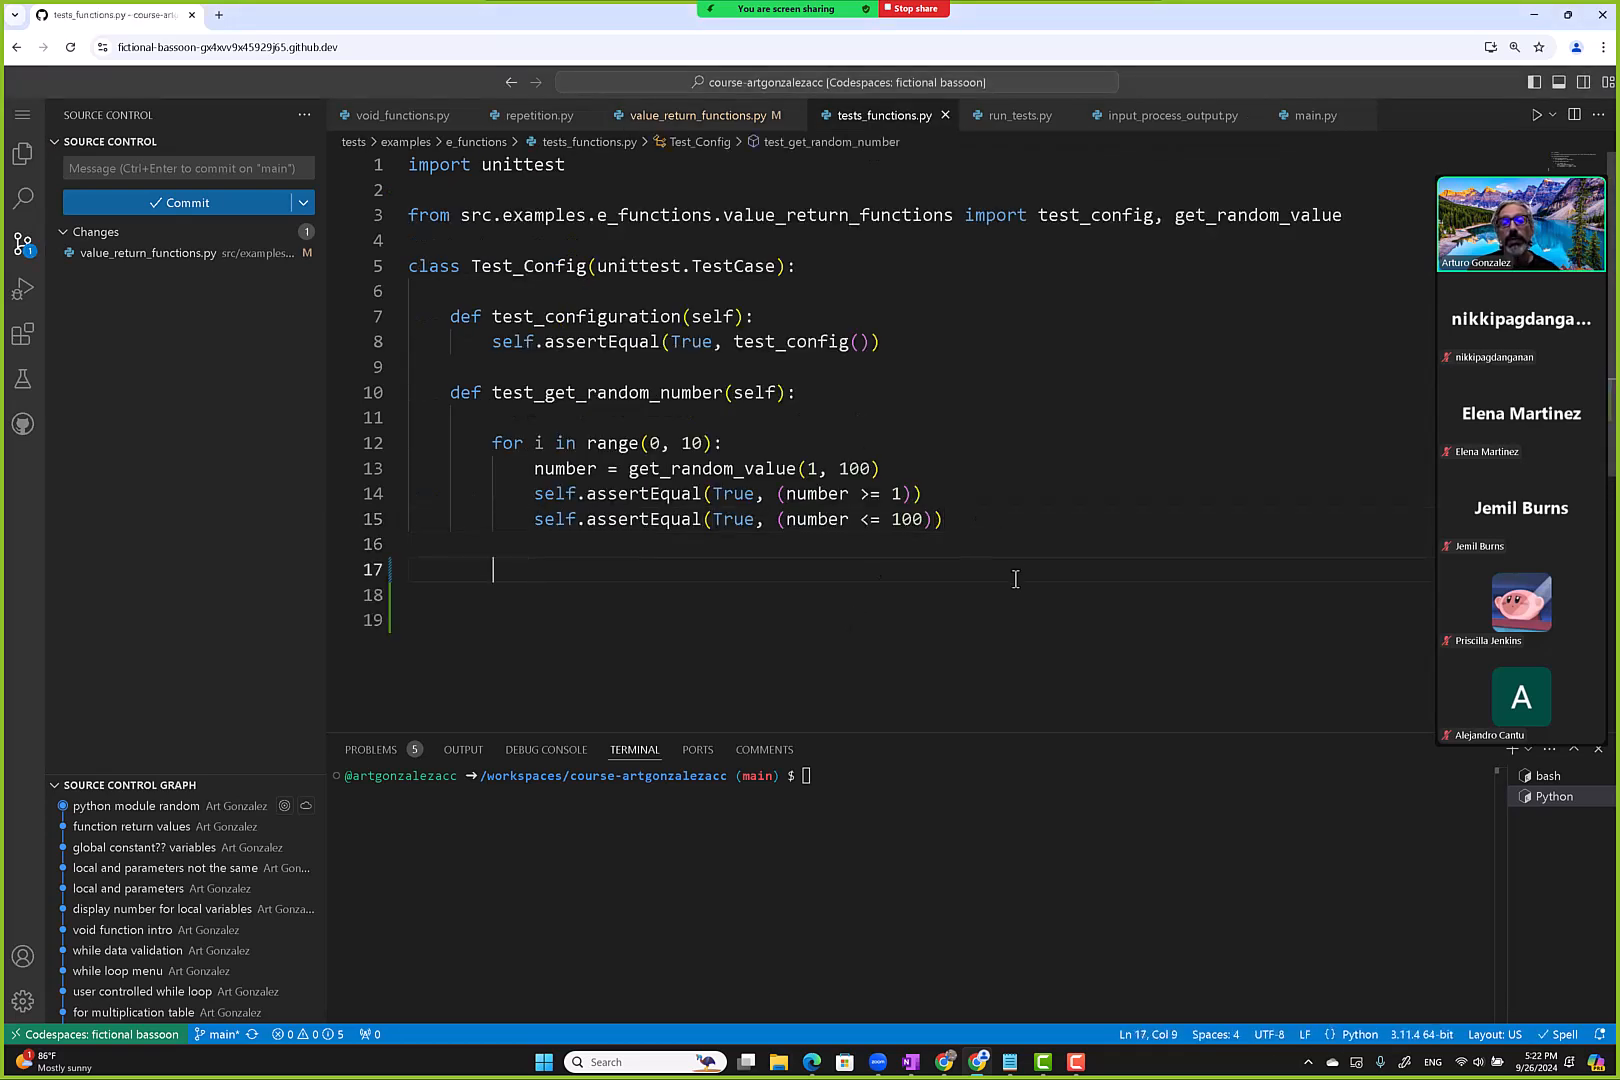
{"action": "type", "text": "def test_get"}
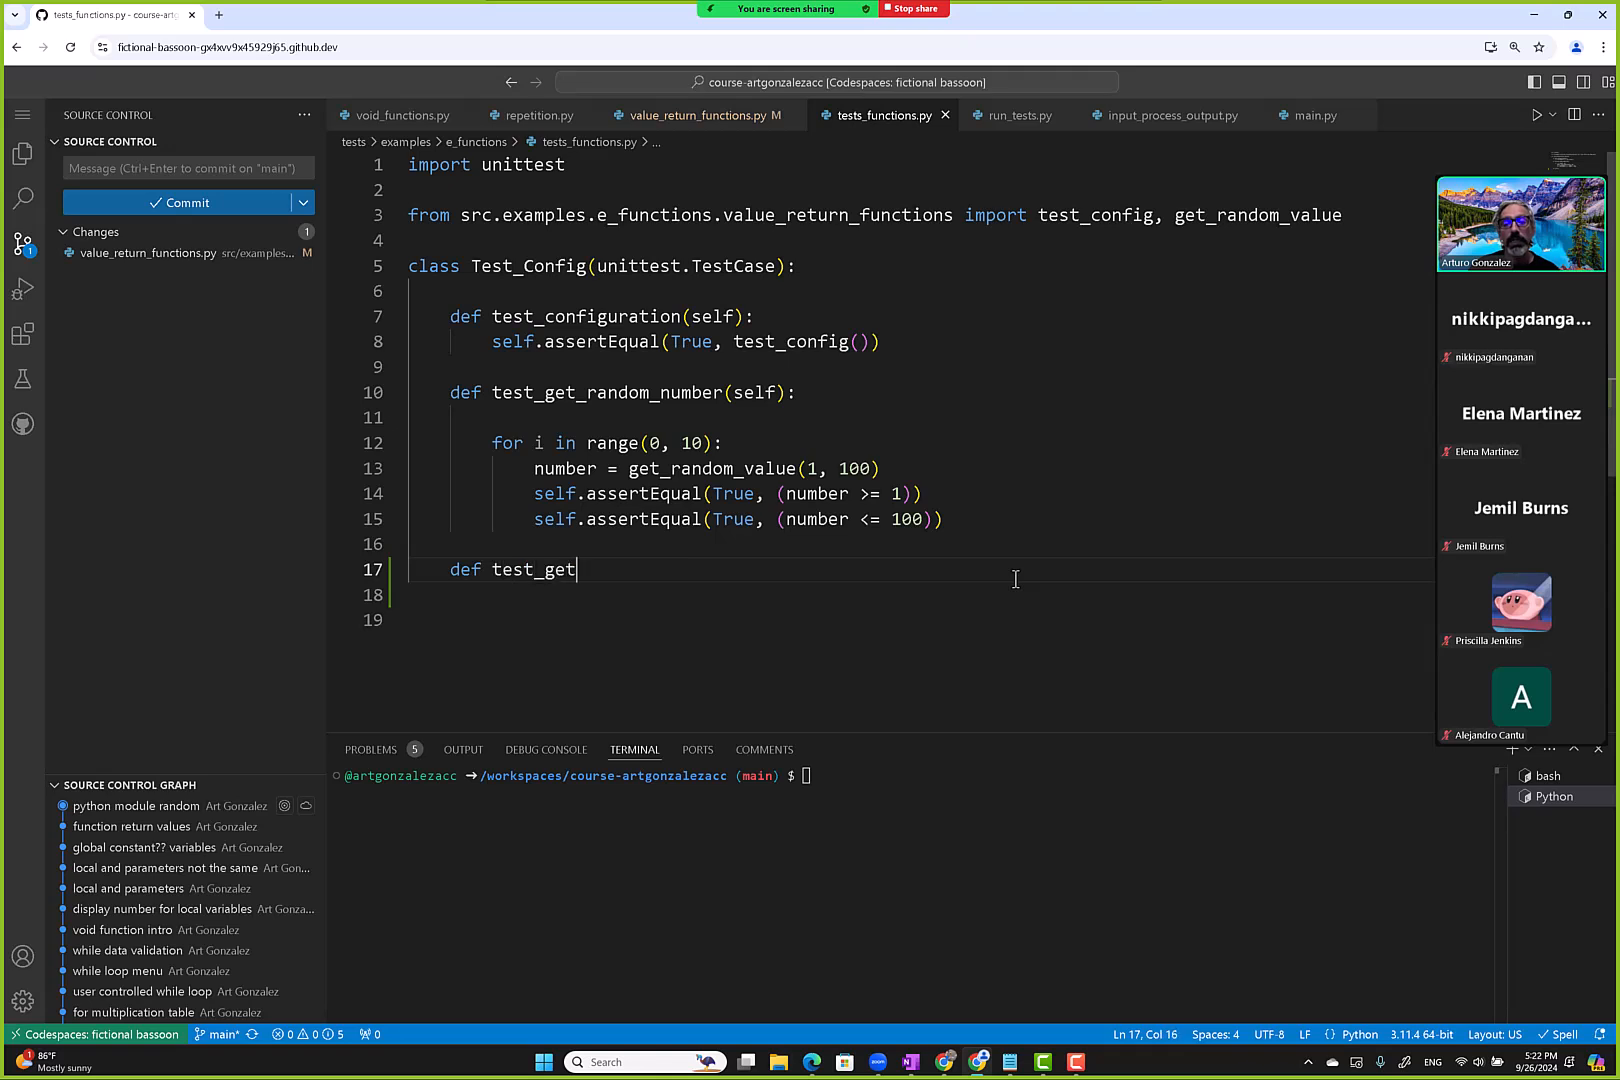
{"action": "type", "text": "_sqrt"}
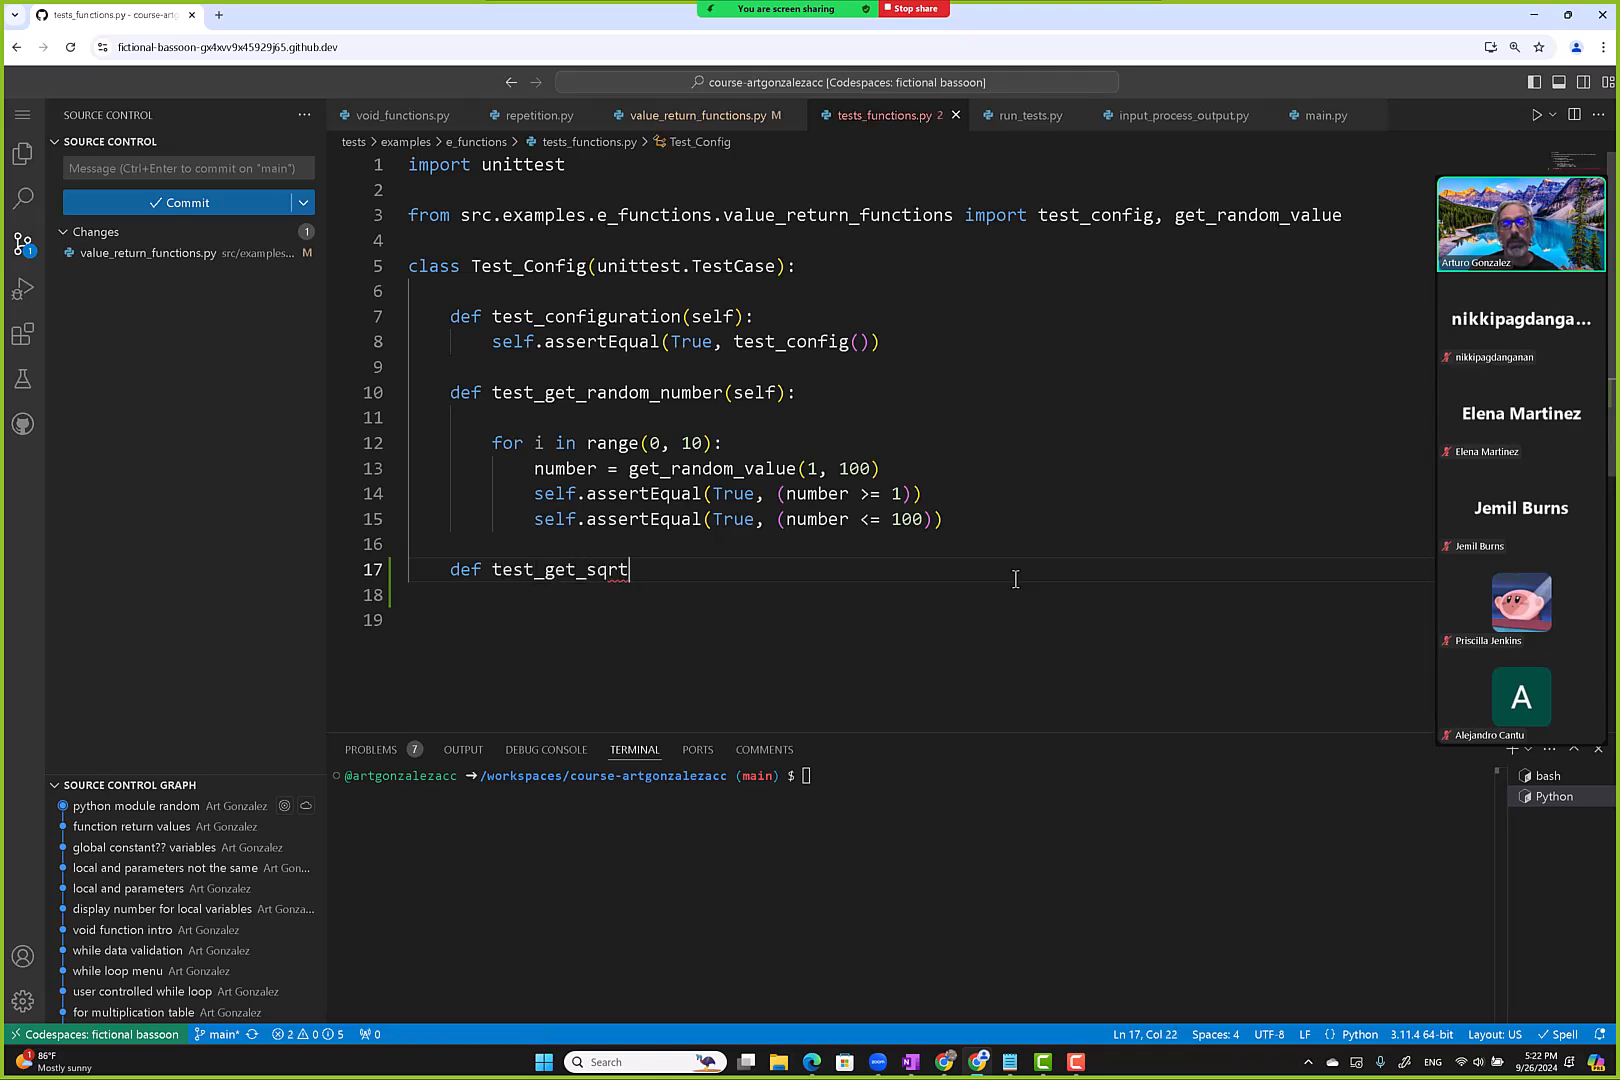
{"action": "type", "text": "(self):"}
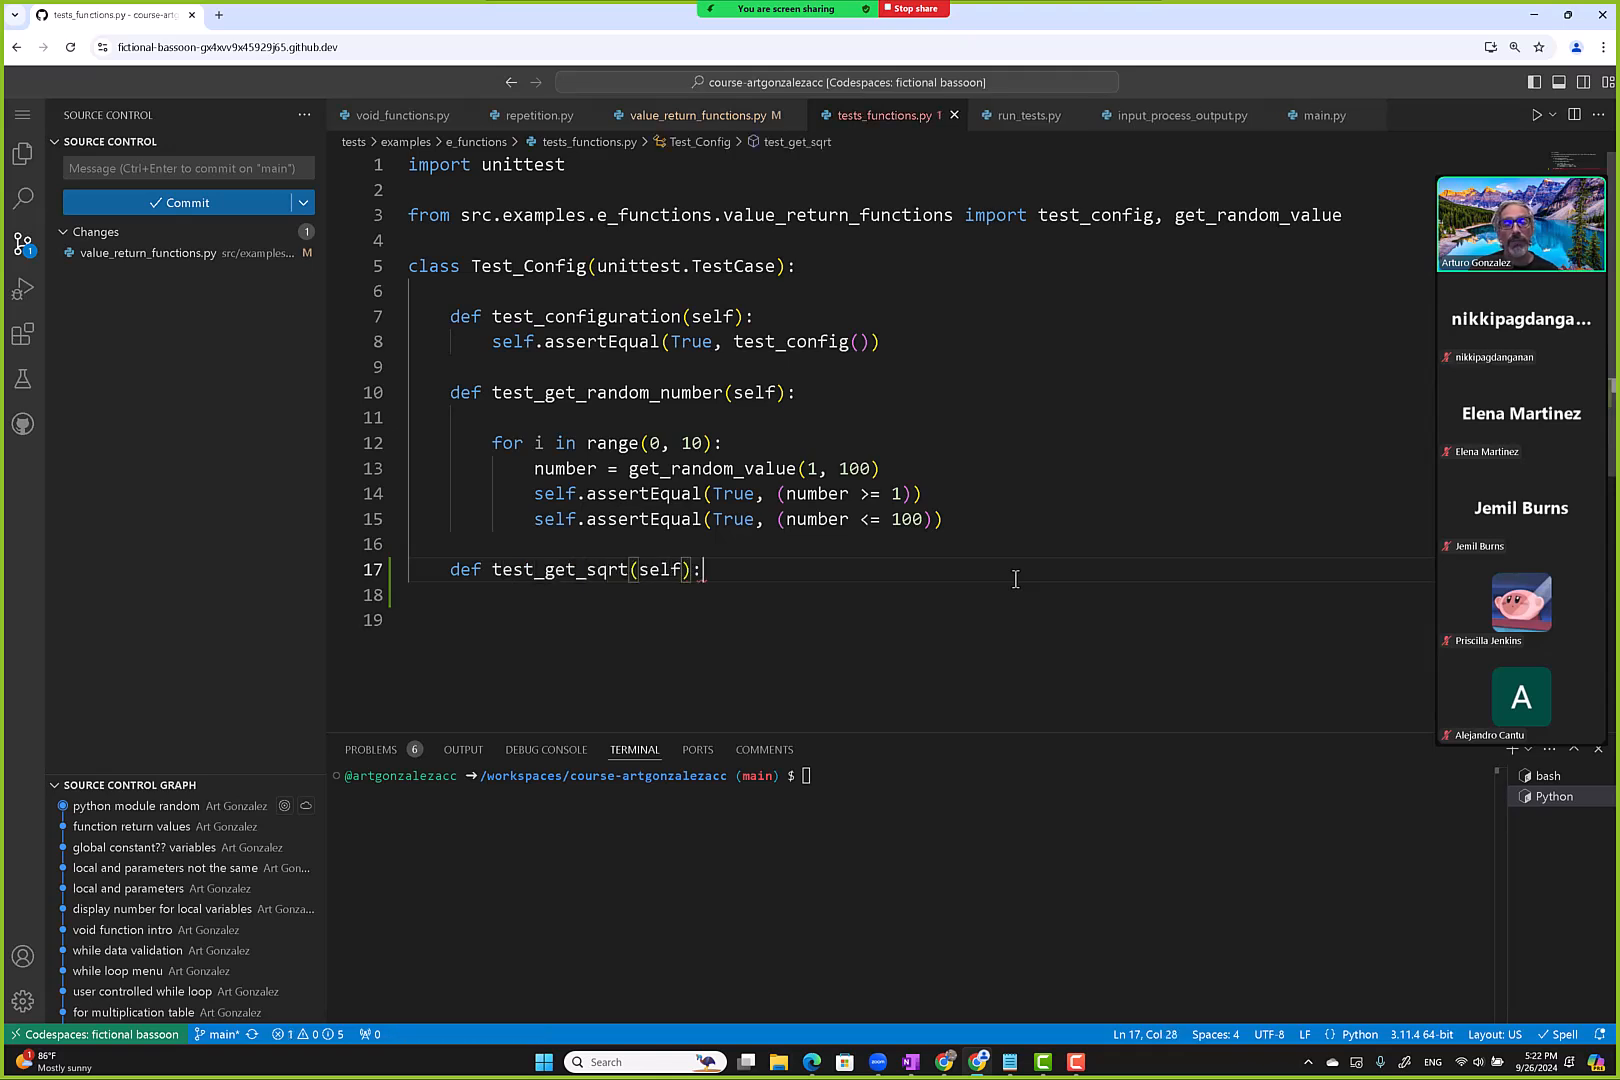
{"action": "key", "text": "enter"}
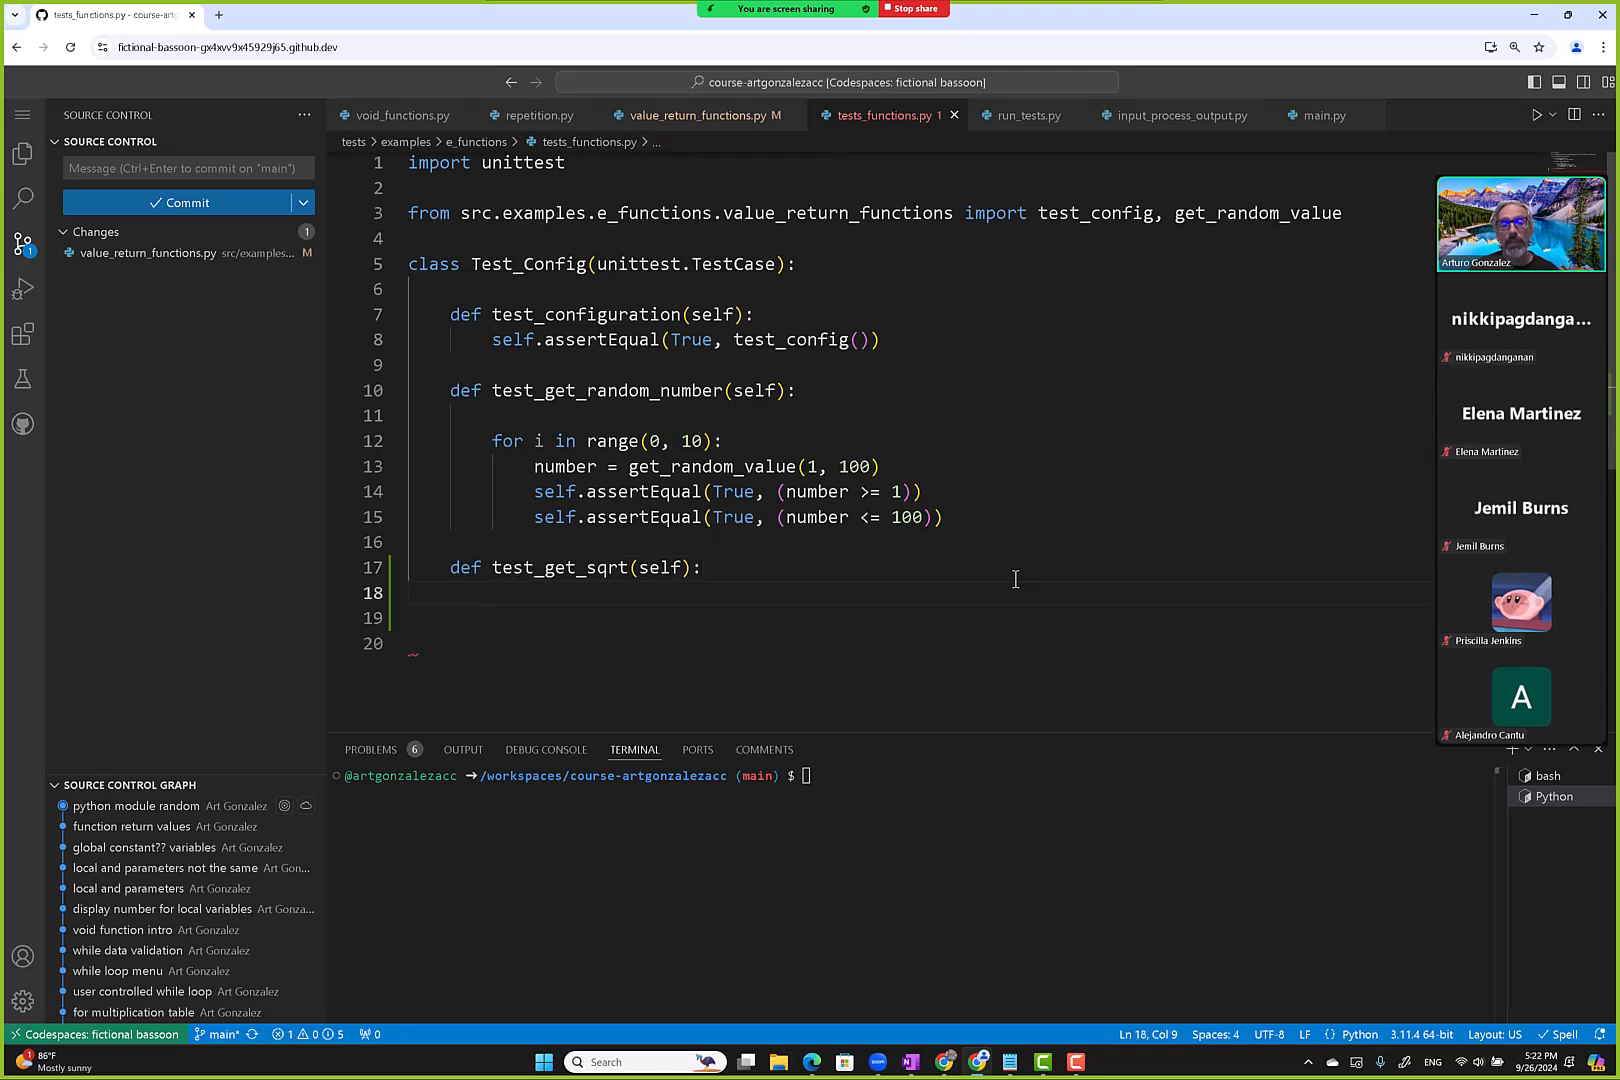
{"action": "type", "text": "self"}
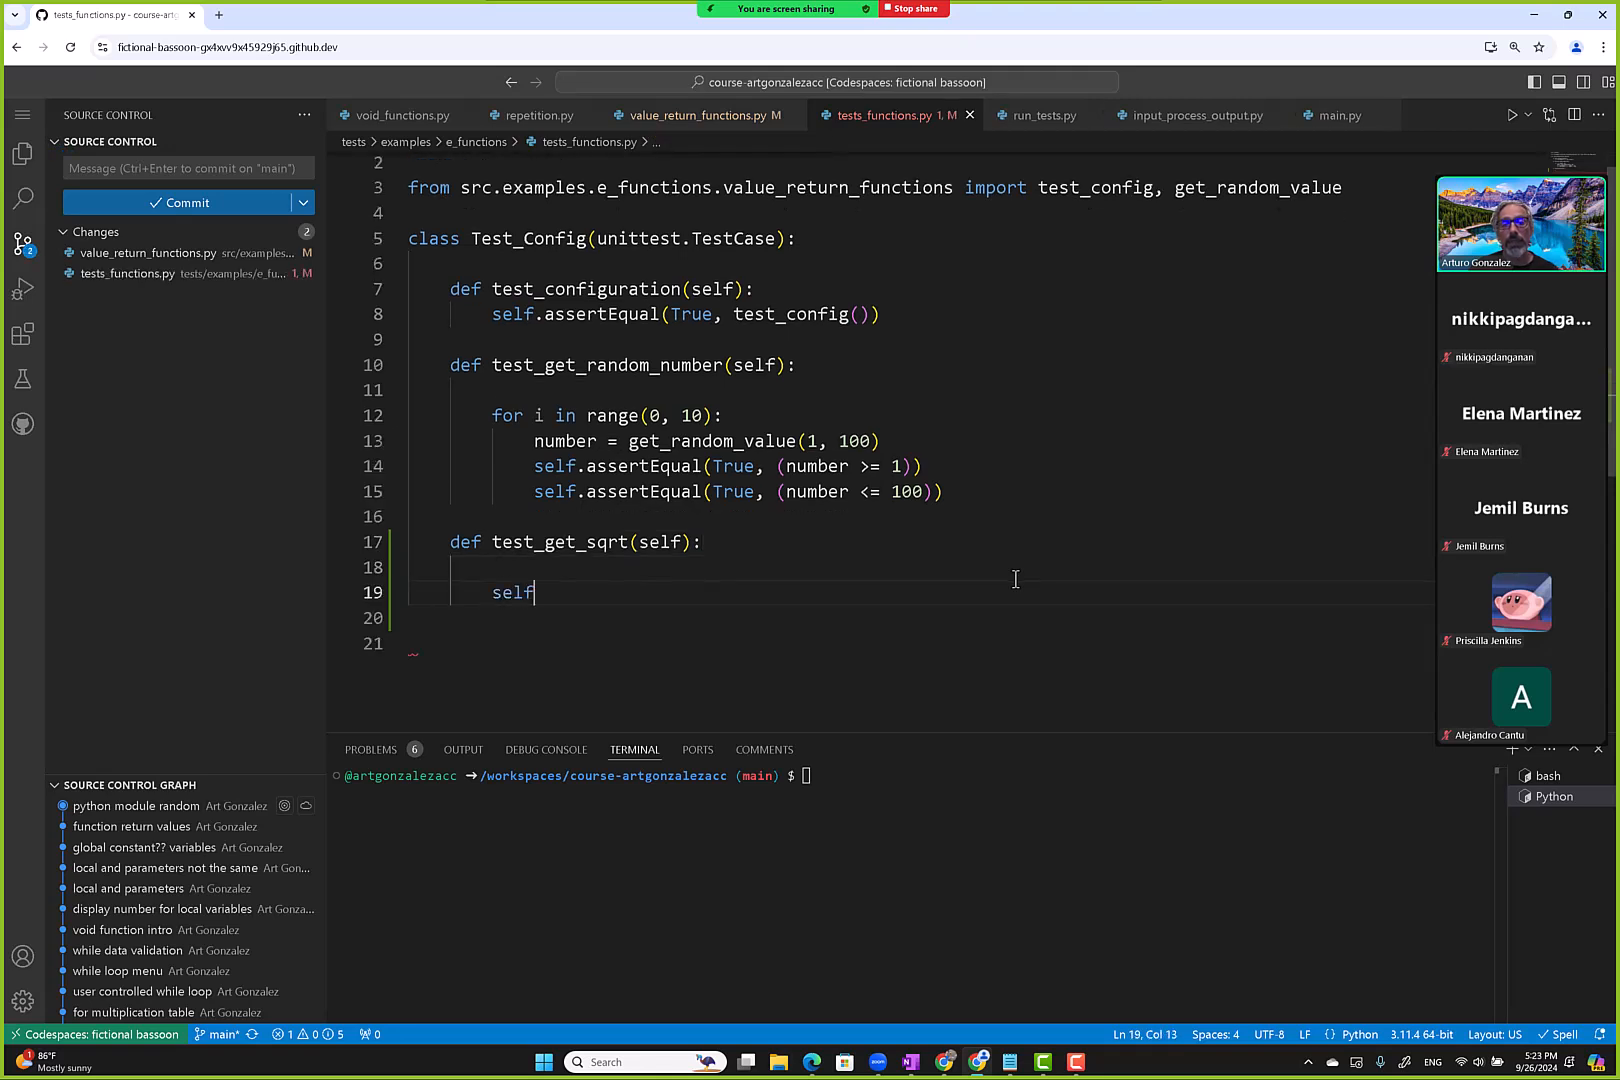
{"action": "type", "text": ".asserteq"}
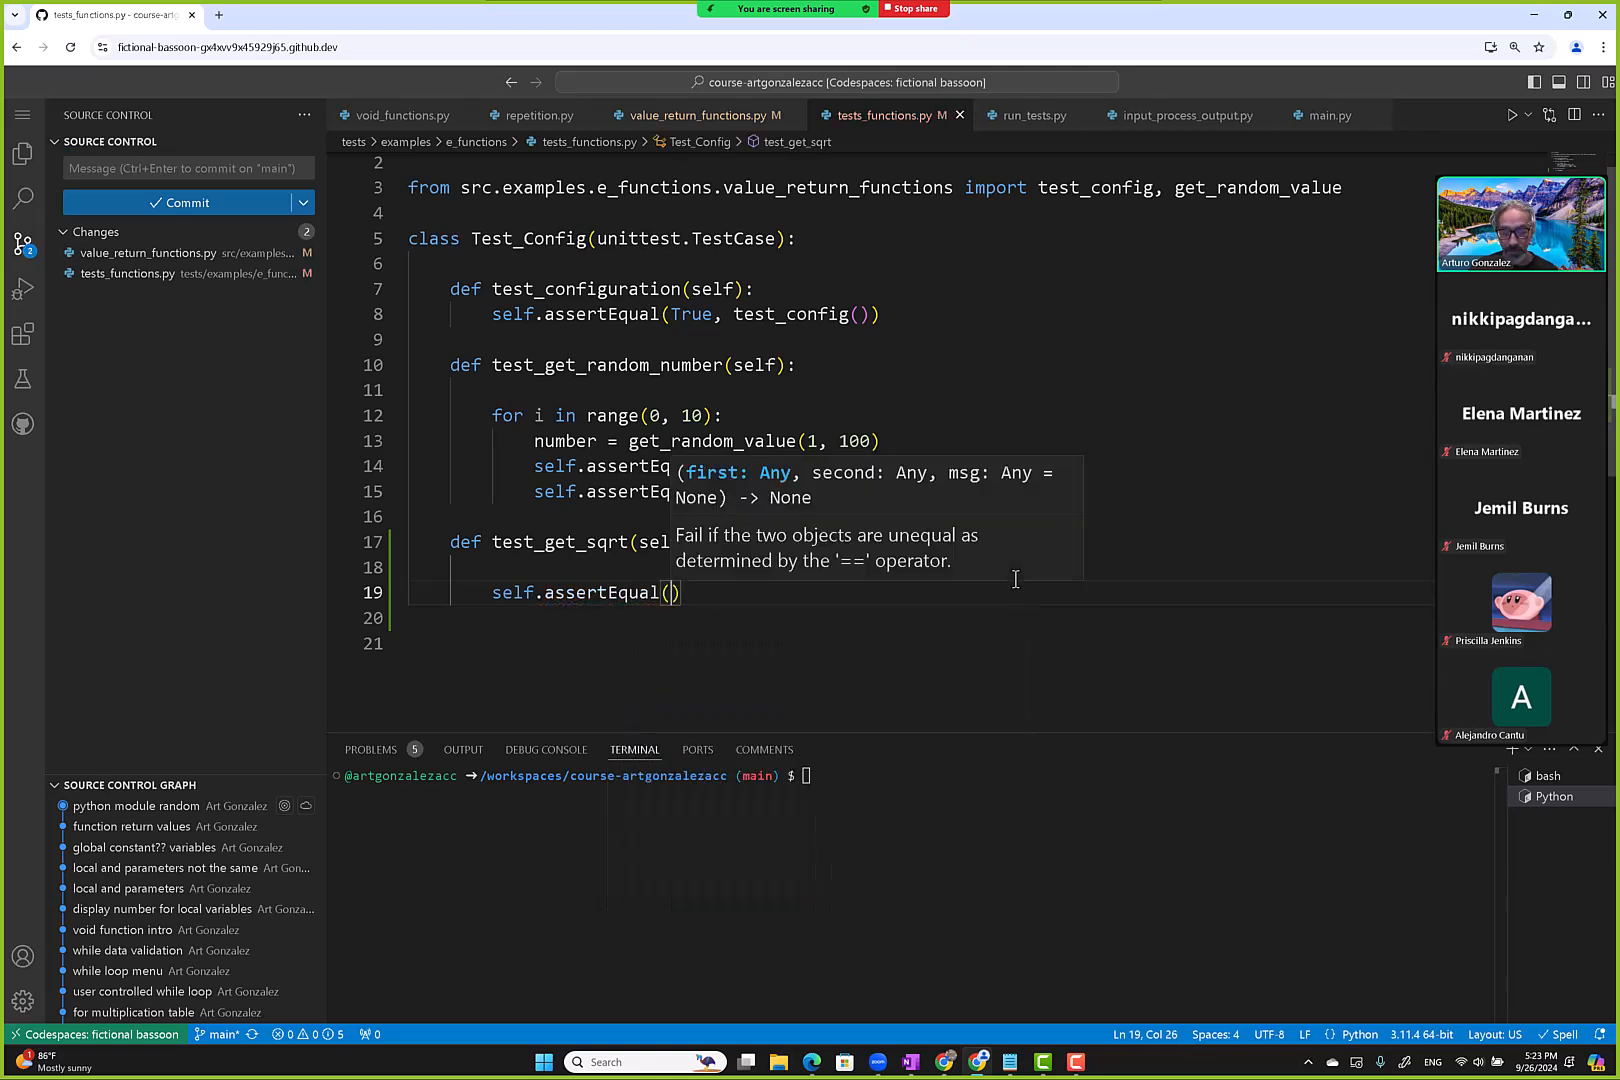
{"action": "type", "text": "3,"}
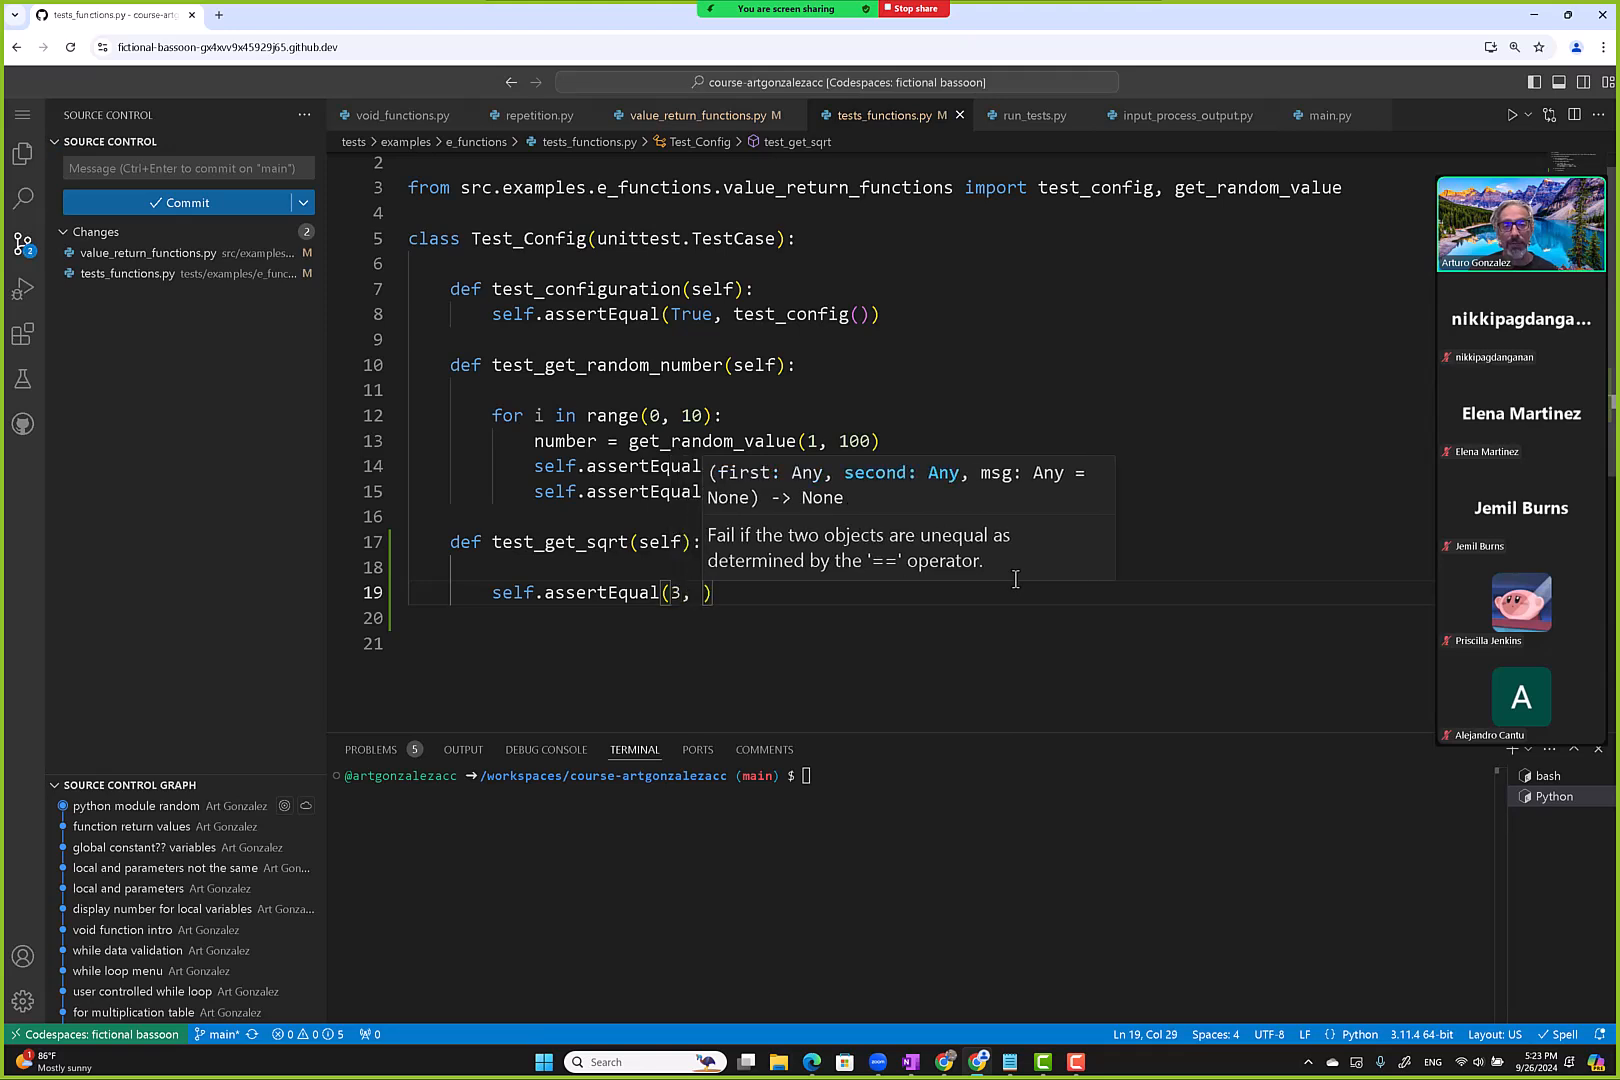
{"action": "type", "text": "get_sqrt("}
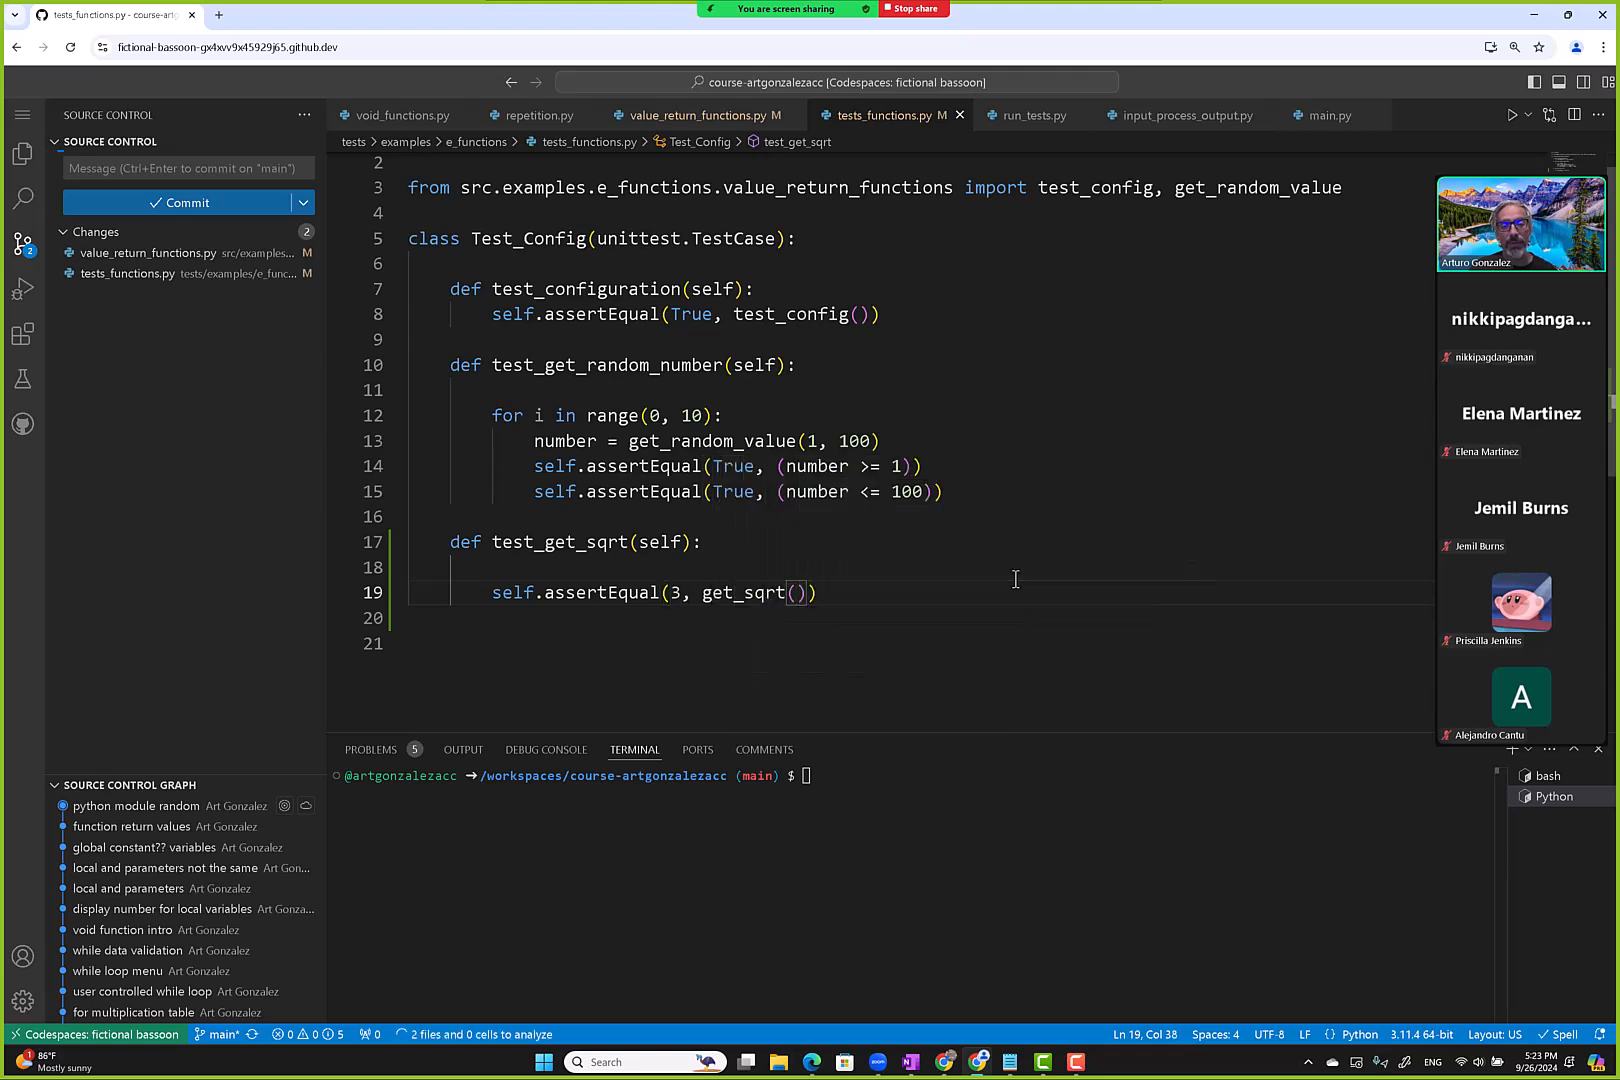
{"action": "type", "text": "9"}
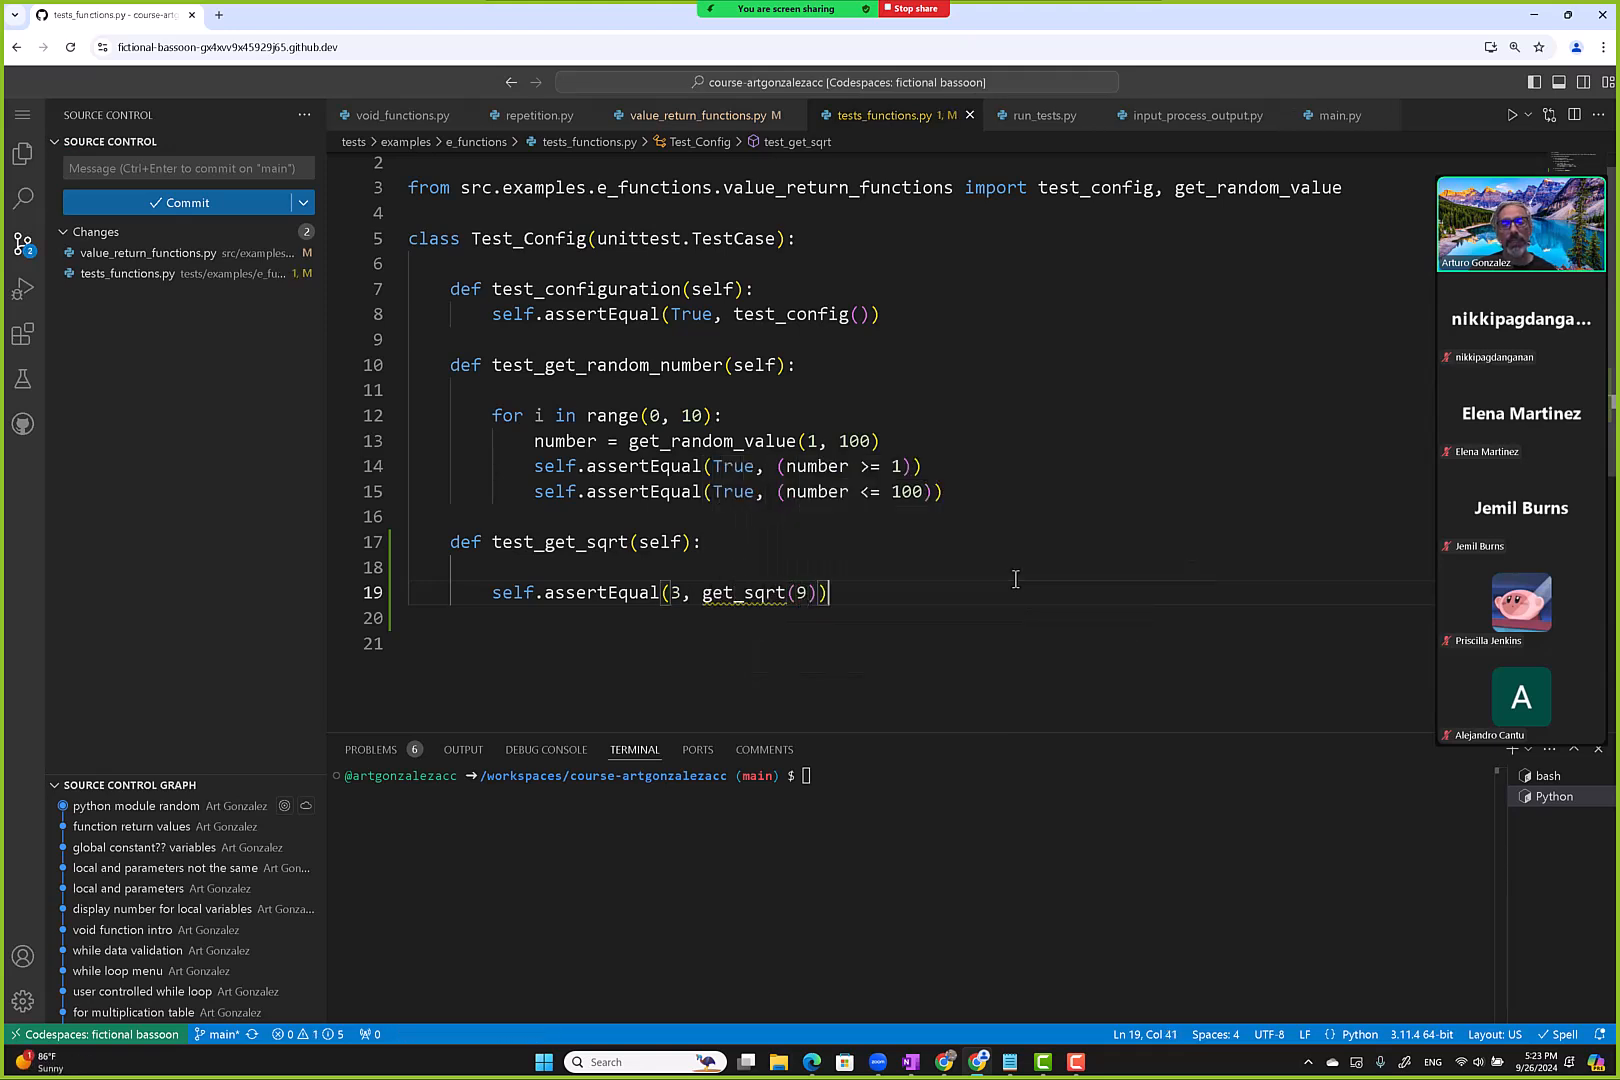
{"action": "mouse_move", "coordinate": [762, 592]}
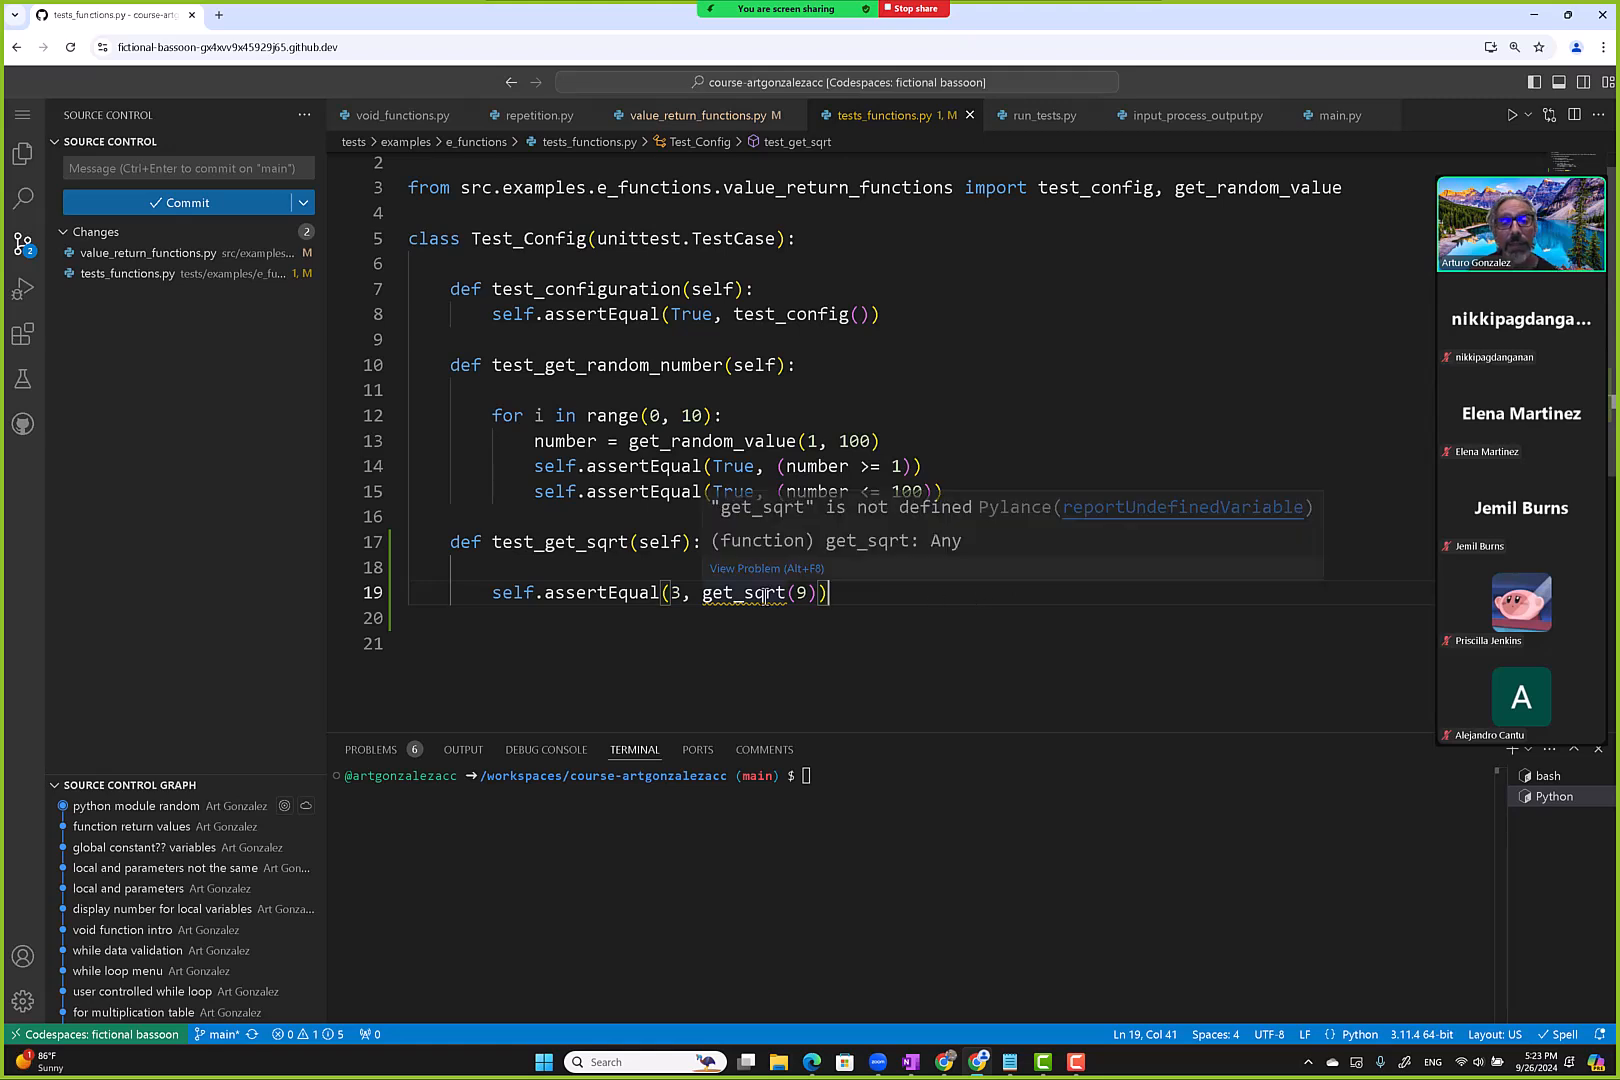
{"action": "mouse_move", "coordinate": [780, 608]}
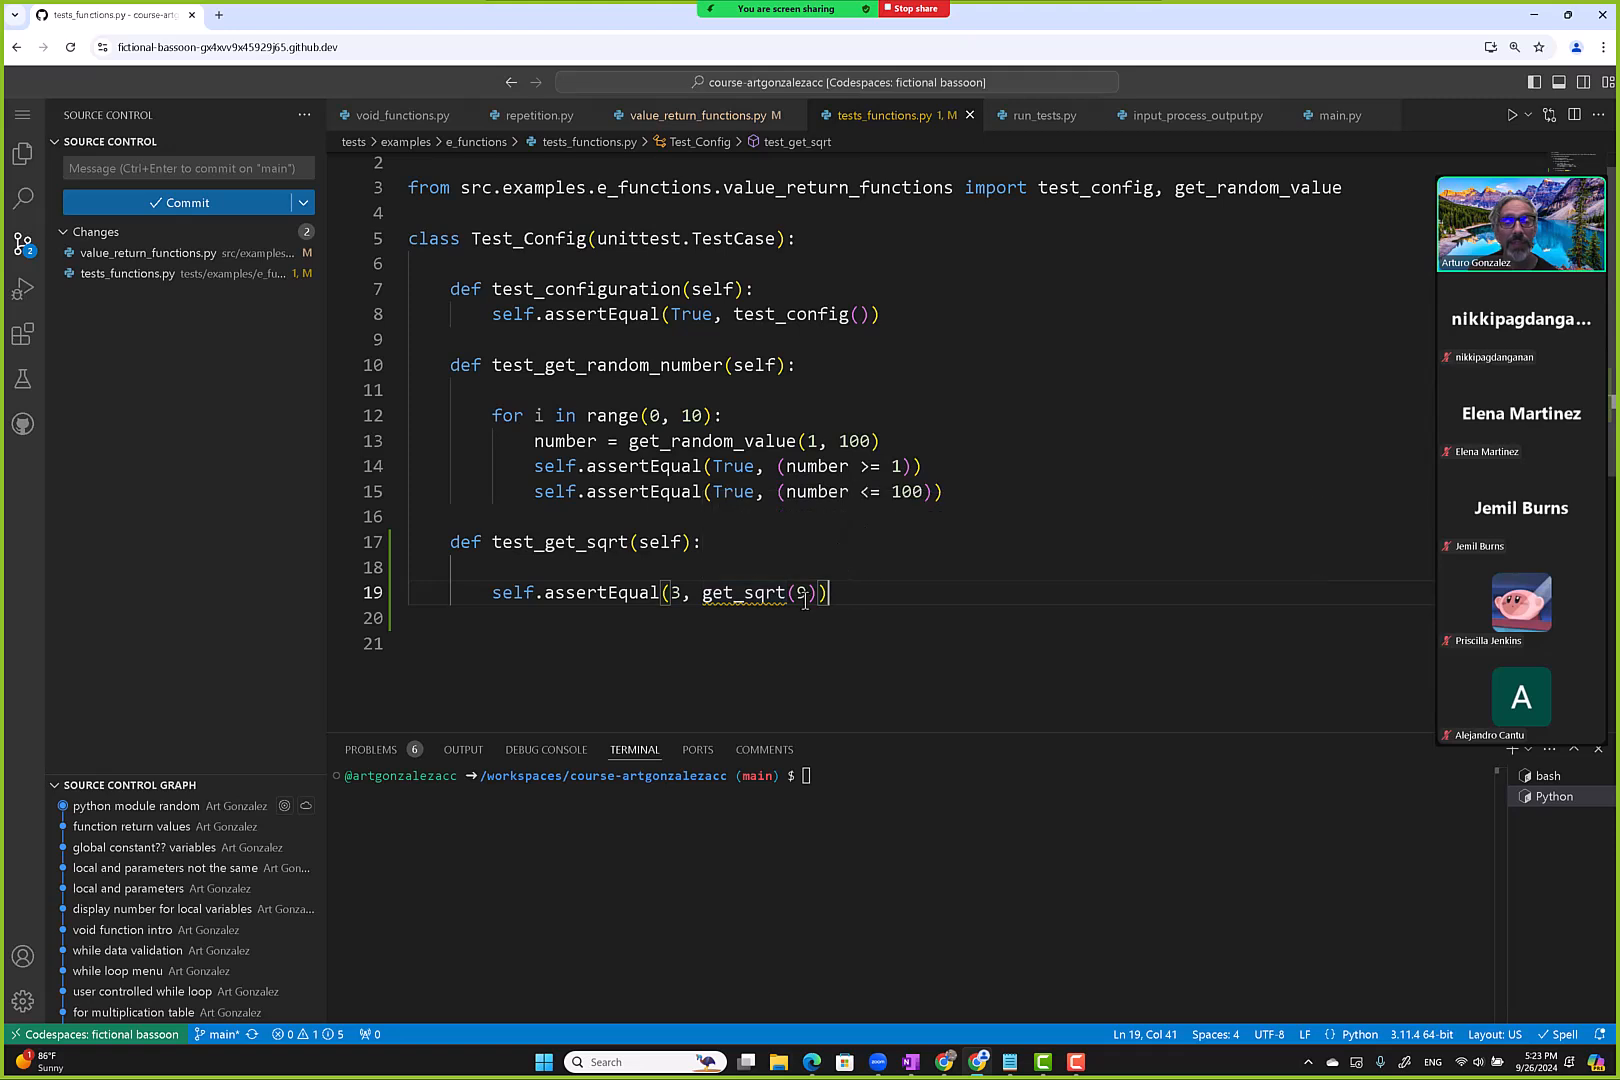
{"action": "mouse_move", "coordinate": [754, 592]}
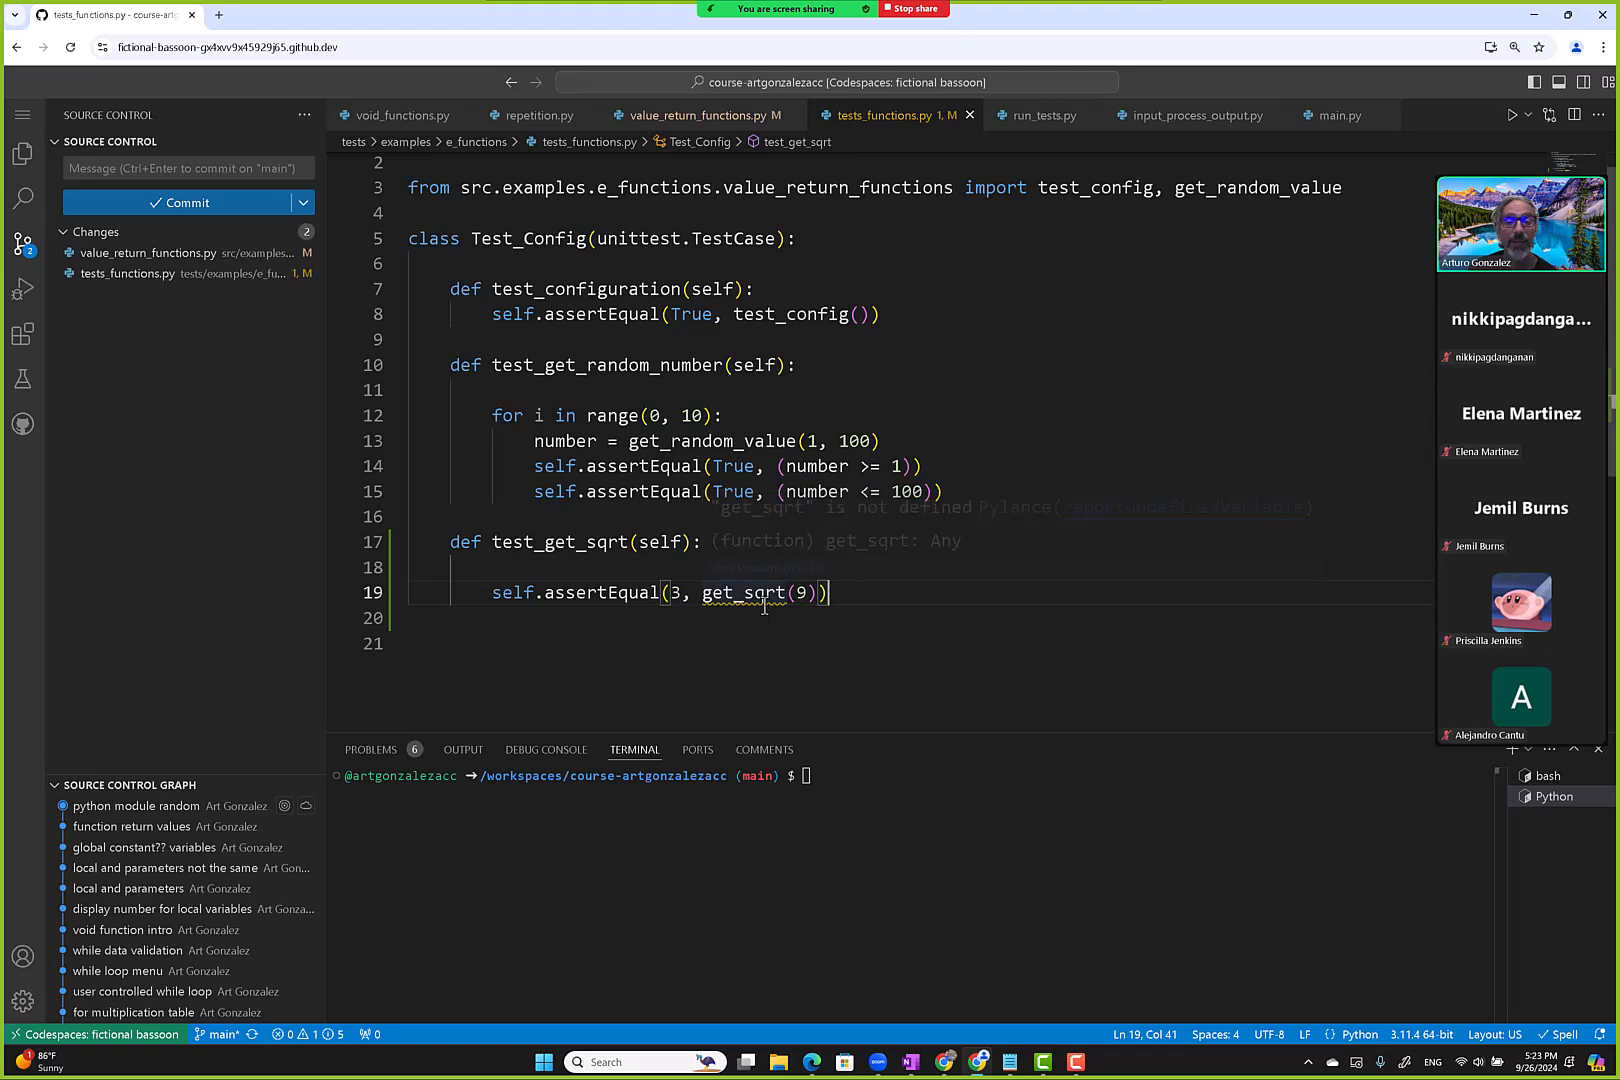
{"action": "mouse_move", "coordinate": [770, 605]}
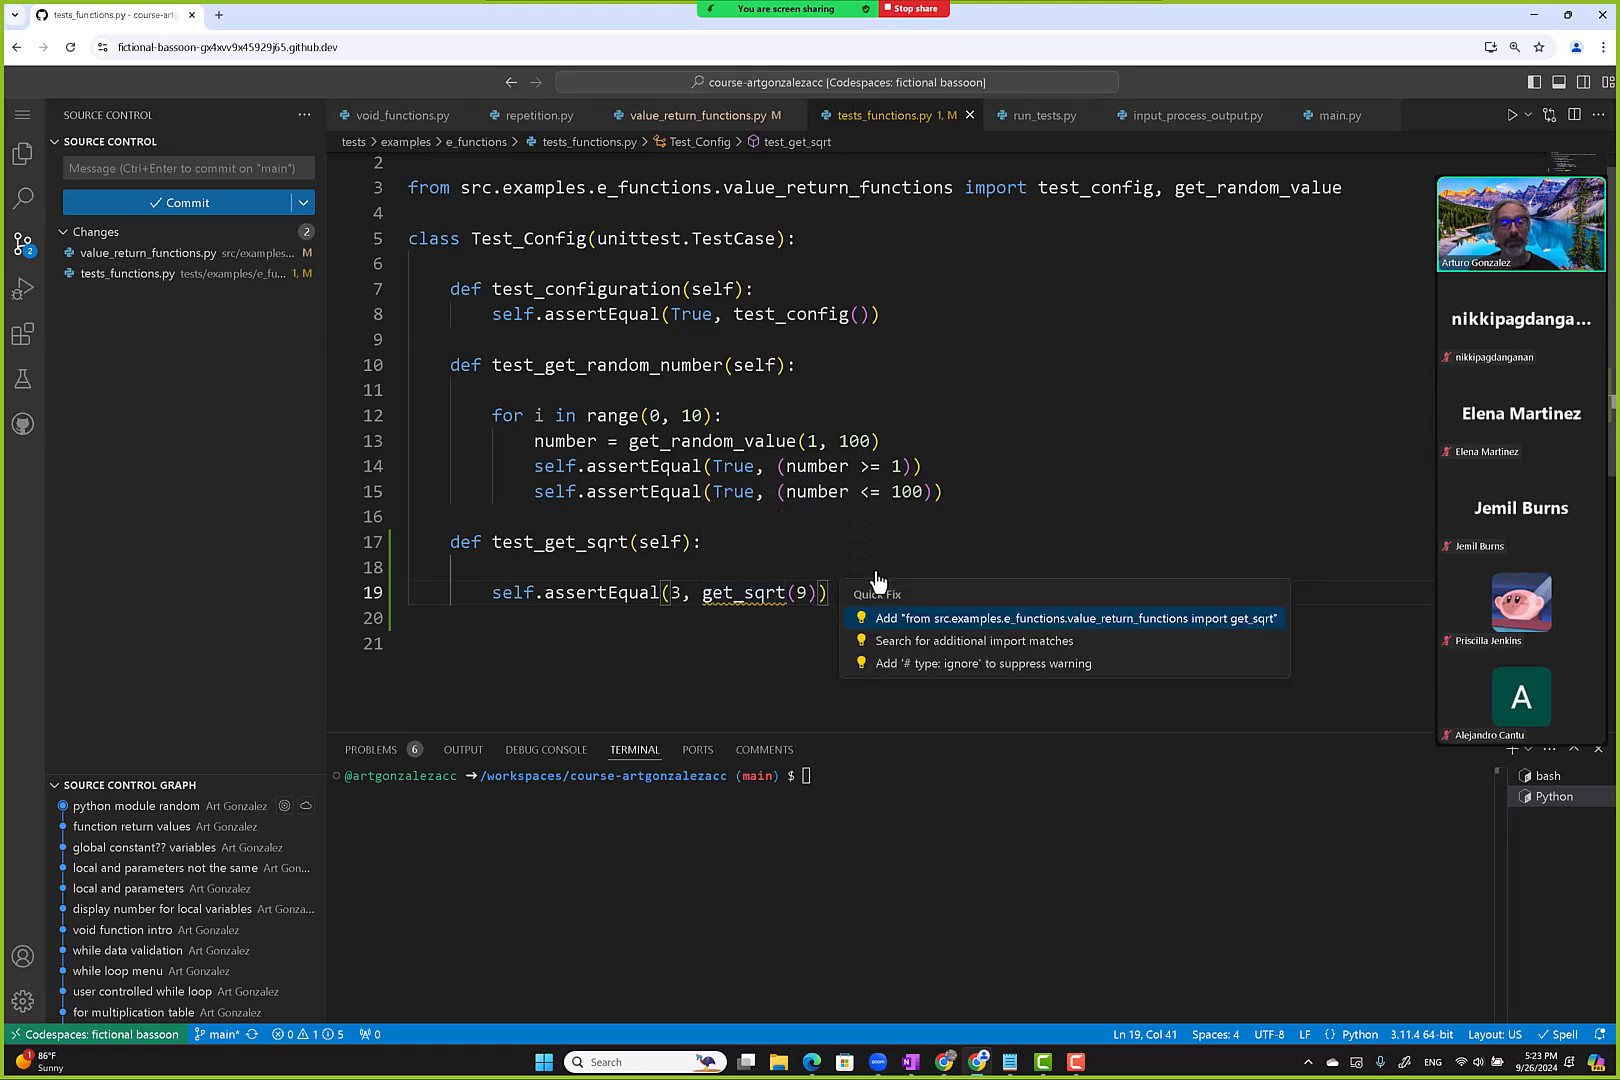
Import get_sqrt via Quick Fix and remove the blank line in the test.
{"action": "left_click", "coordinate": [1074, 618]}
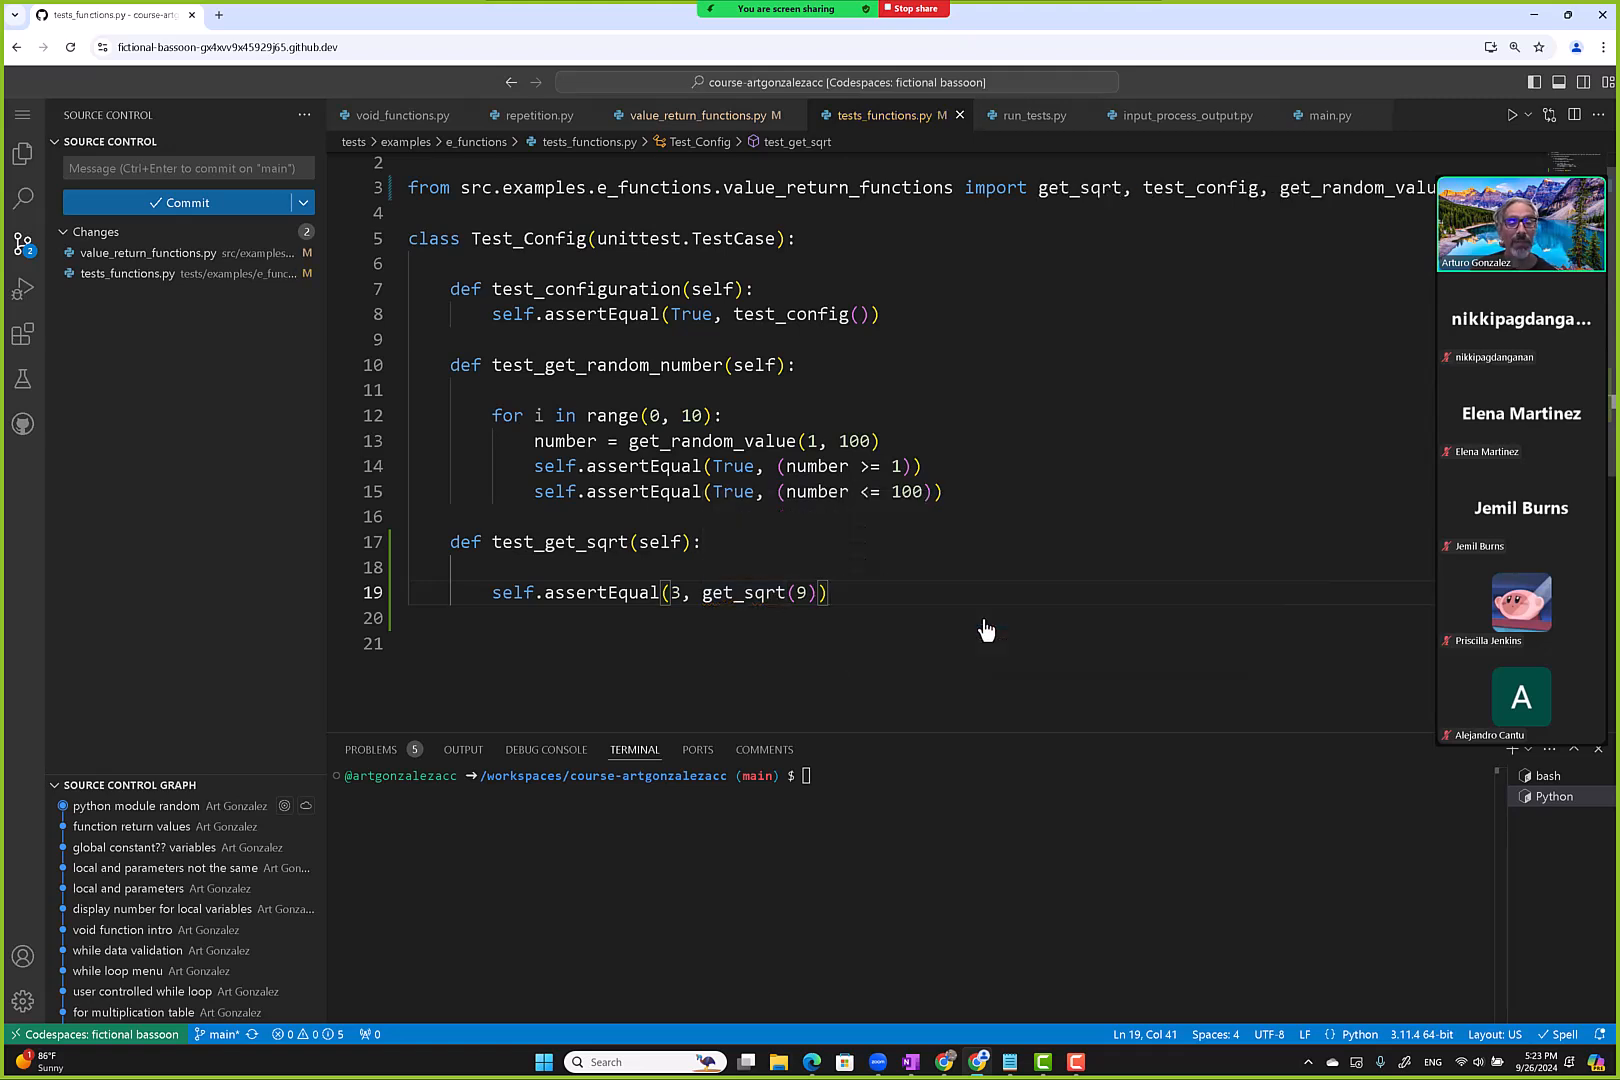
{"action": "mouse_move", "coordinate": [897, 589]}
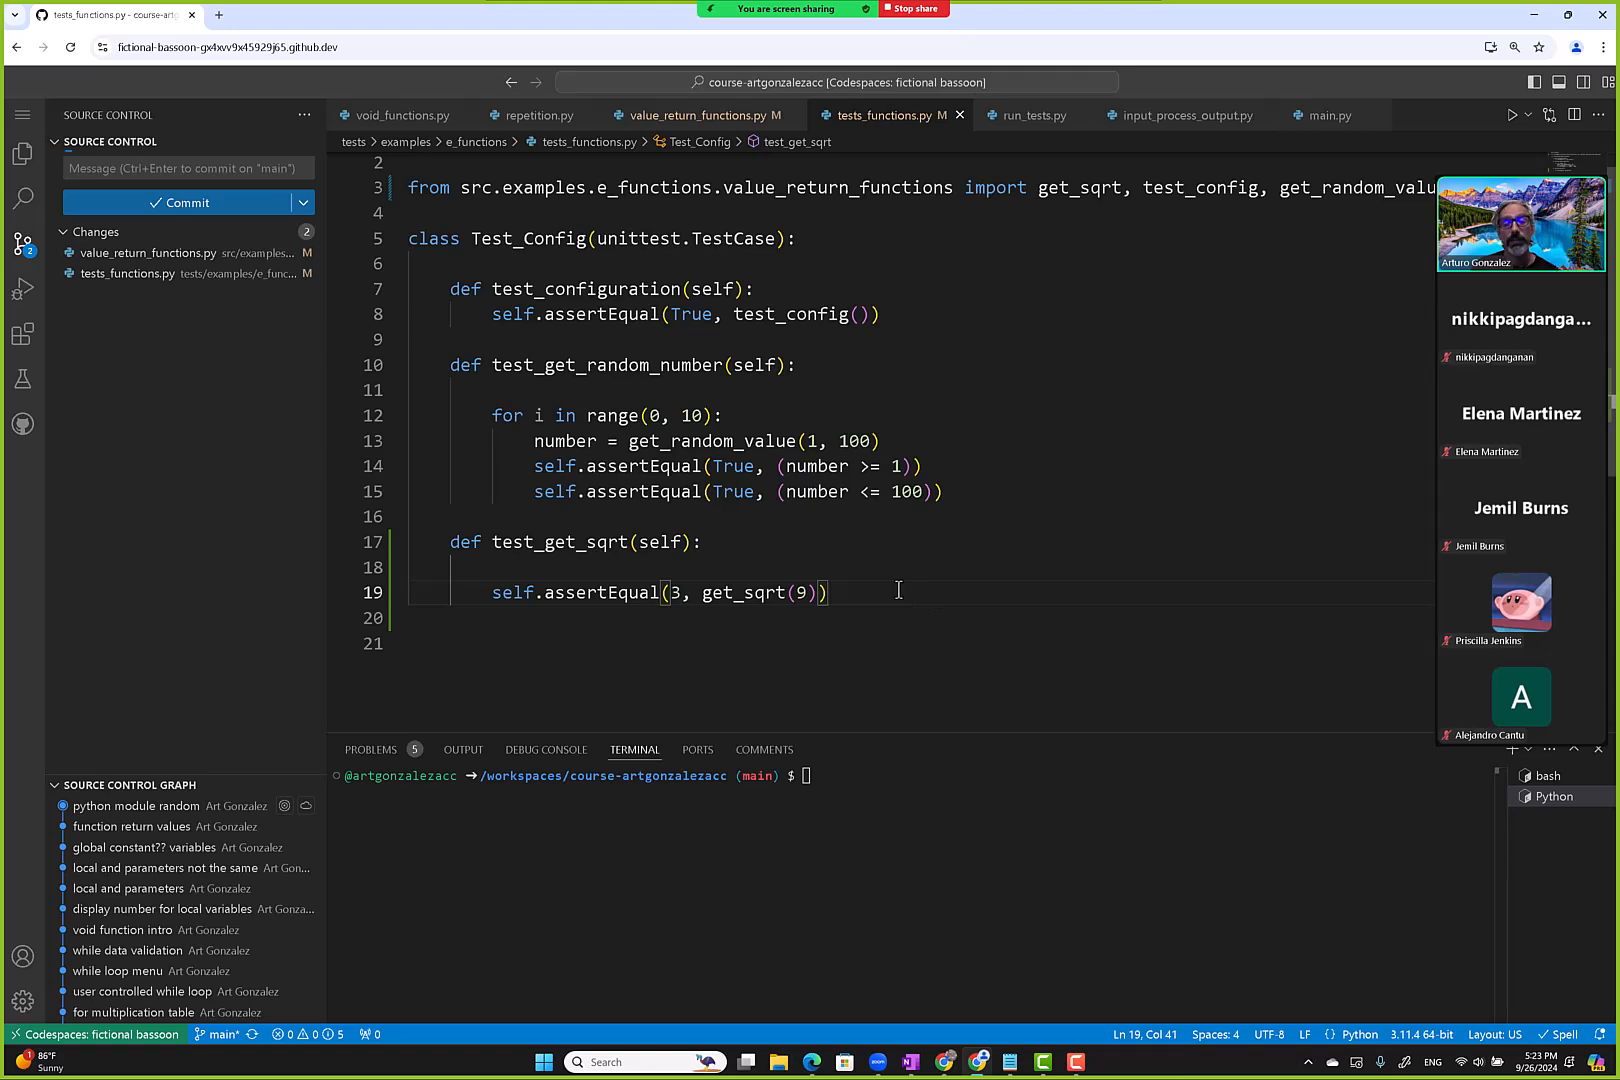
{"action": "key", "text": "Backspace"}
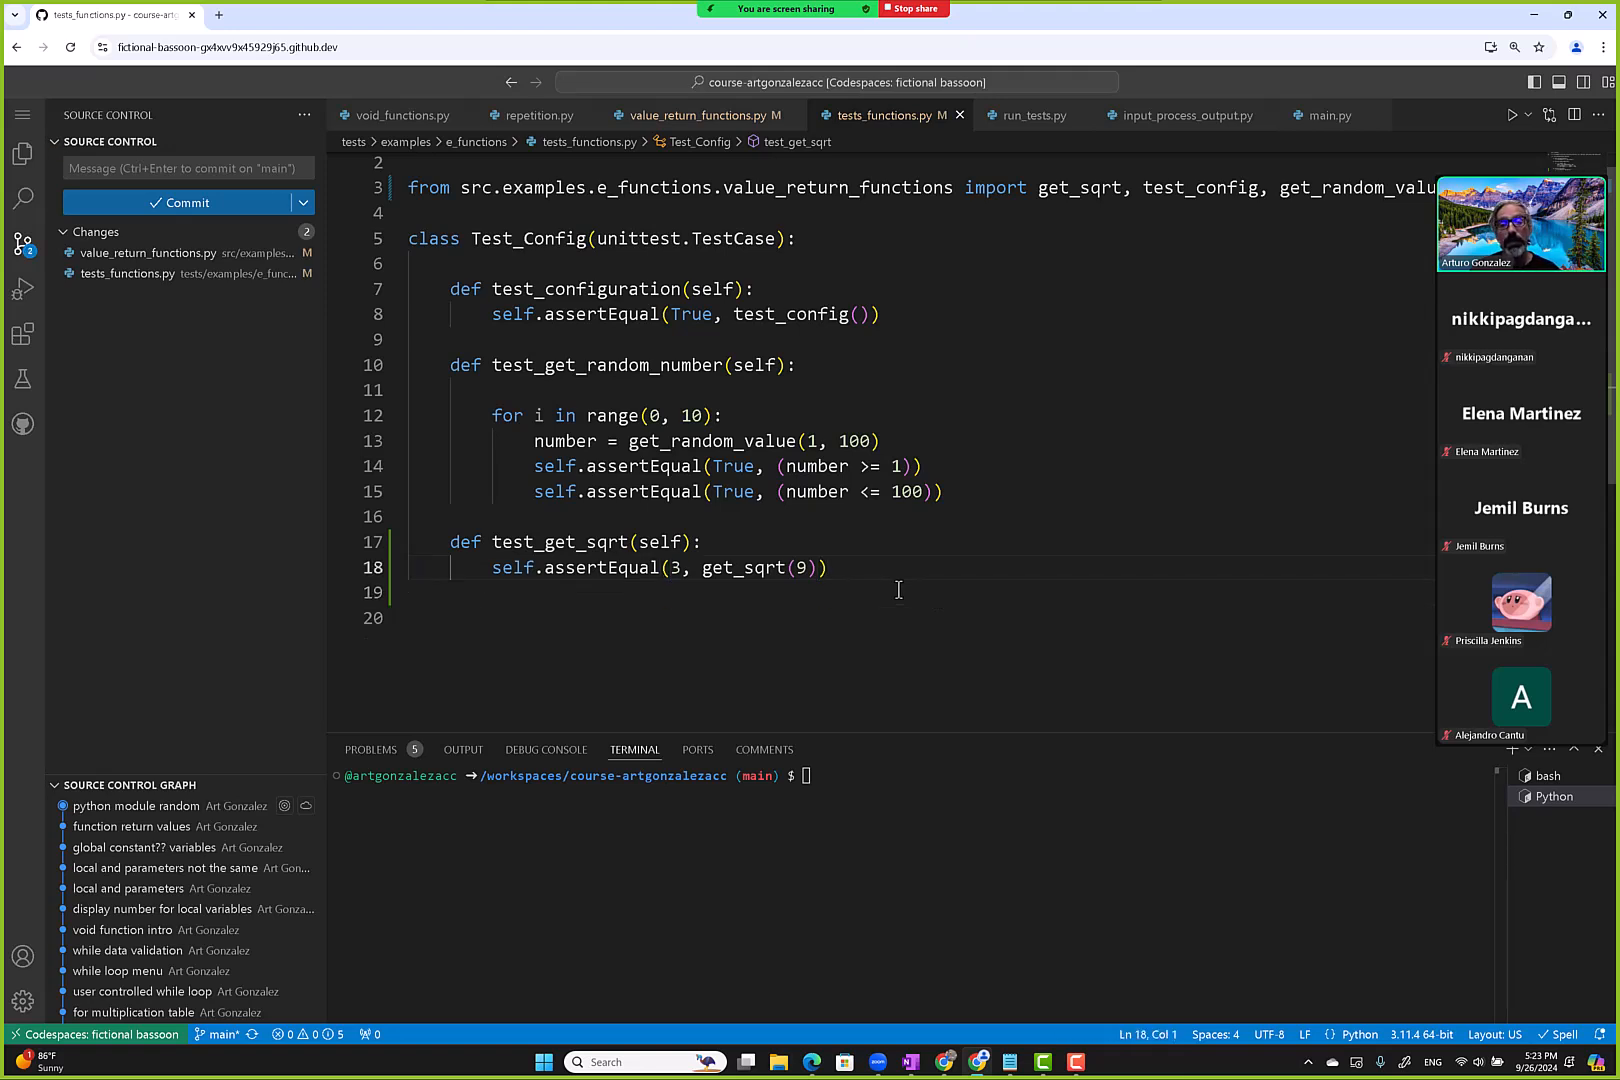
{"action": "left_click", "coordinate": [821, 567]}
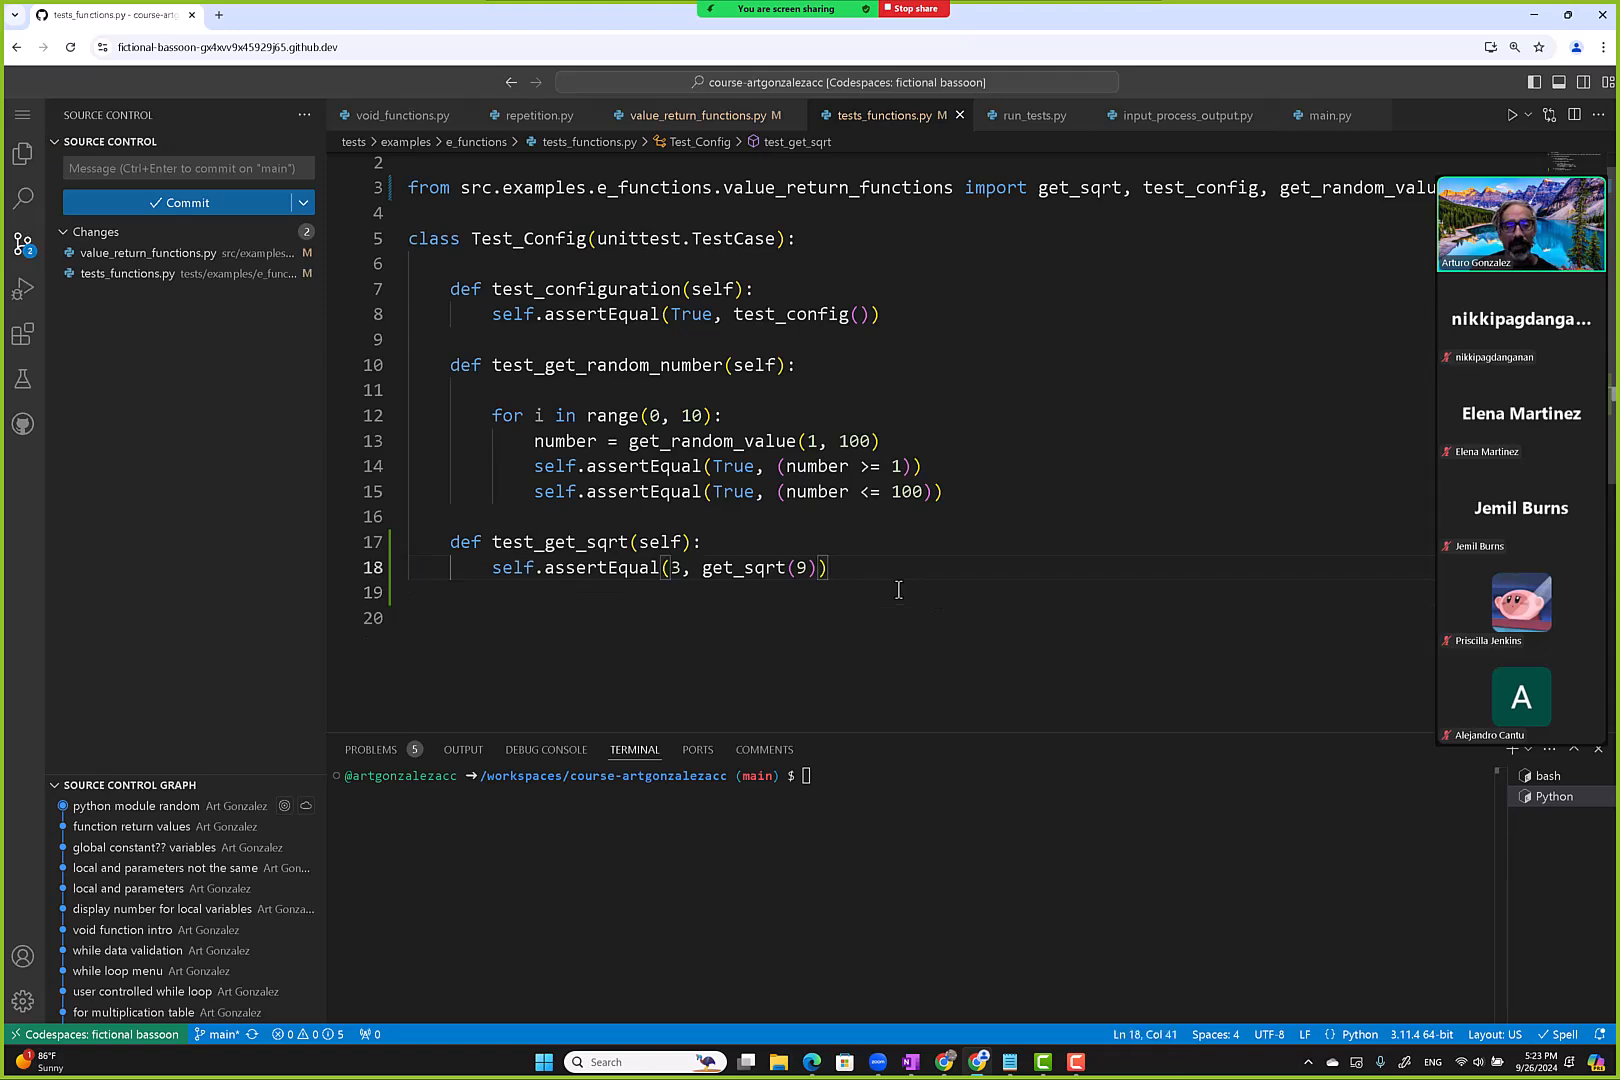
{"action": "mouse_move", "coordinate": [969, 599]}
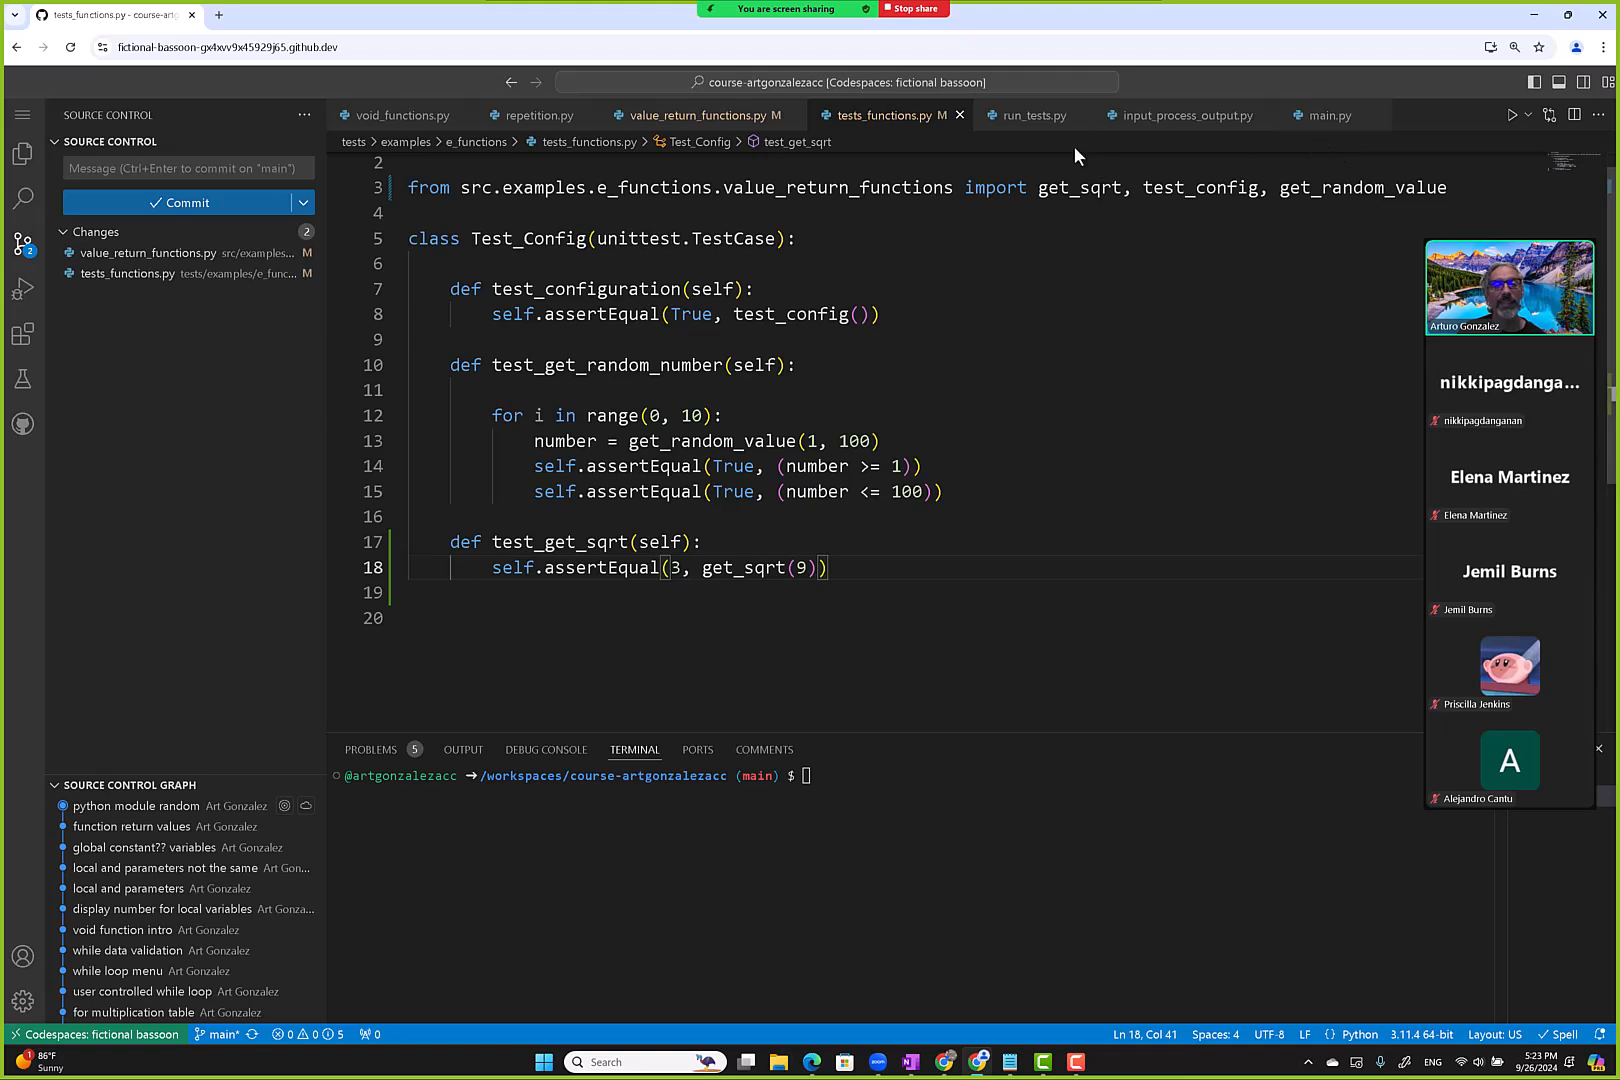
Run run_tests.py to confirm all three tests pass, then return to tests_functions.py.
{"action": "left_click", "coordinate": [1027, 115]}
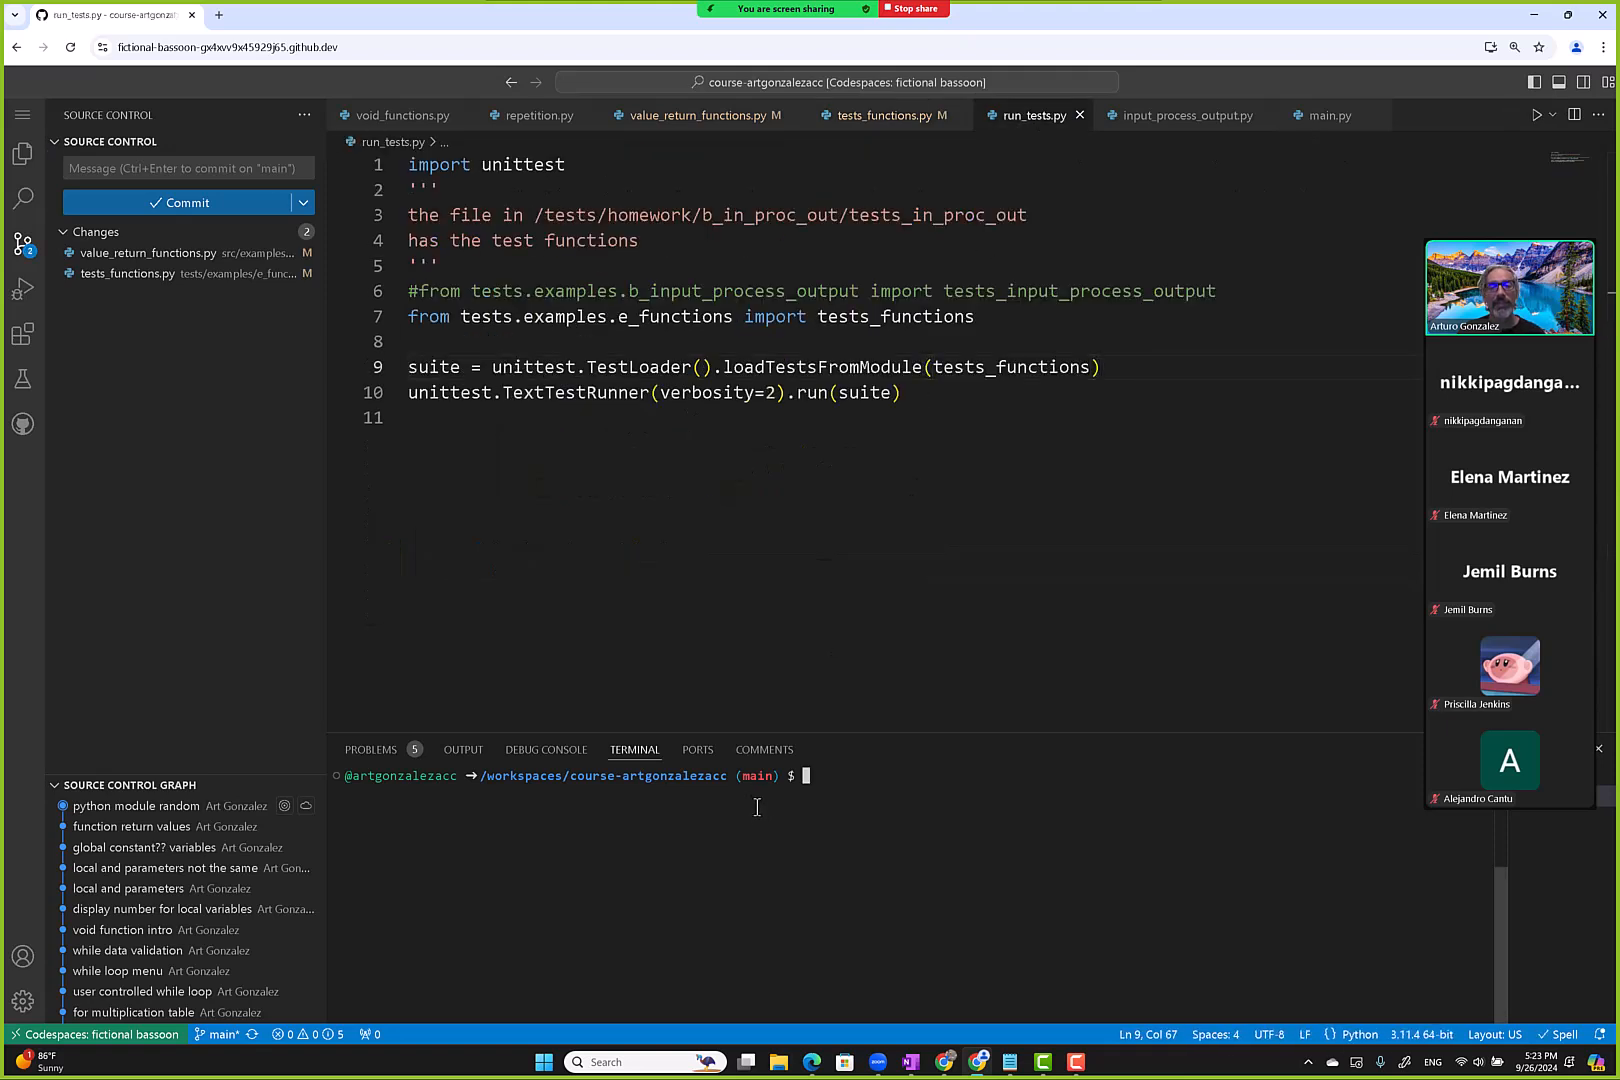
{"action": "mouse_move", "coordinate": [1530, 153]}
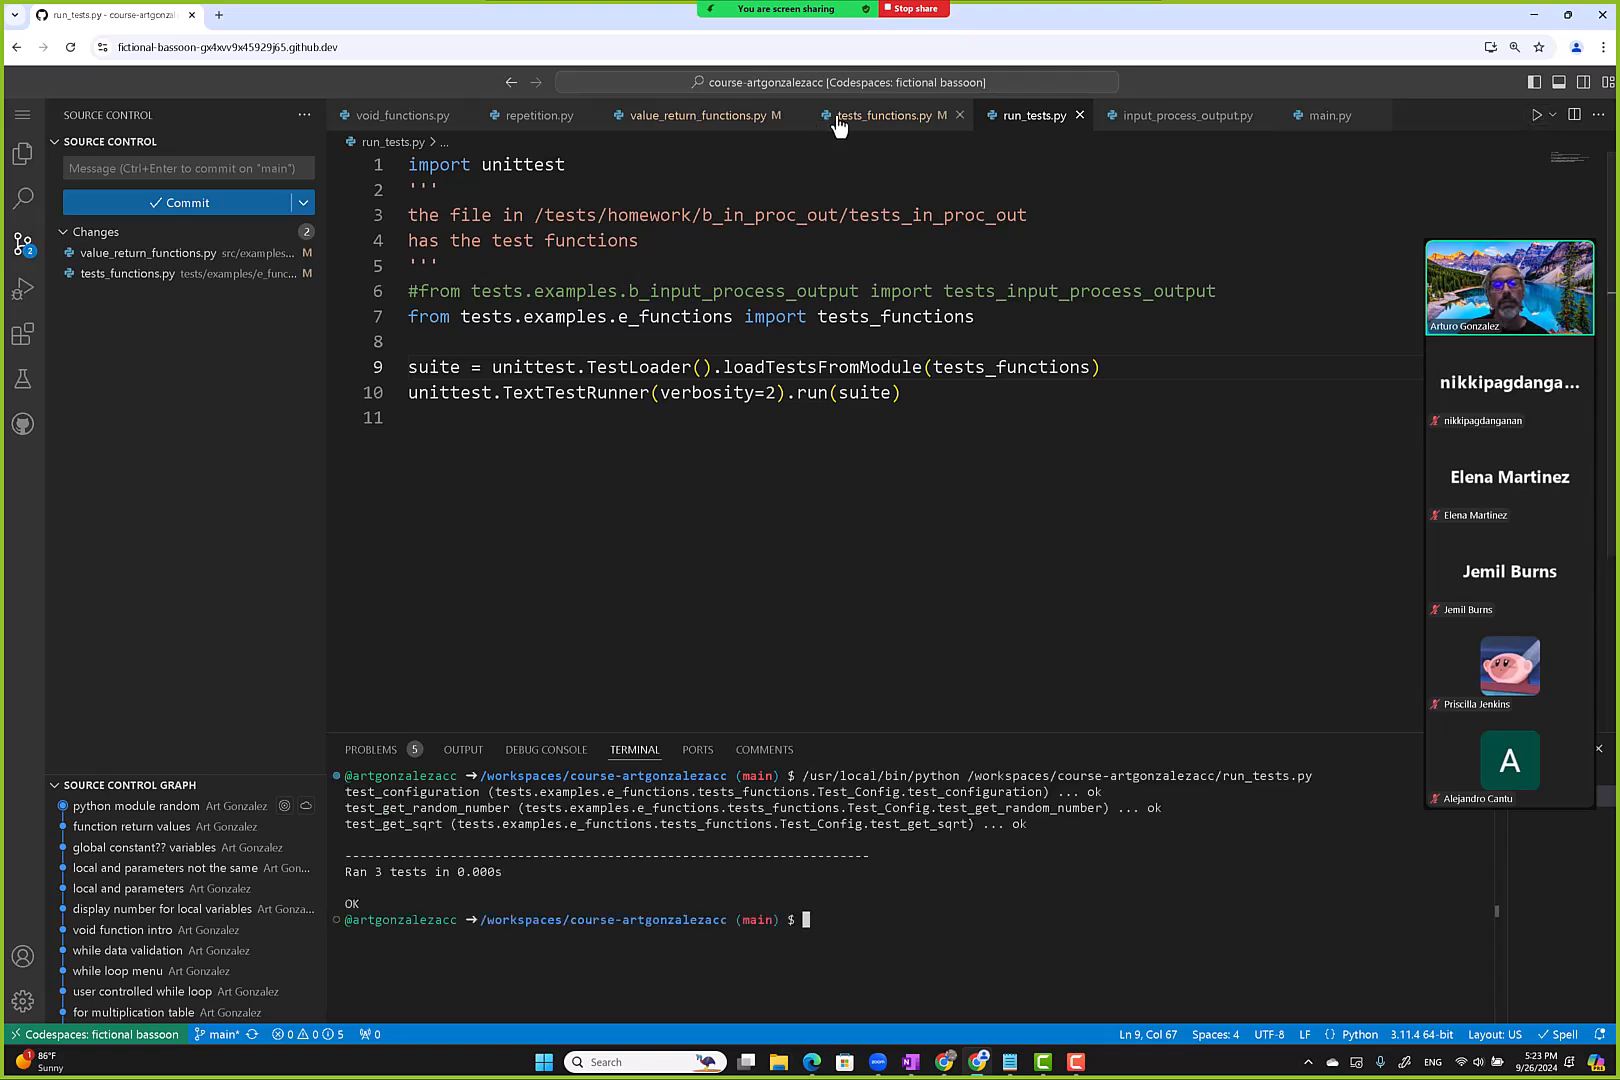
{"action": "left_click", "coordinate": [880, 115]}
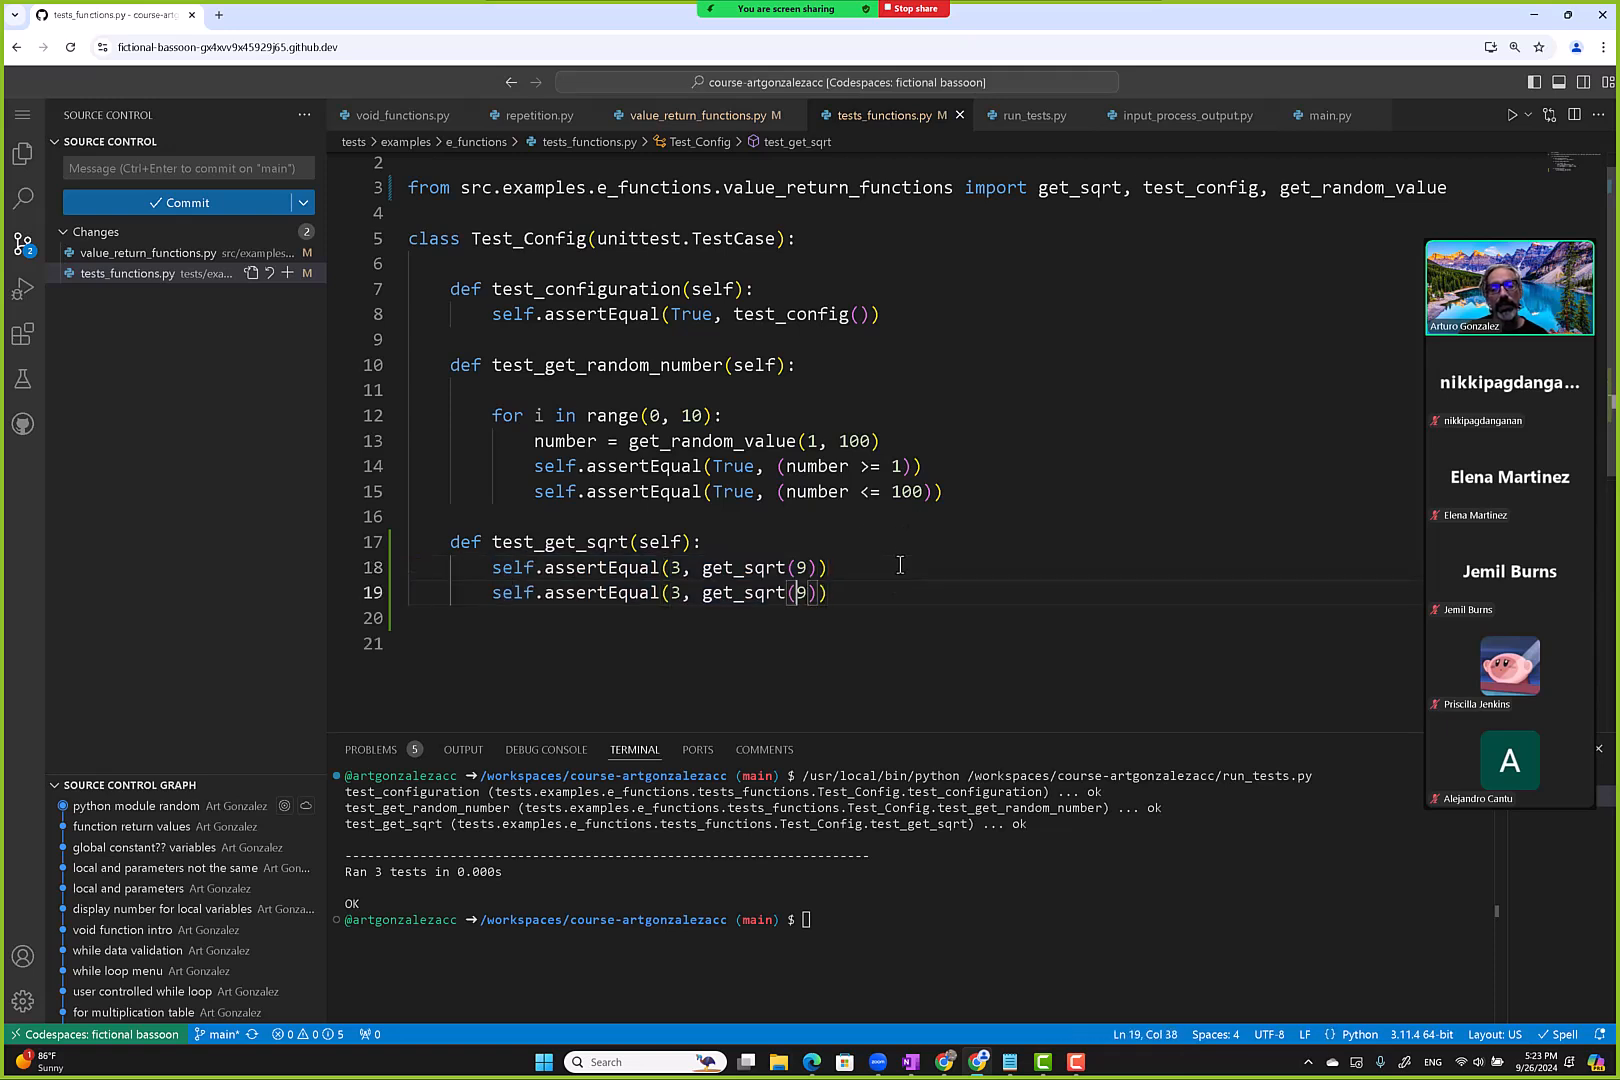
Add assertions get_sqrt(16) equals 4 and get_sqrt(25) equals 5, then rerun run_tests.py.
{"action": "type", "text": "16"}
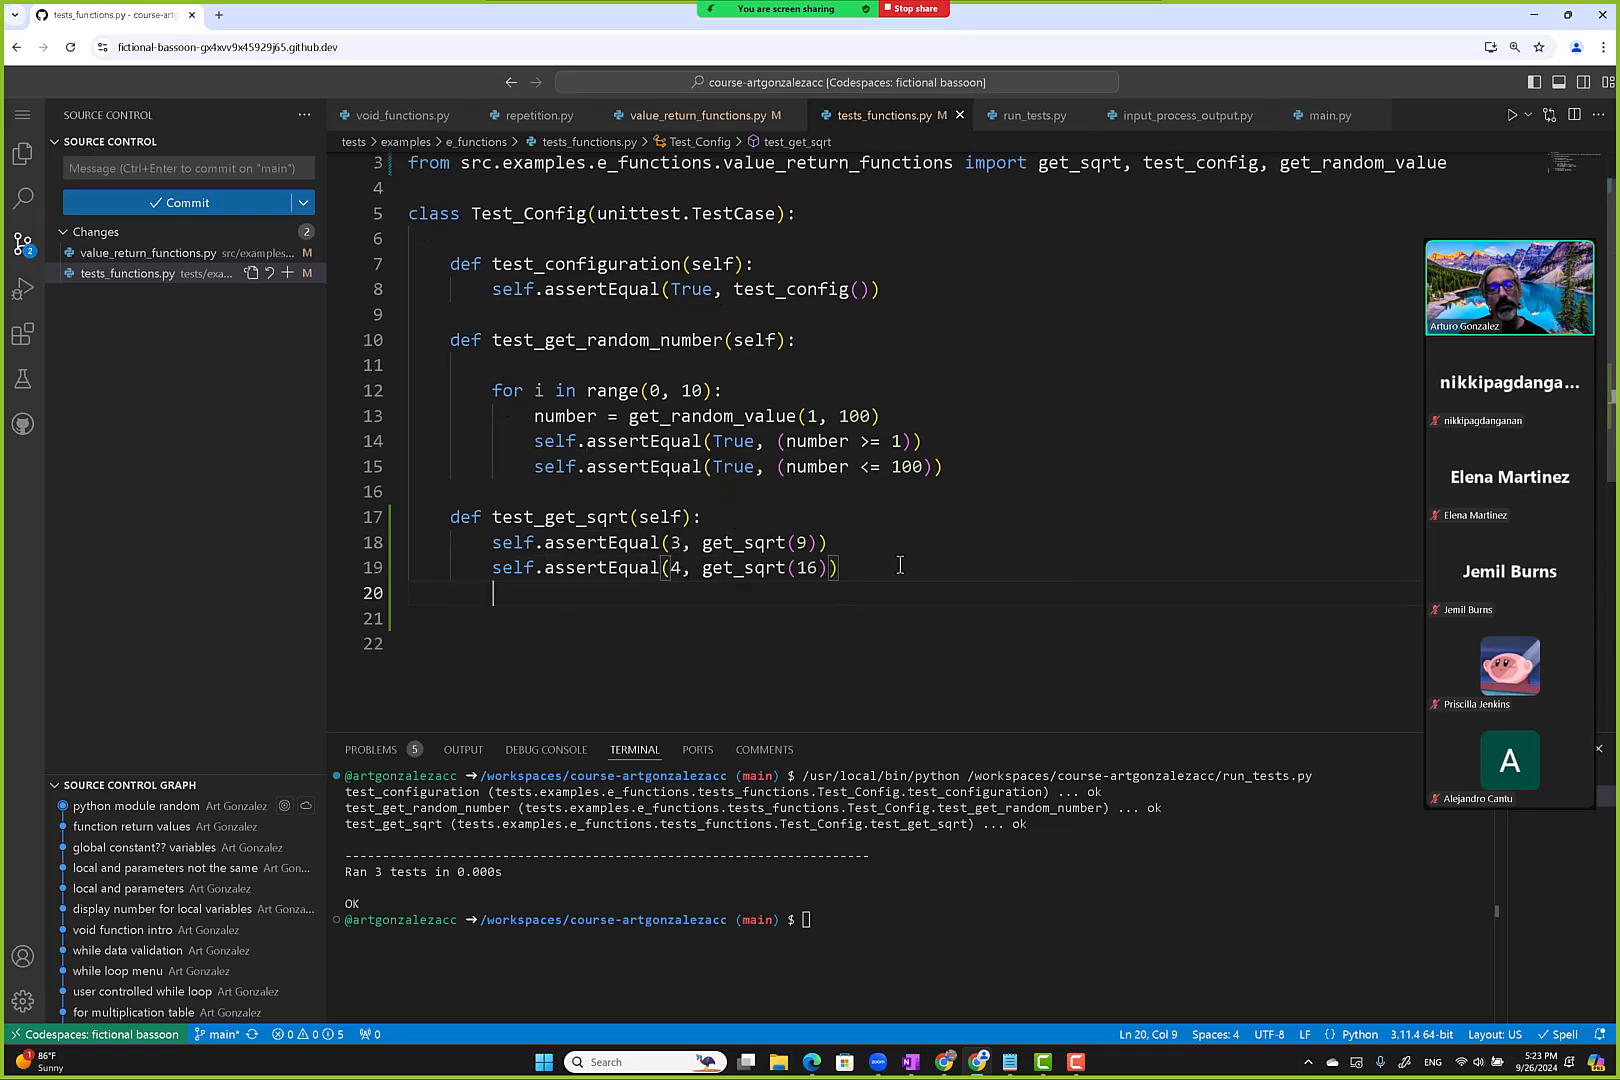
{"action": "type", "text": "self.assertEqual(3, get_sqrt(25))"}
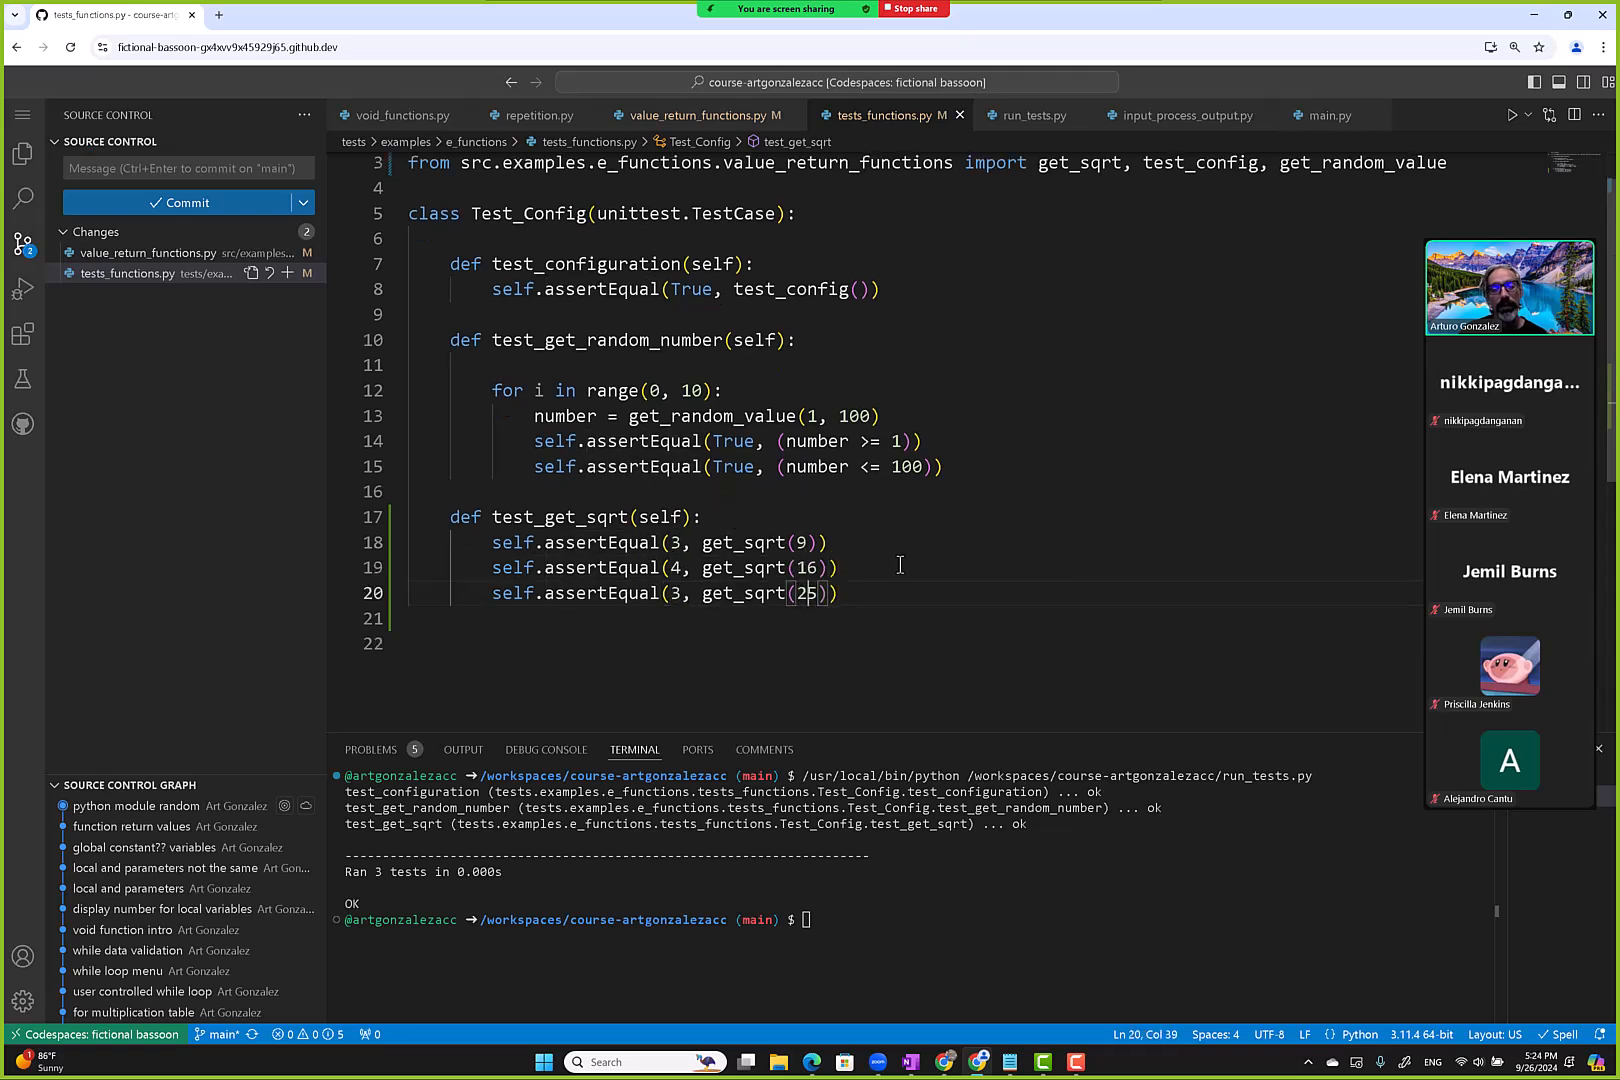
{"action": "type", "text": "5"}
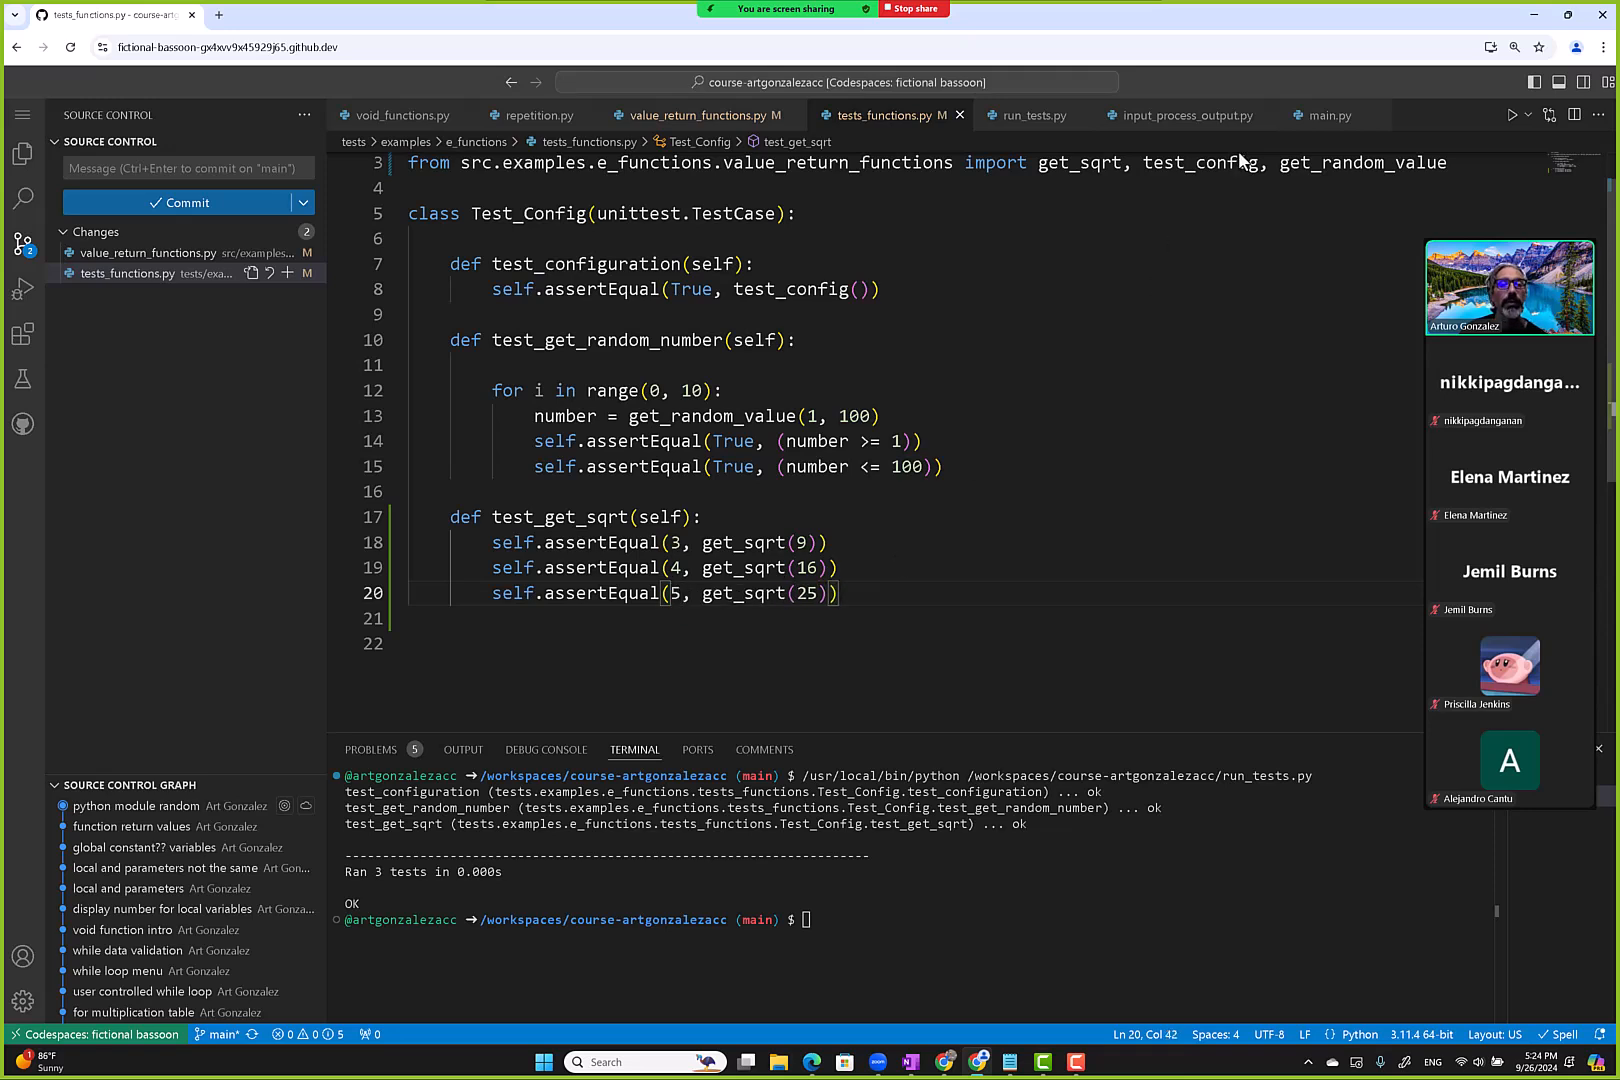
{"action": "left_click", "coordinate": [1029, 115]}
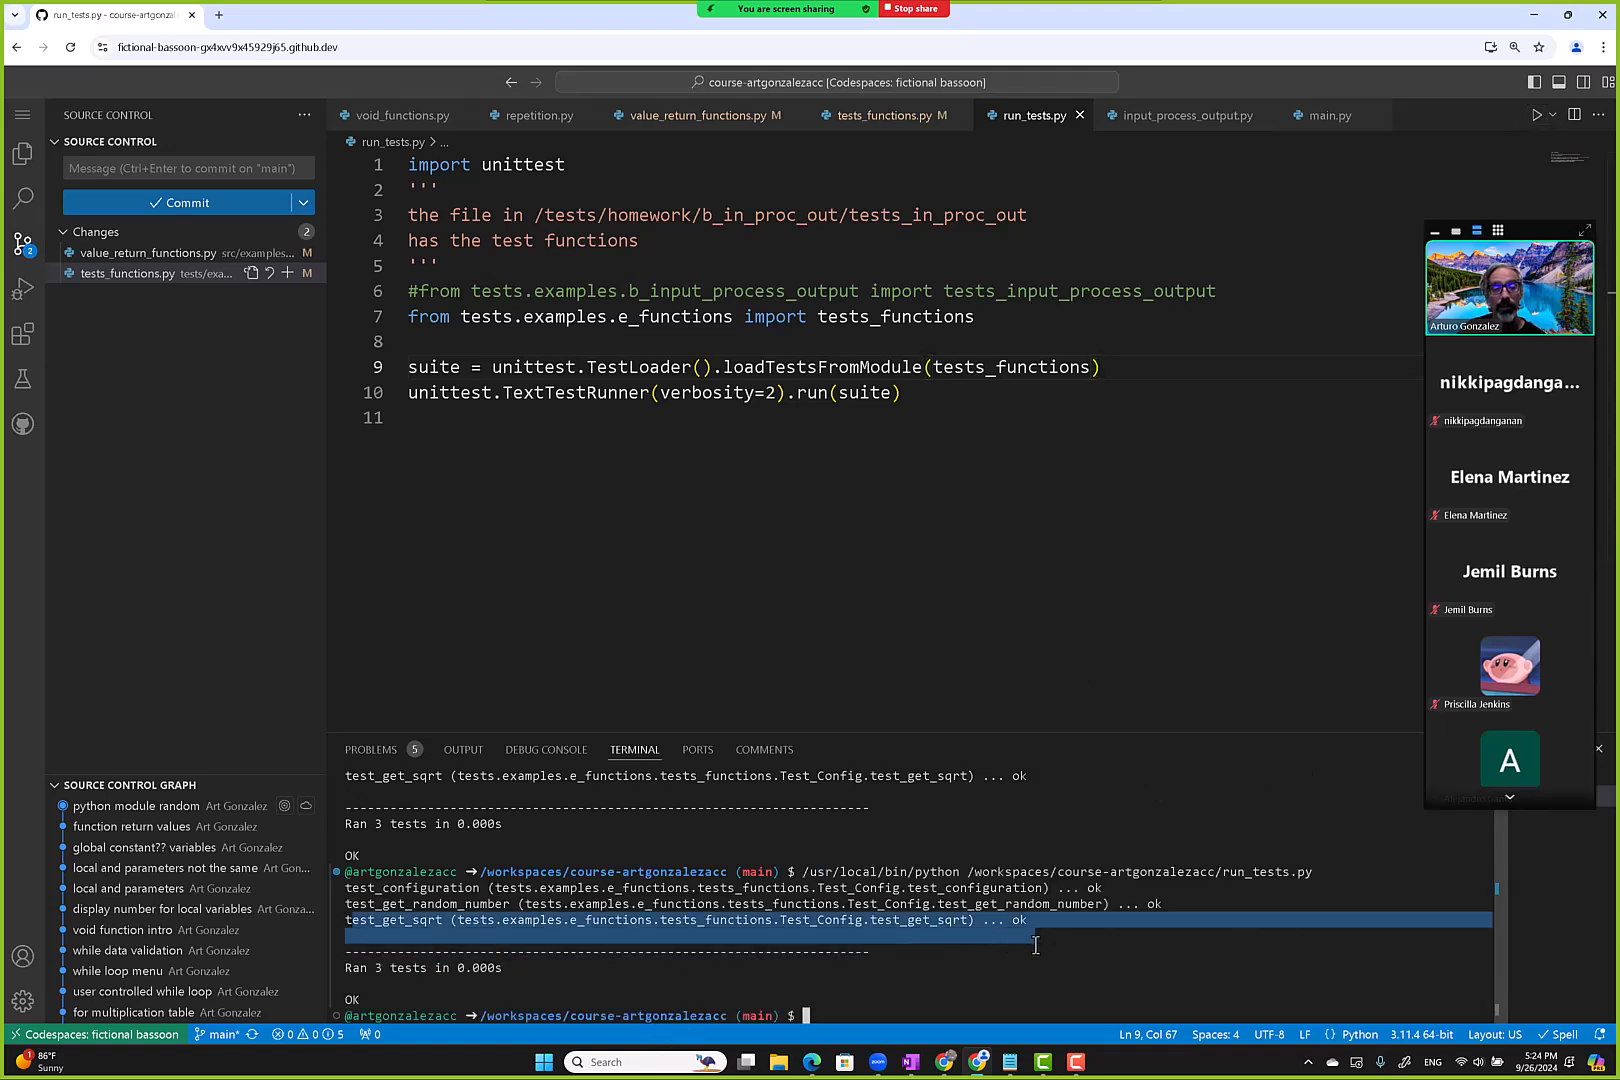
Review get_sqrt in value_return_functions.py, then return to tests_functions.py.
{"action": "left_click", "coordinate": [699, 115]}
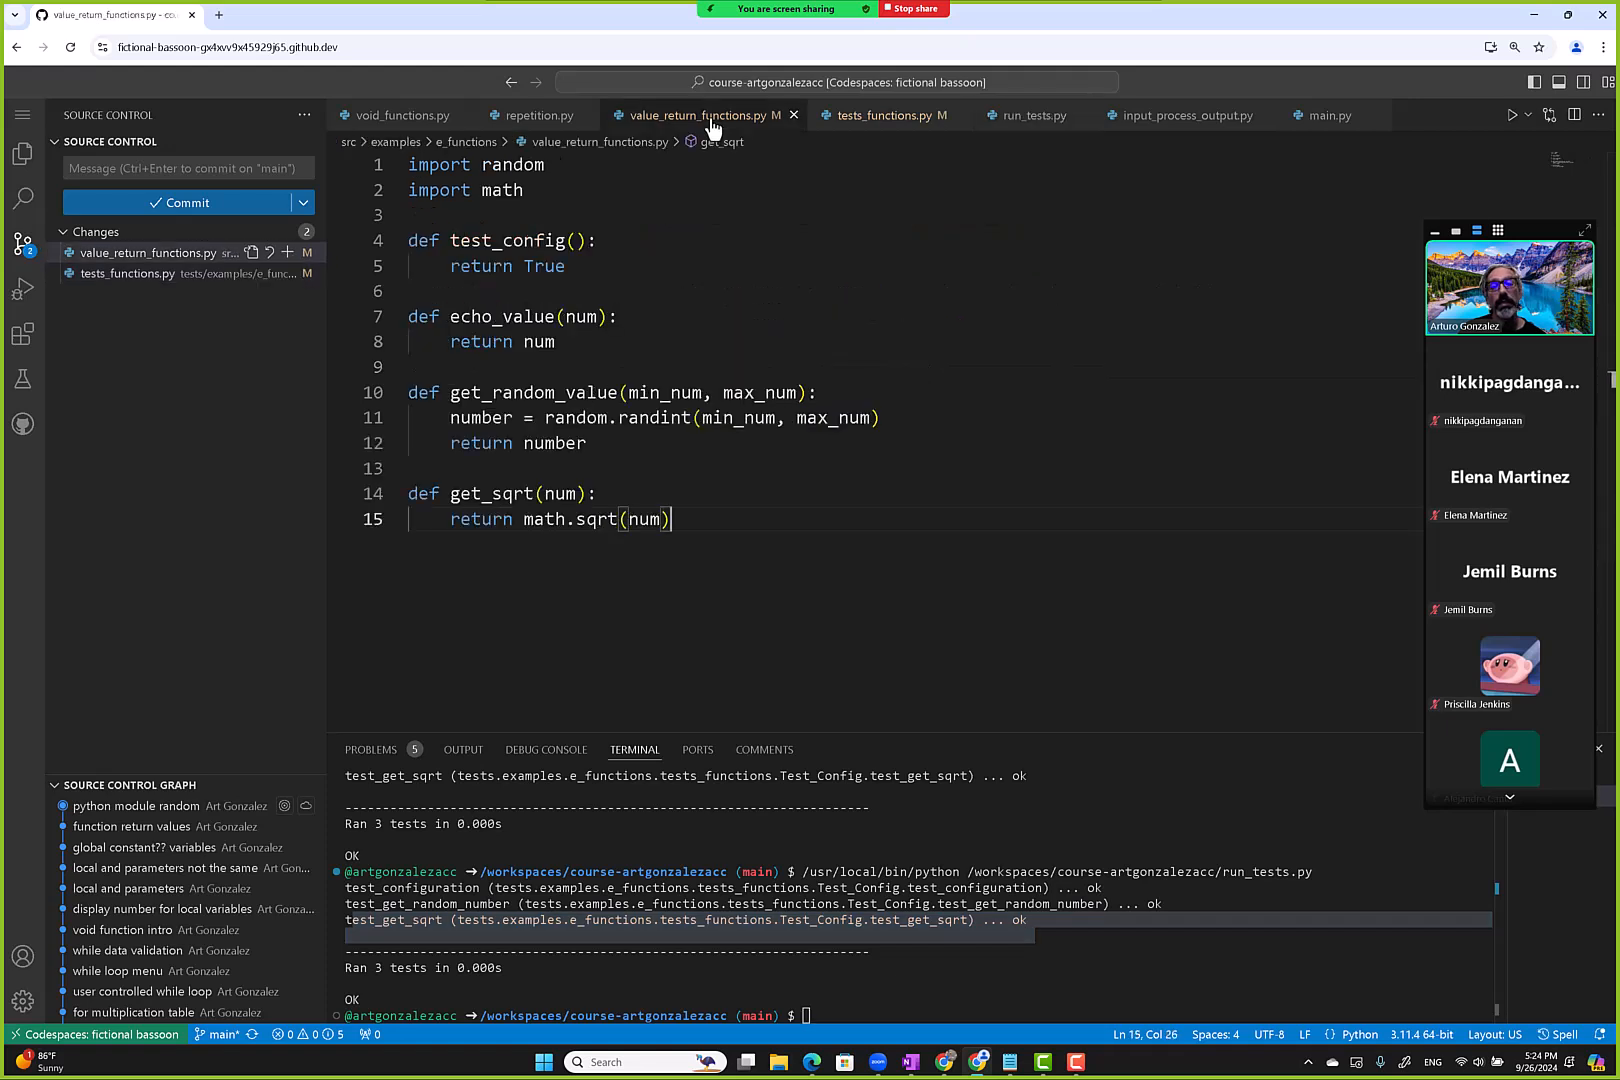
{"action": "left_click", "coordinate": [885, 115]}
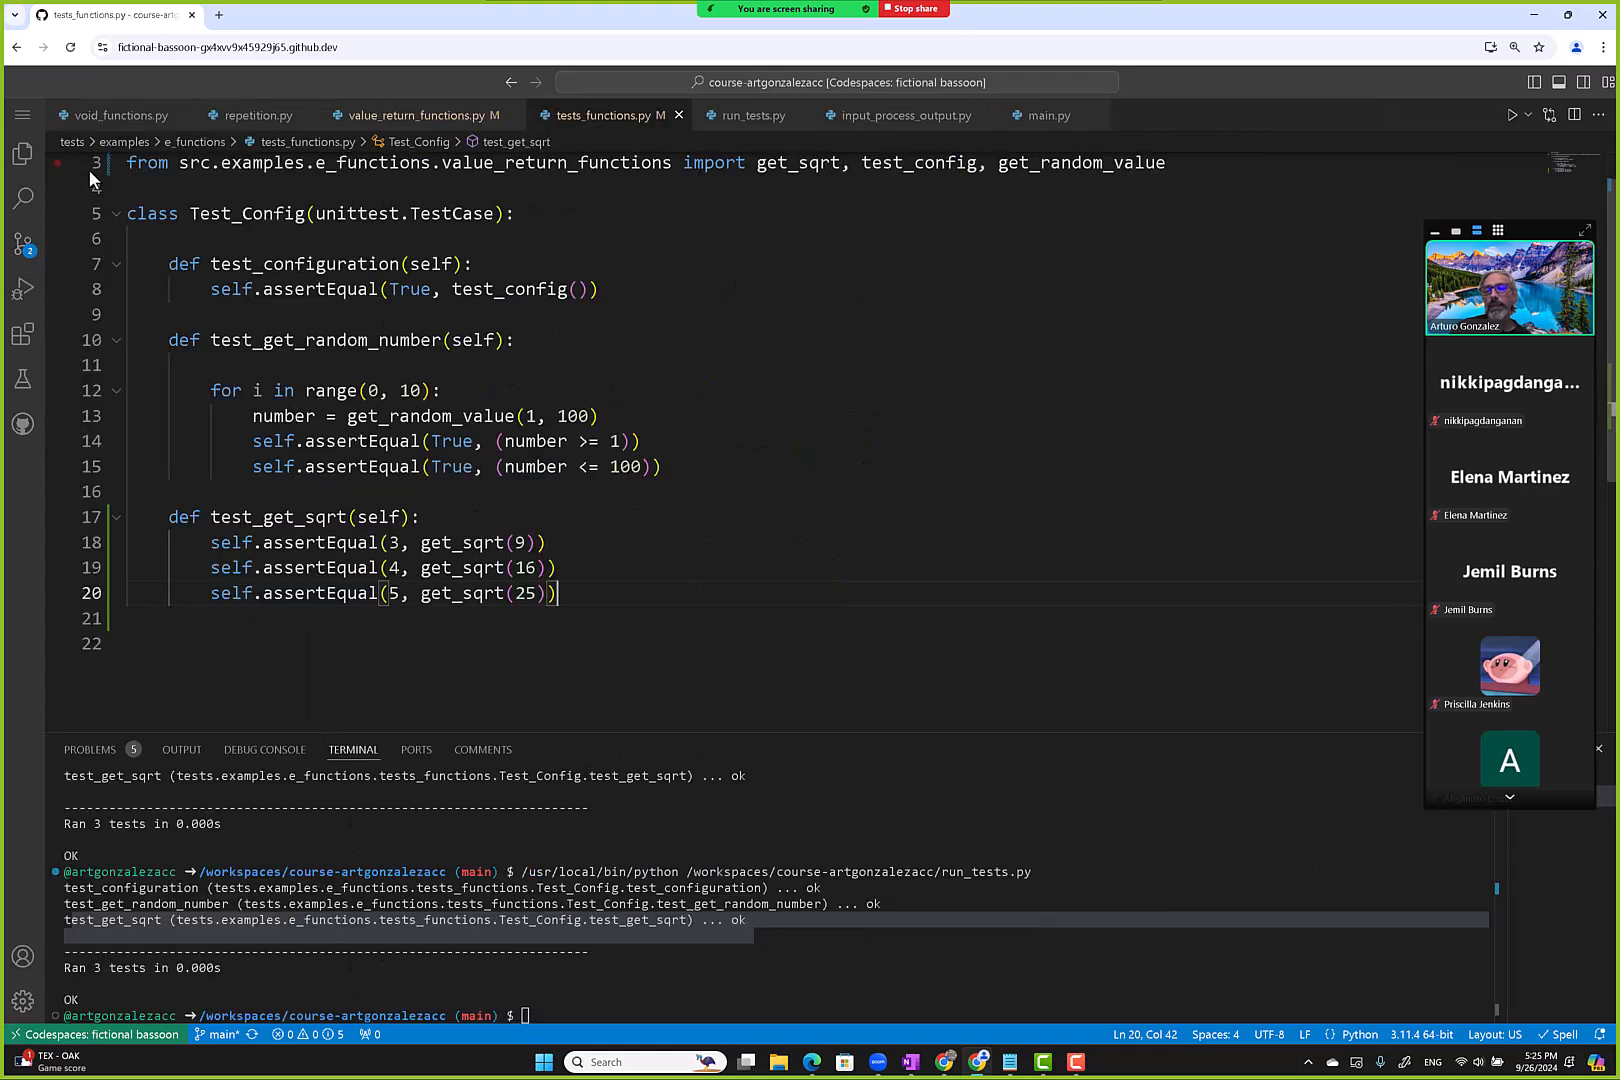
Commit all changes as 'math module sqrt' and sync with origin/main.
{"action": "left_click", "coordinate": [23, 243]}
{"action": "type", "text": "math ro"}
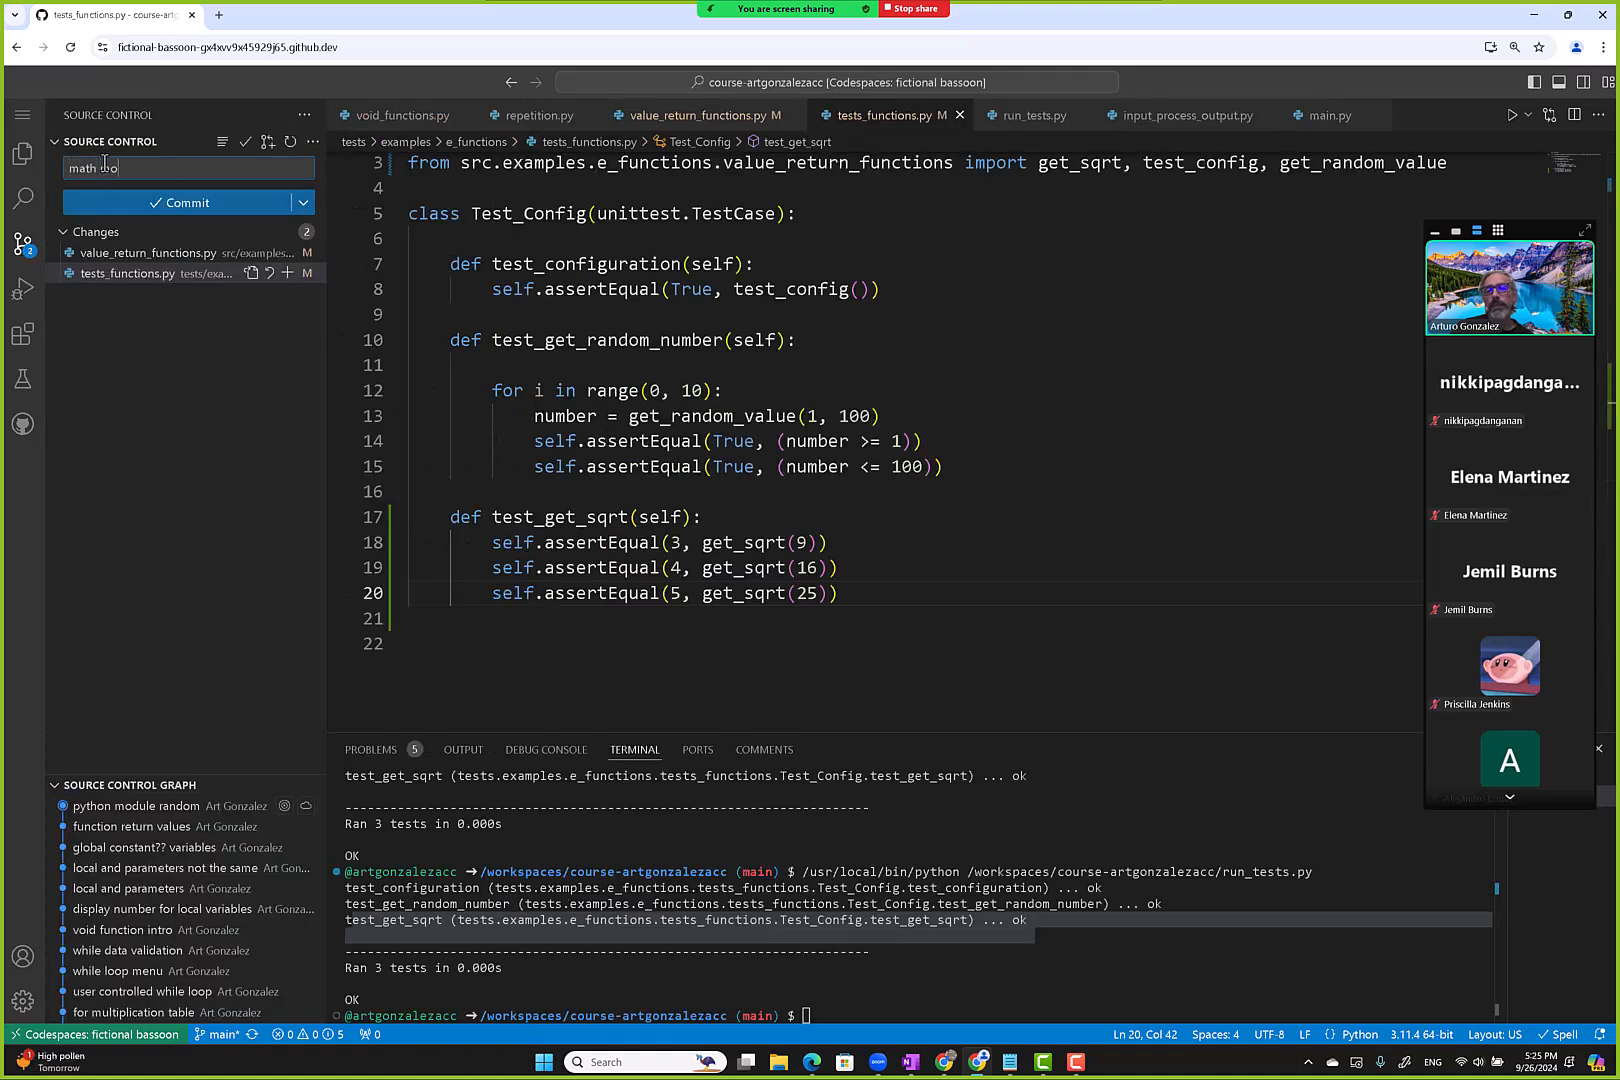
{"action": "type", "text": "module sqrt"}
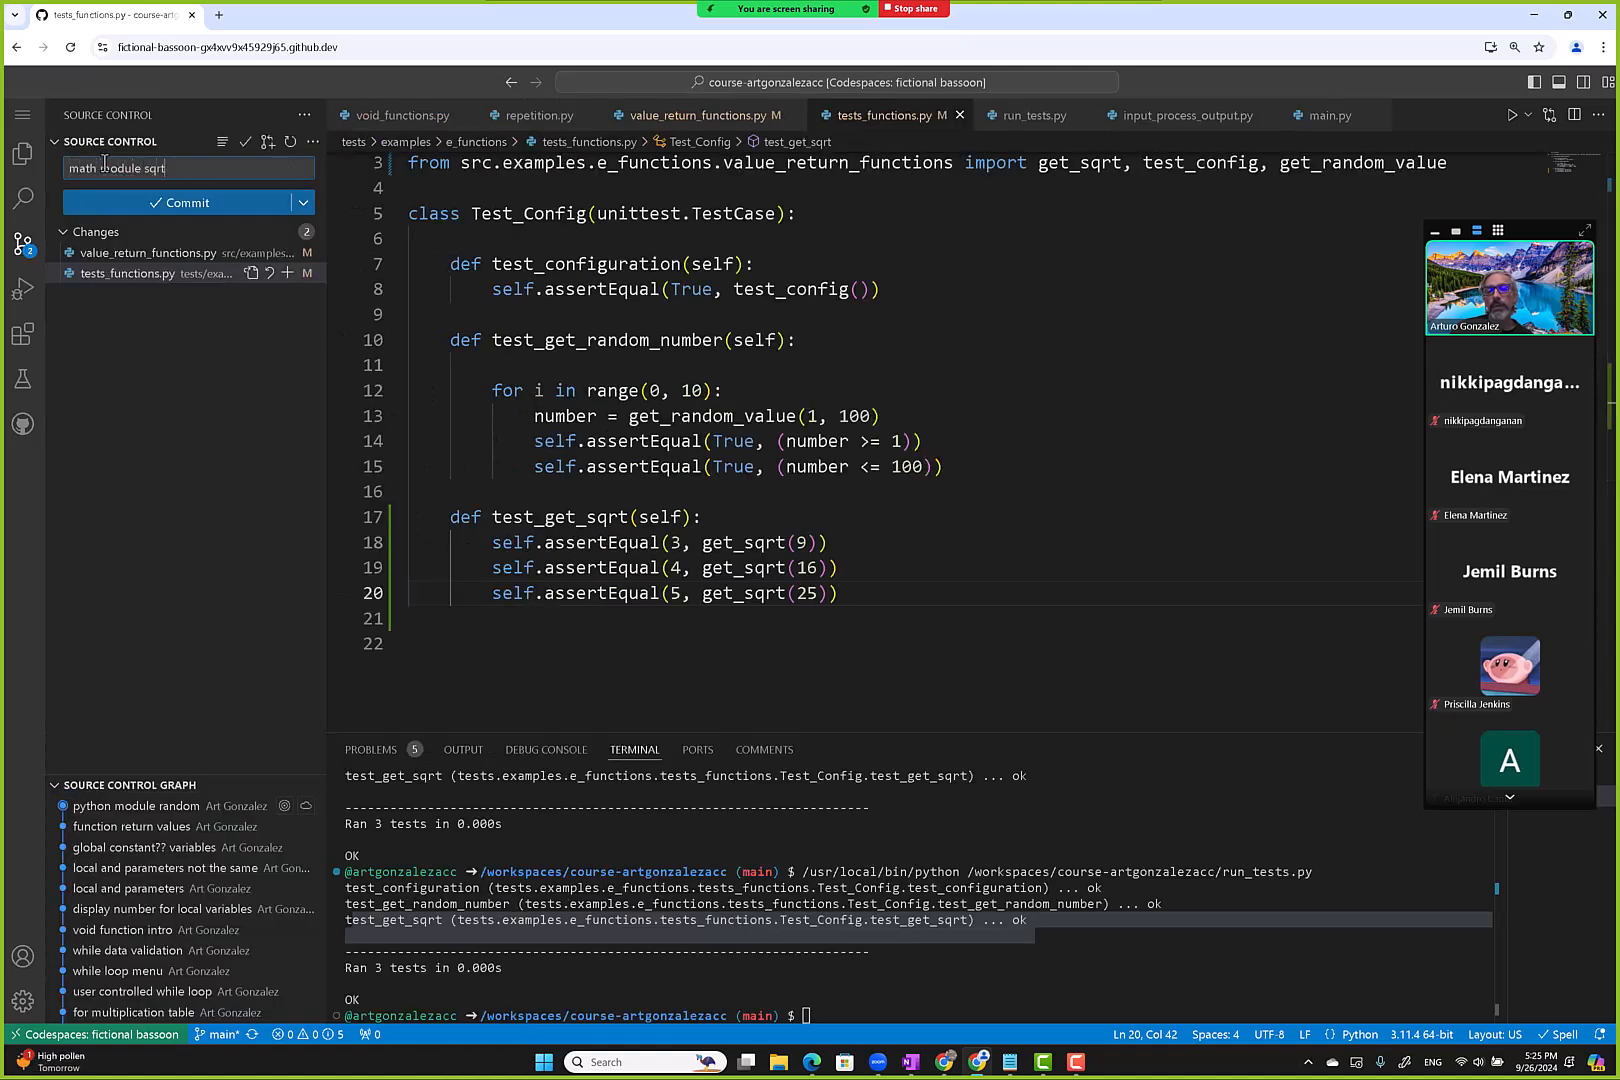
{"action": "left_click", "coordinate": [186, 202]}
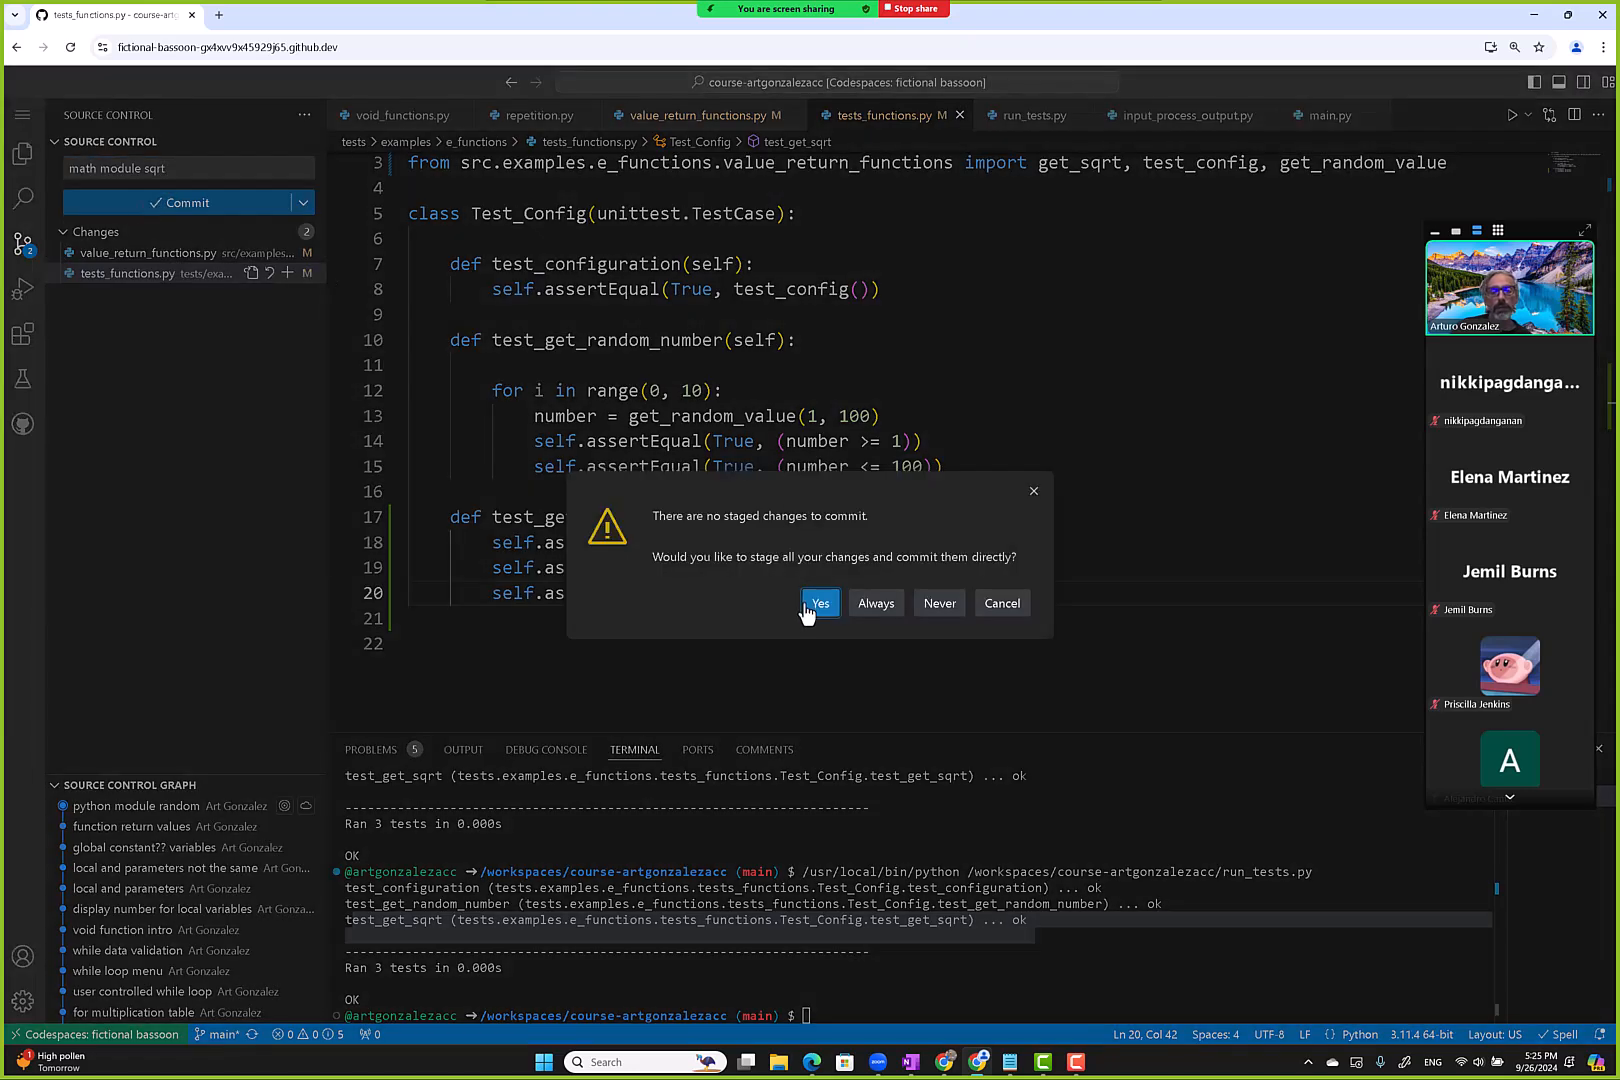
{"action": "left_click", "coordinate": [818, 603]}
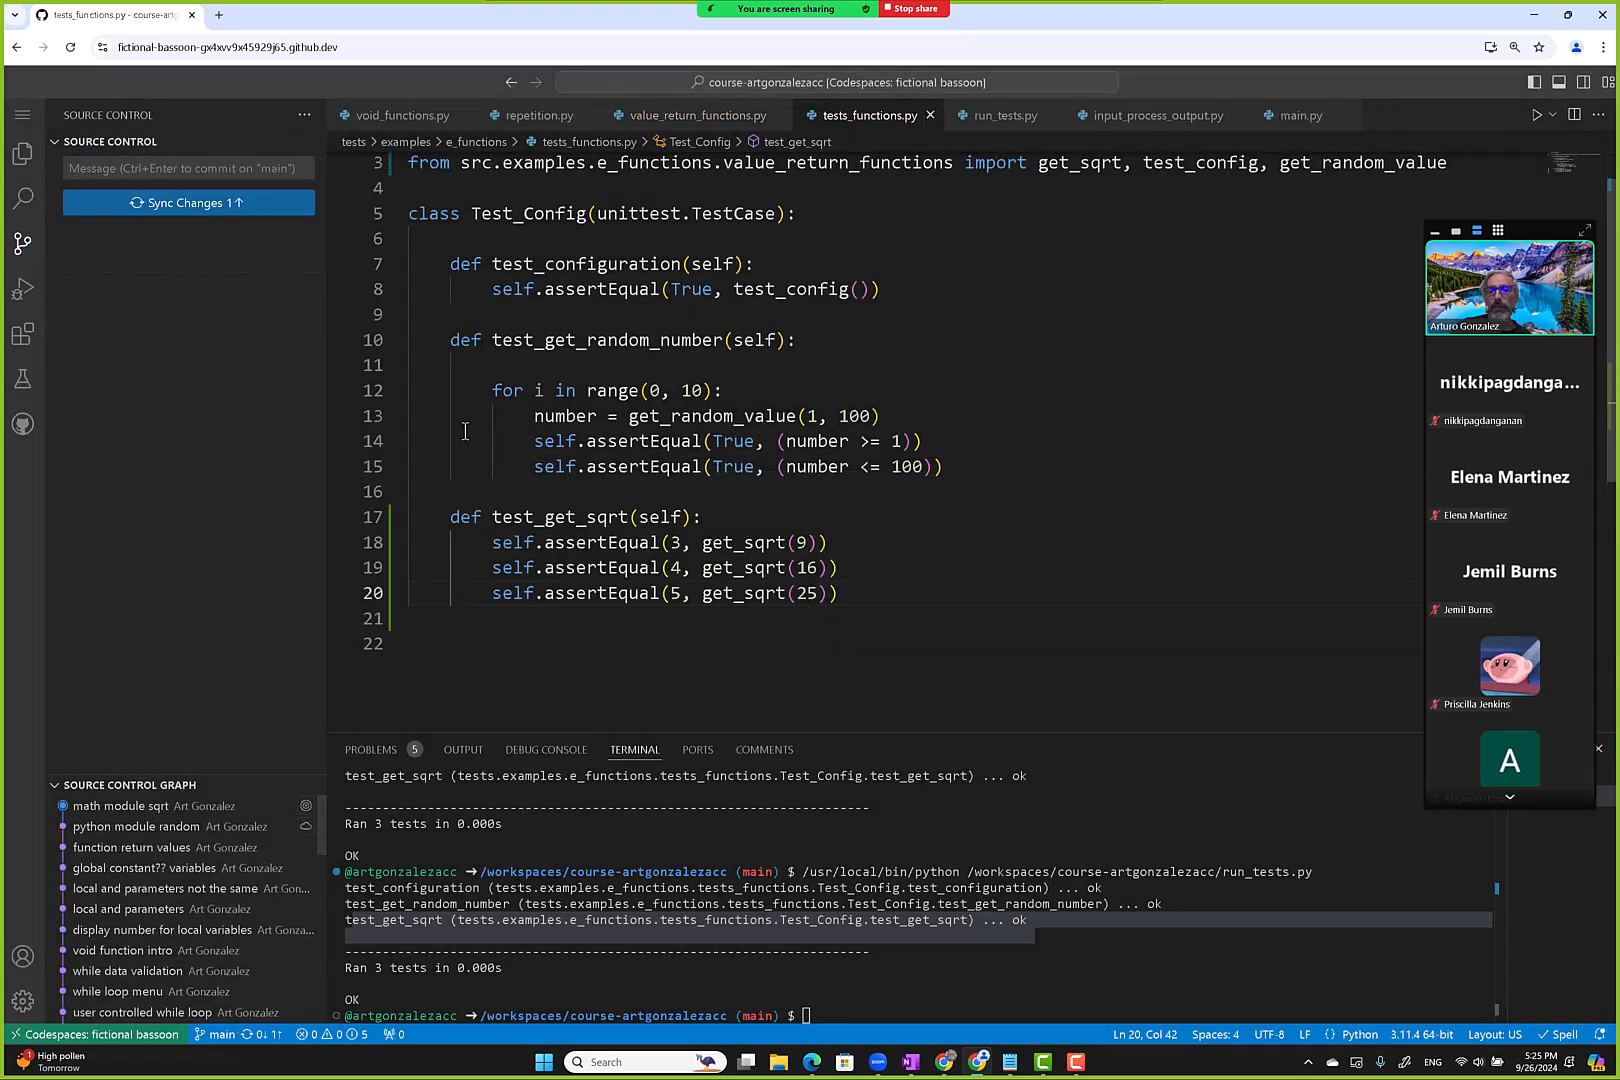
{"action": "left_click", "coordinate": [188, 202]}
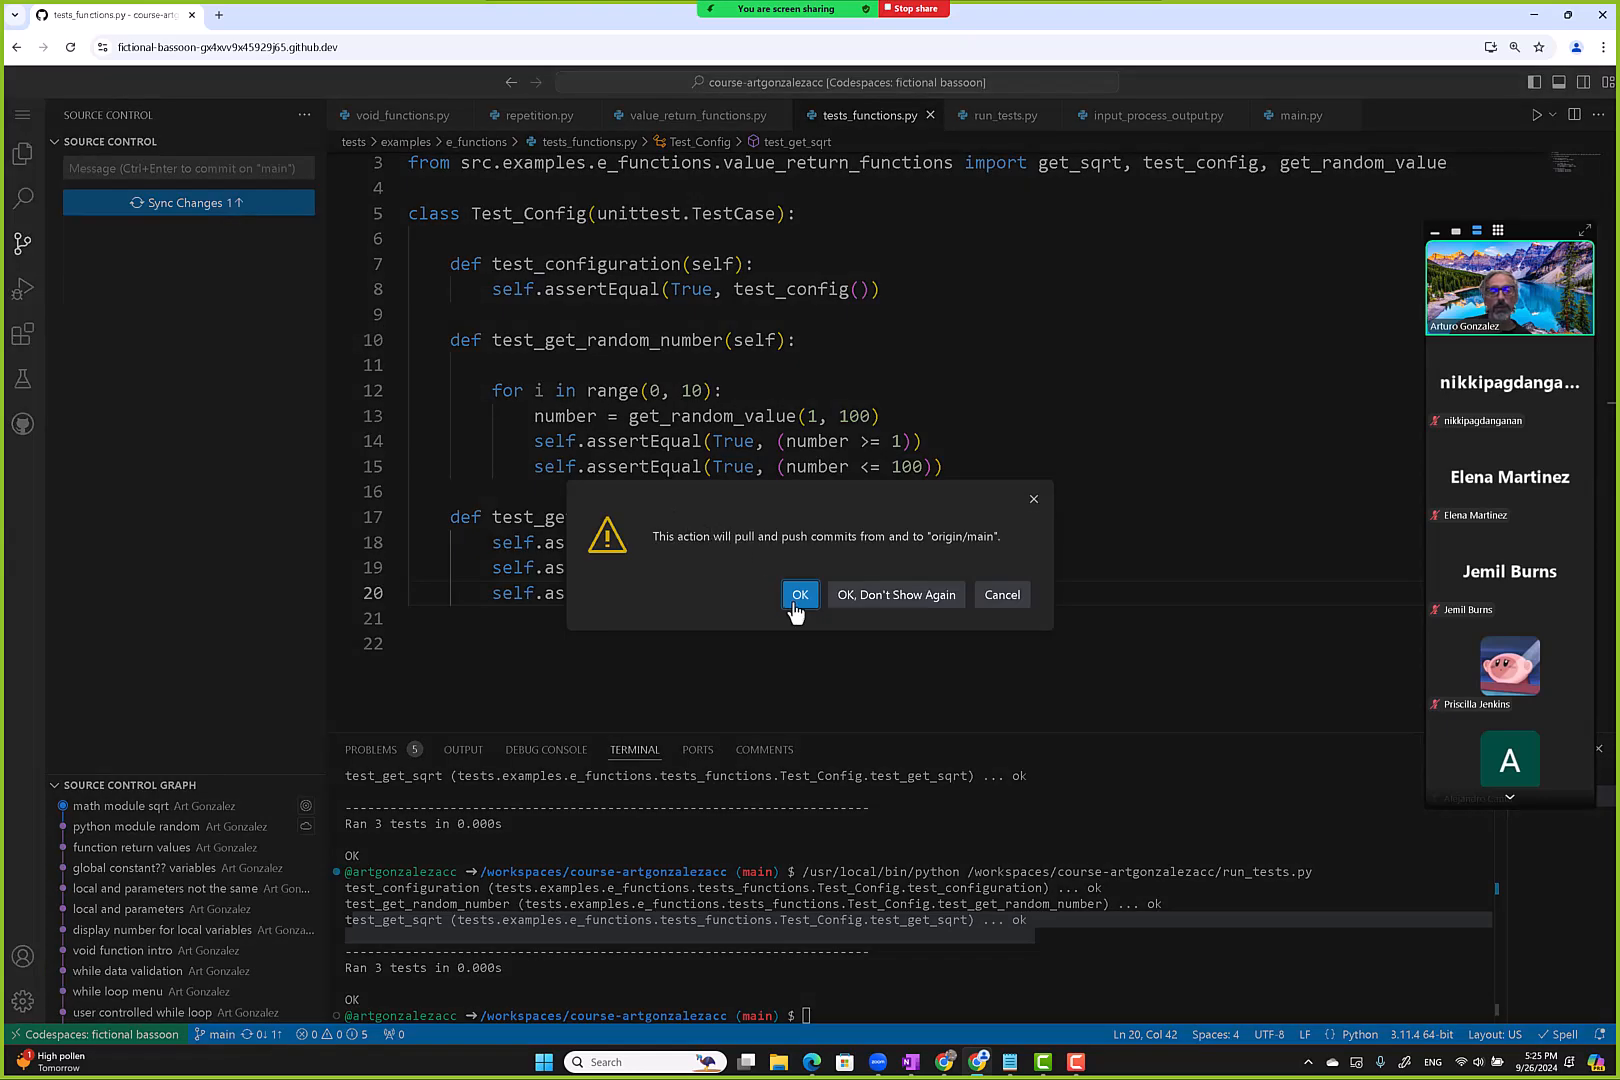
{"action": "left_click", "coordinate": [800, 594]}
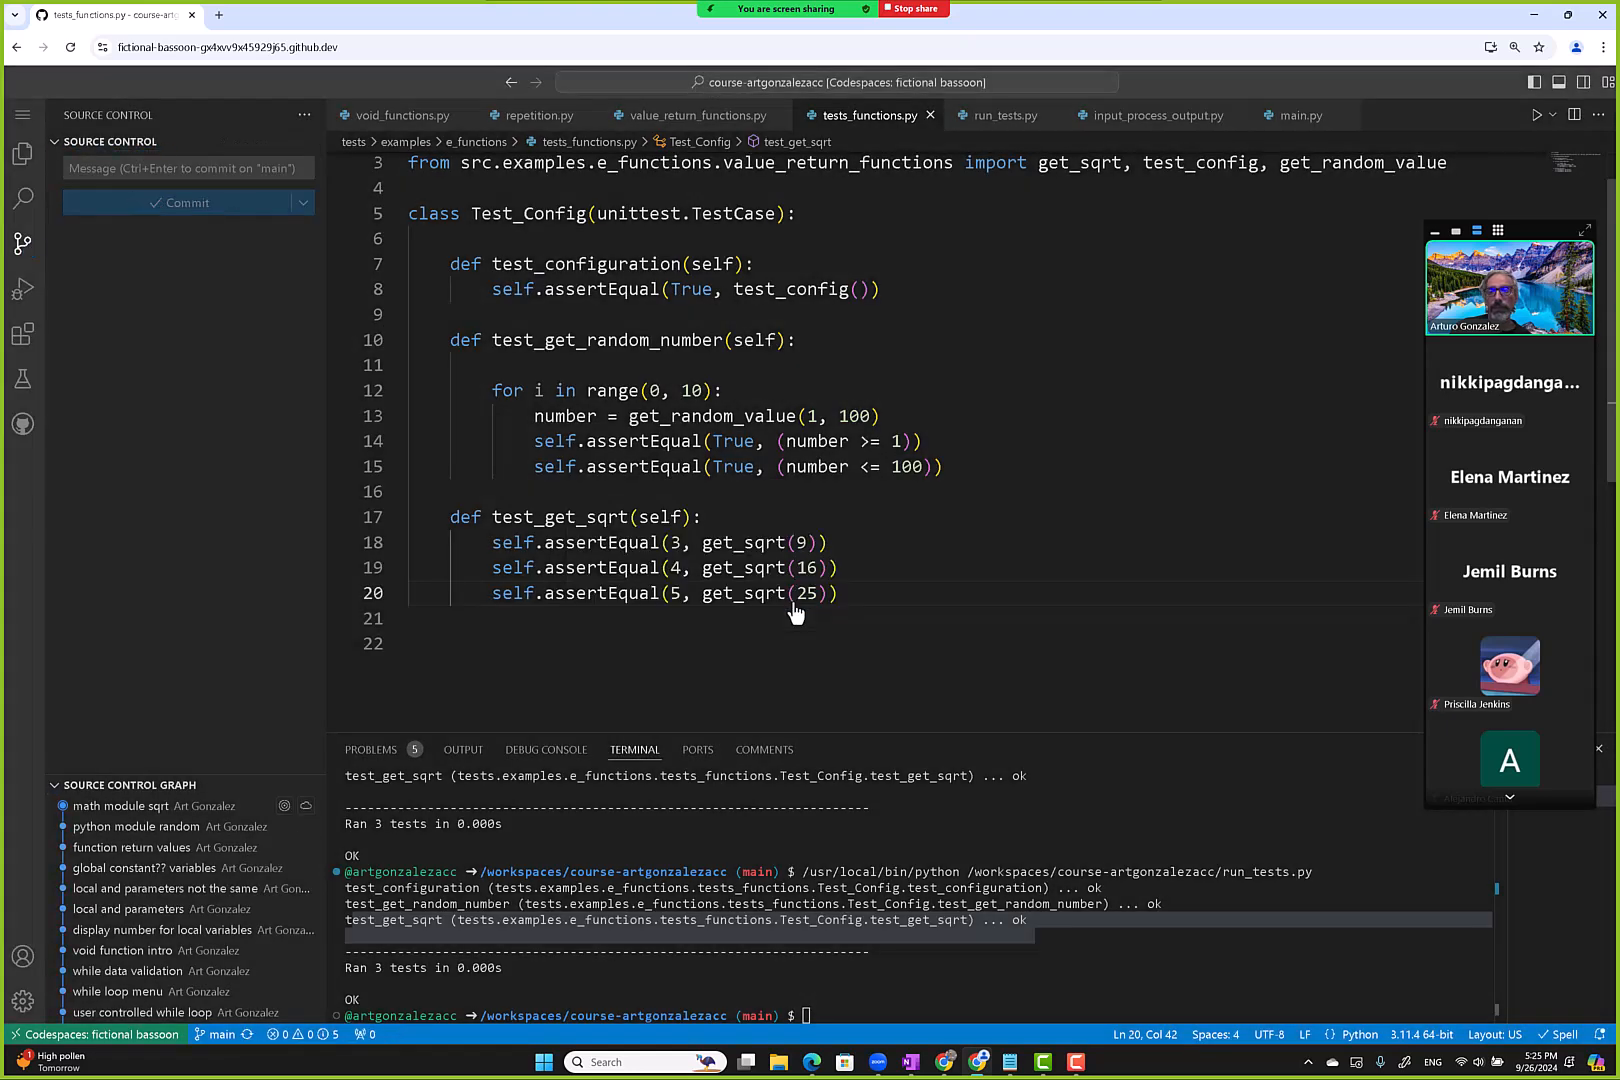